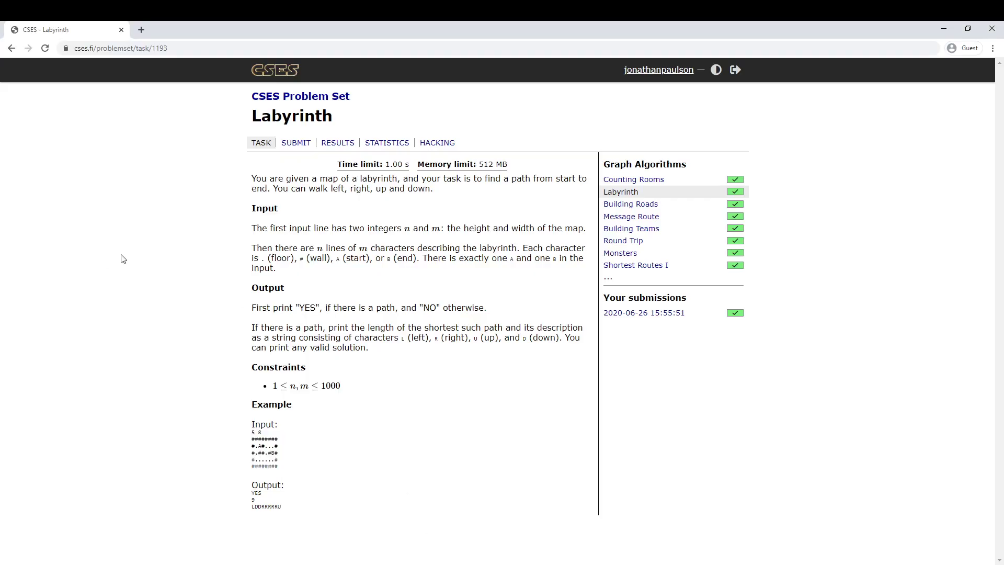
Read the labyrinth rows into grid G with input() in a loop over R.
{"action": "double_click", "coordinate": [291, 116]}
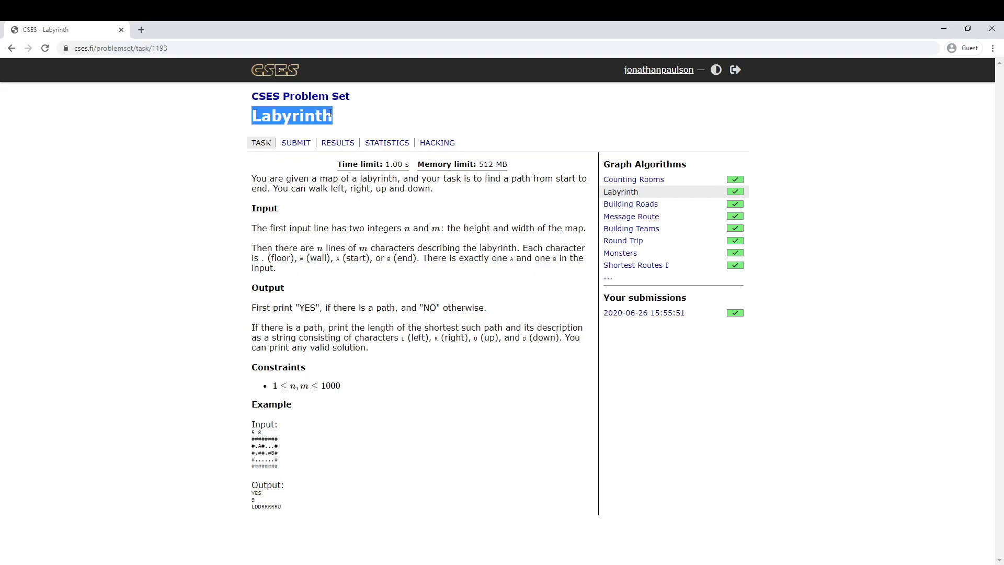
{"action": "left_click", "coordinate": [243, 456]}
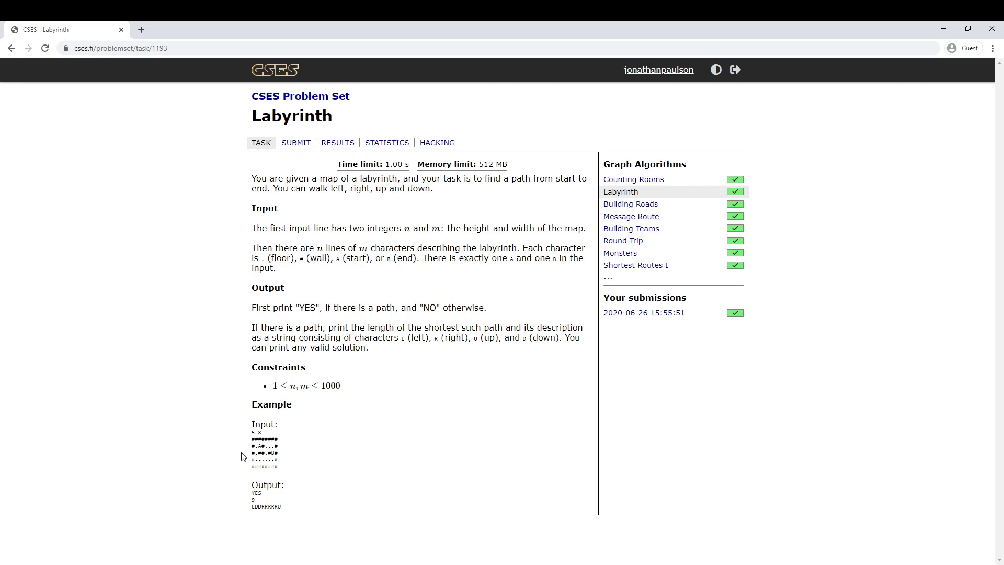
{"action": "mouse_move", "coordinate": [285, 514]}
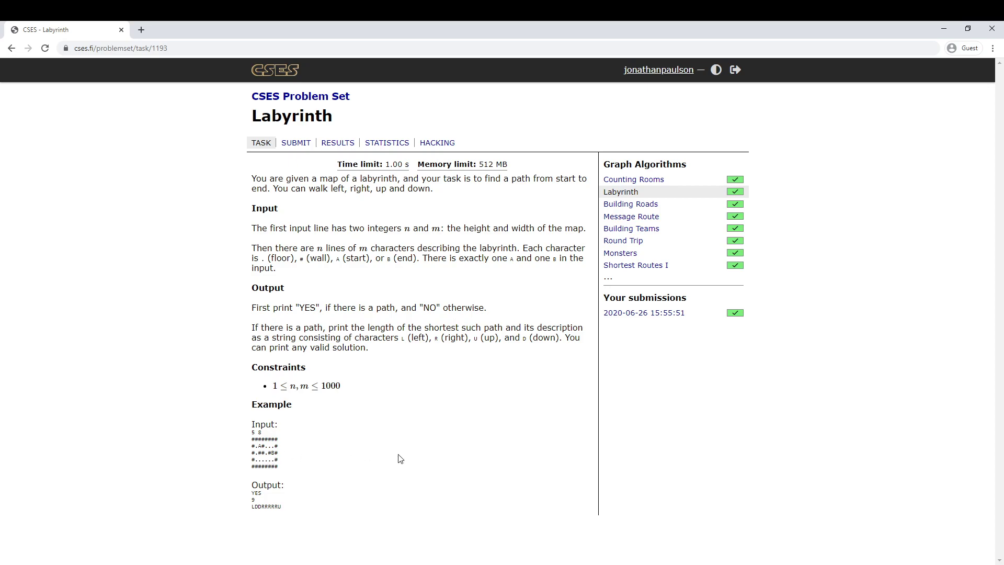
{"action": "mouse_move", "coordinate": [285, 479]}
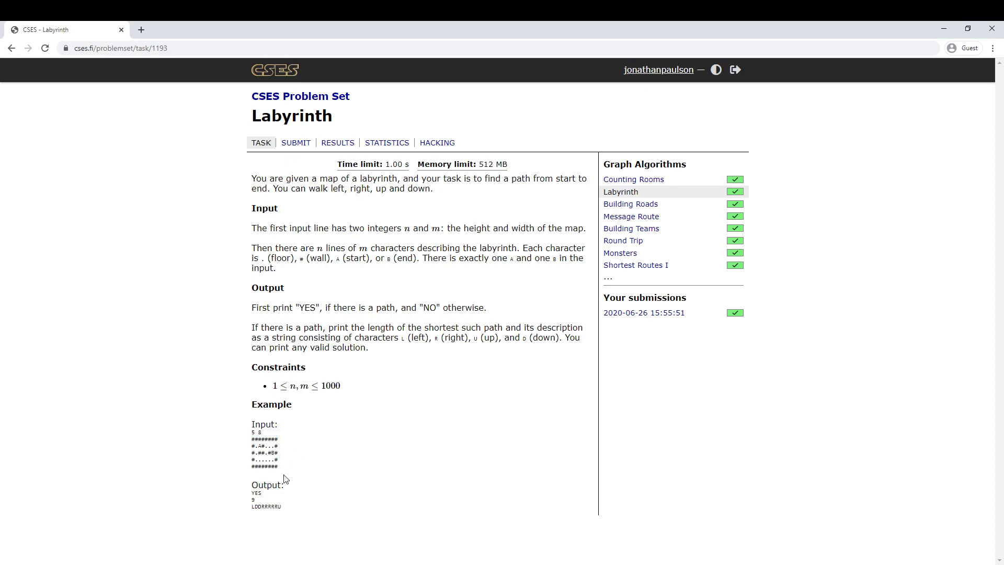
{"action": "mouse_move", "coordinate": [283, 445]}
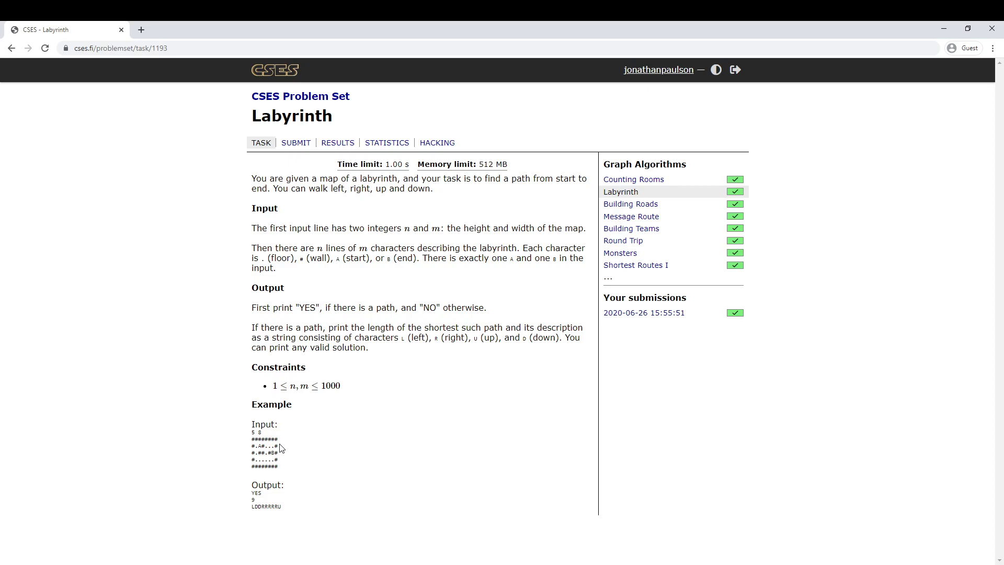
{"action": "mouse_move", "coordinate": [433, 477]}
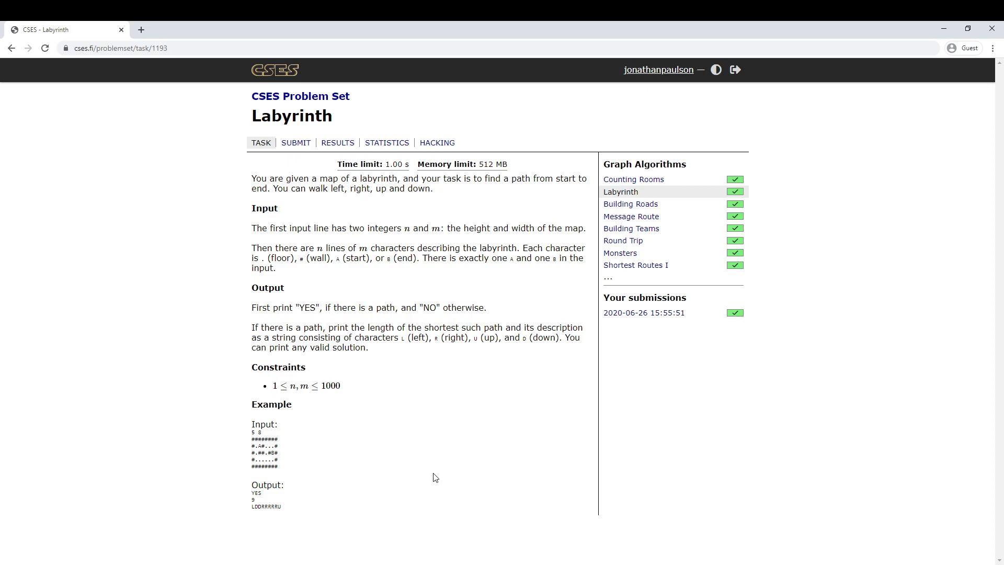
{"action": "mouse_move", "coordinate": [375, 454]}
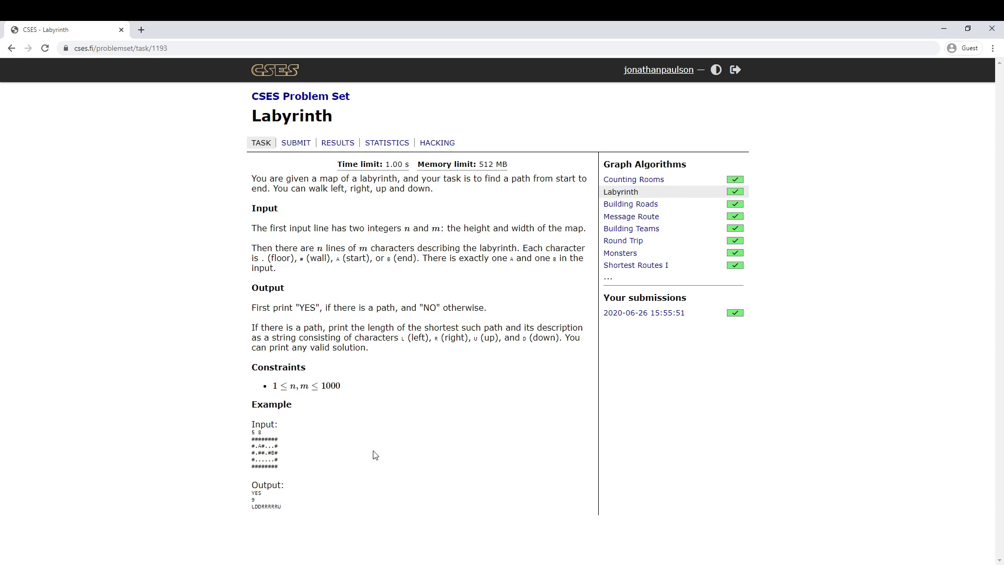
{"action": "mouse_move", "coordinate": [416, 366]}
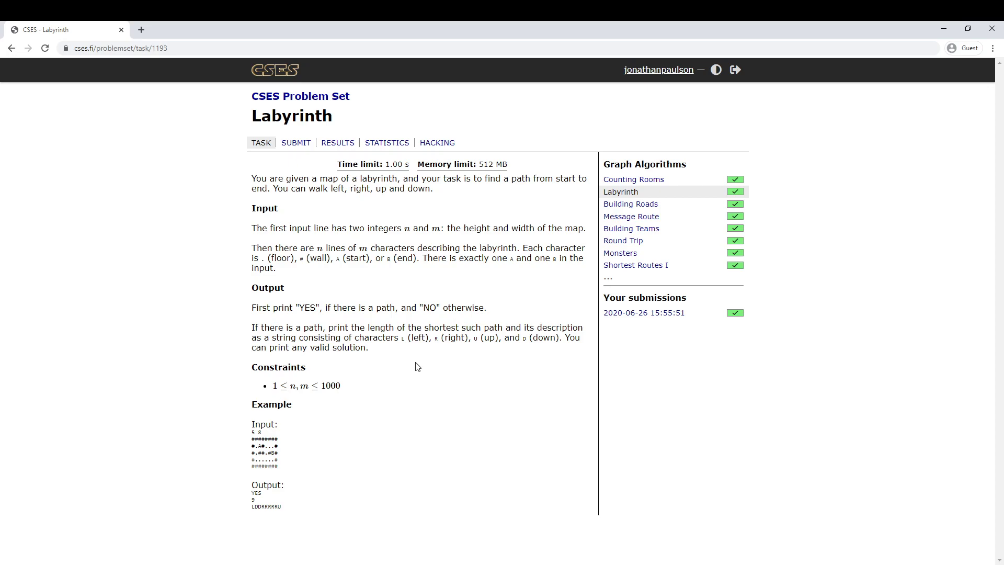
{"action": "mouse_move", "coordinate": [435, 394]}
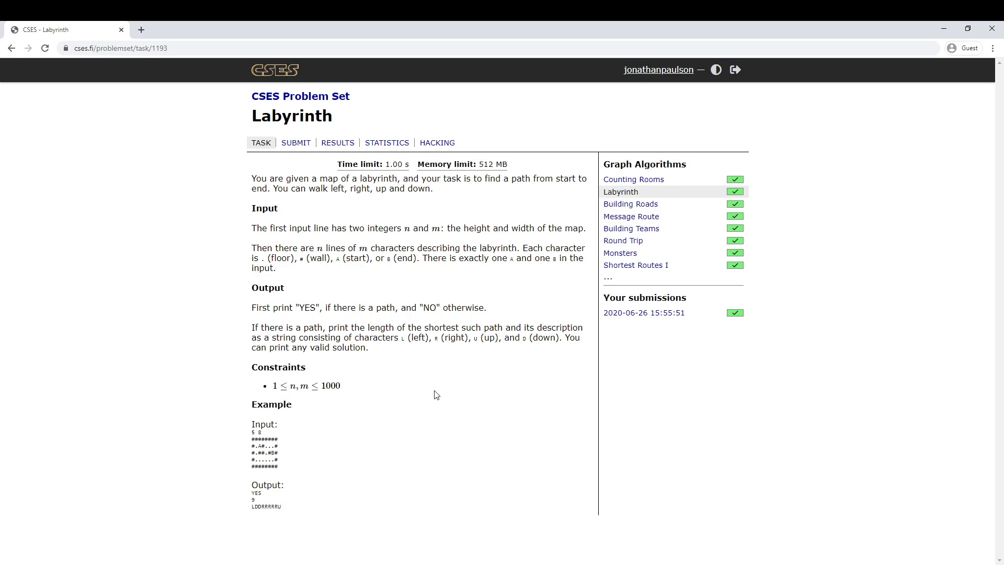
{"action": "mouse_move", "coordinate": [417, 398]}
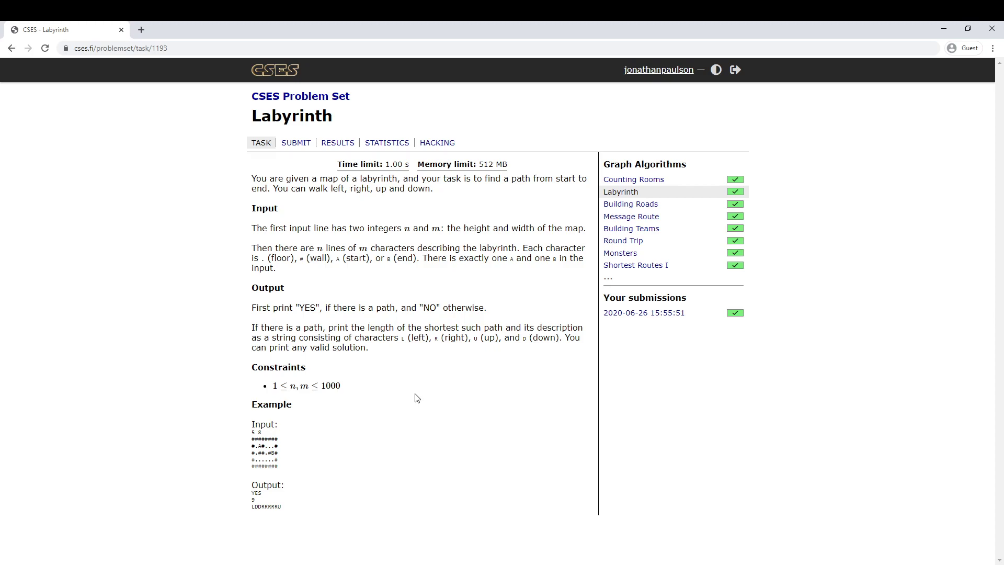
{"action": "mouse_move", "coordinate": [348, 536]}
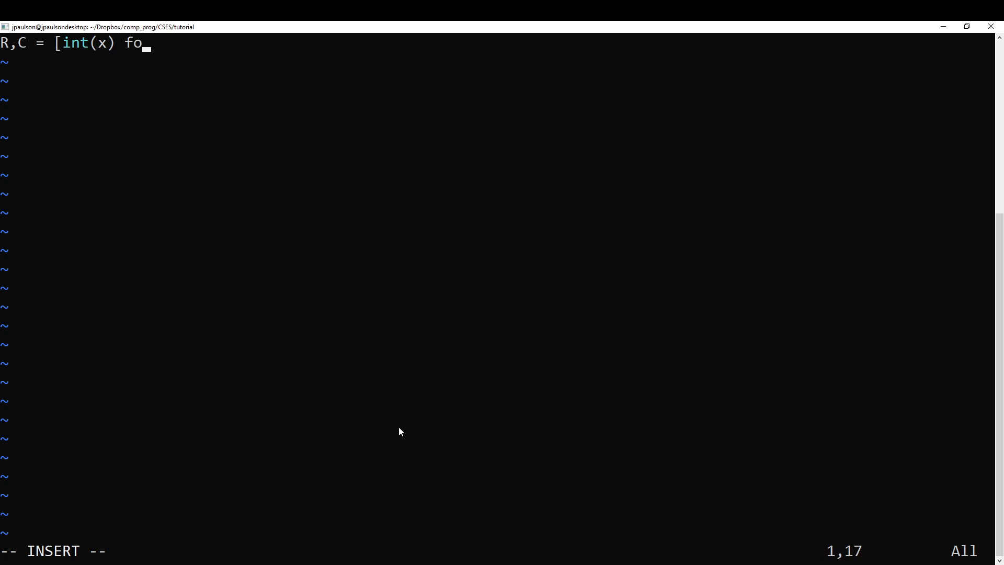
{"action": "type", "text": "r x in input().split()]"}
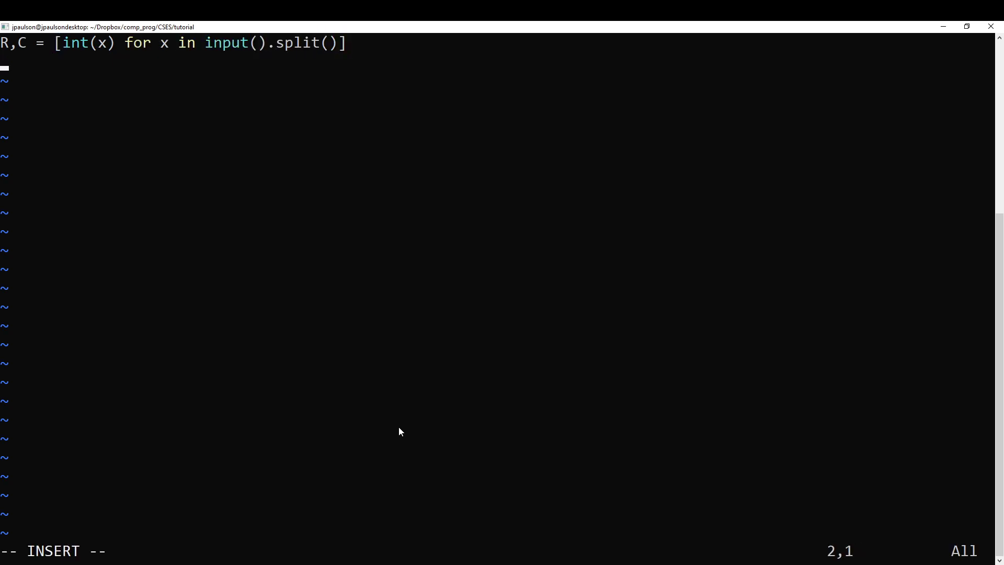
{"action": "type", "text": "G = []"}
{"action": "type", "text": "for _ in range(R):"}
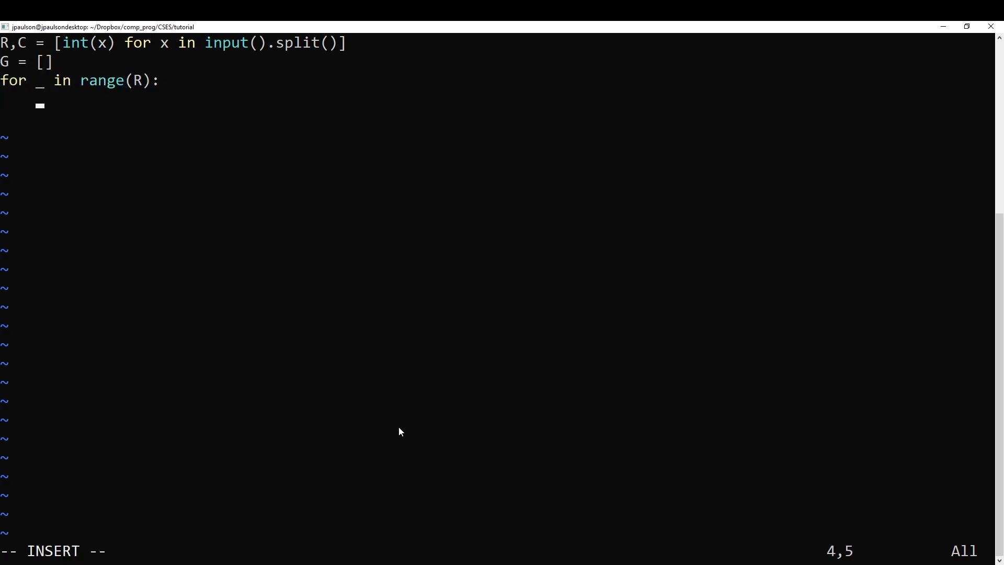
{"action": "type", "text": "G.append("}
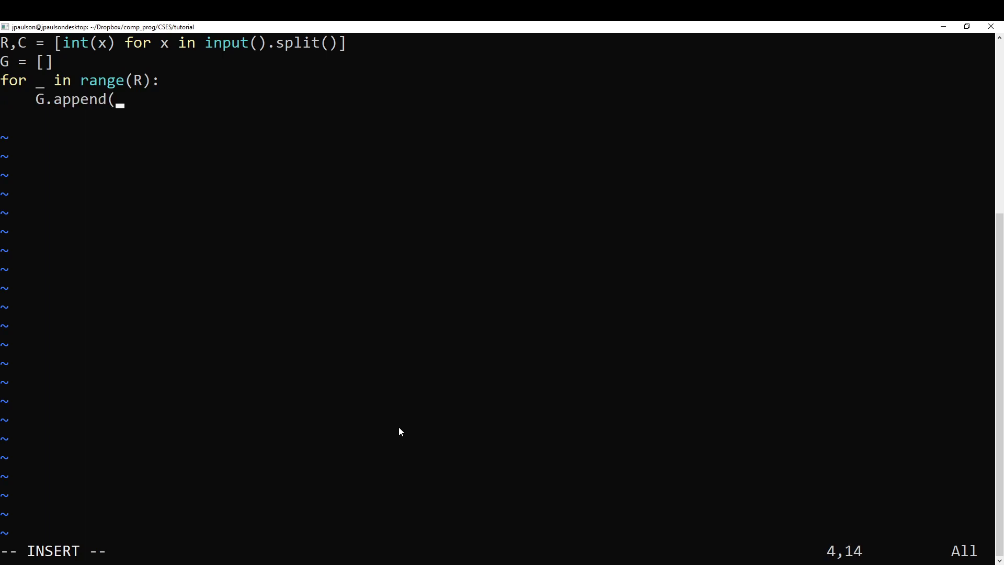
{"action": "type", "text": "input()"}
{"action": "type", "text": "for c in range(C):"}
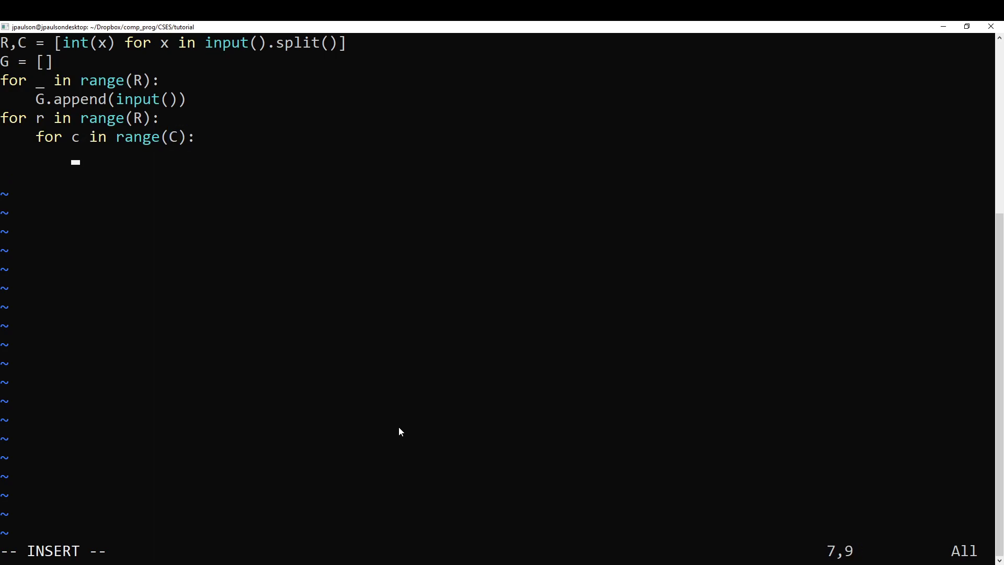
Record 'A' as start and 'B' as end, then create Q = deque() from collections.
{"action": "type", "text": "if G[r][]c"}
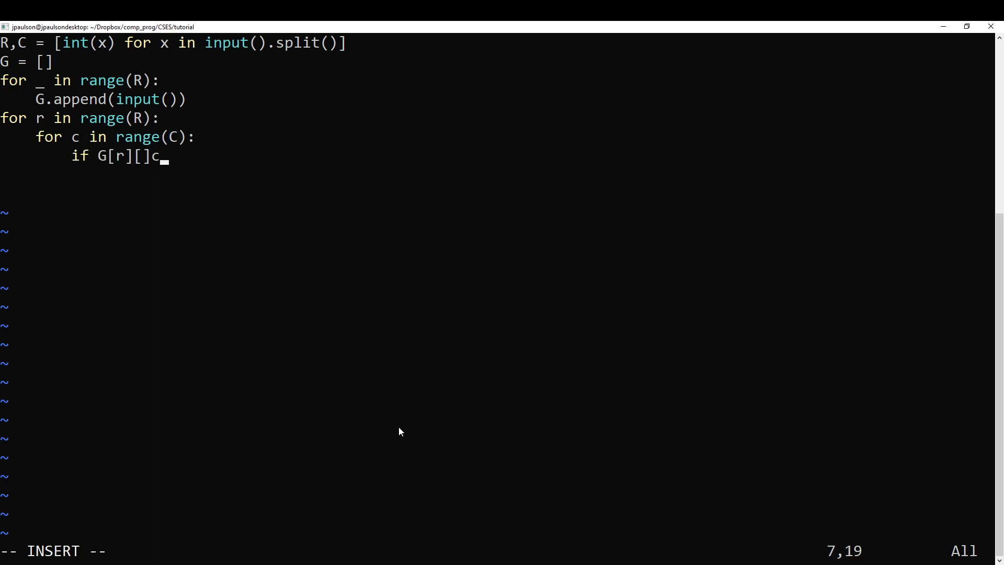
{"action": "type", "text": "[c] == 'A':"}
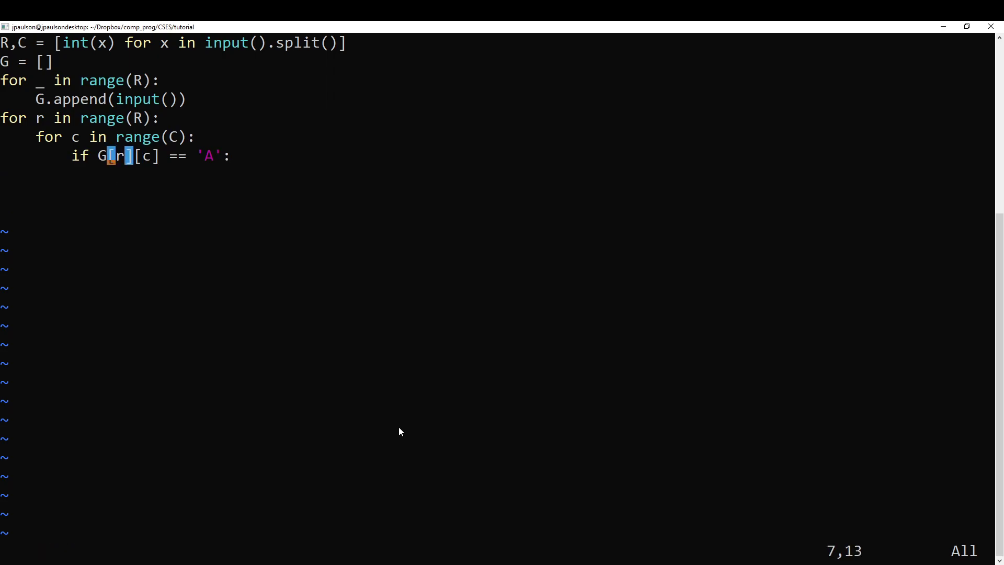
{"action": "type", "text": "start = (r,c)"}
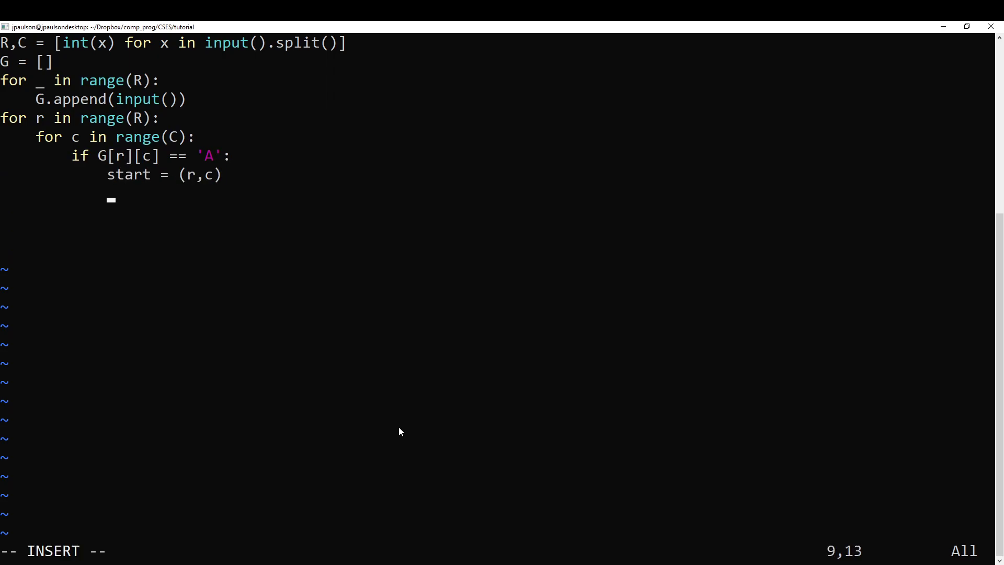
{"action": "type", "text": "elif G[r][c] == 'B':"}
{"action": "type", "text": "end = (r,c"}
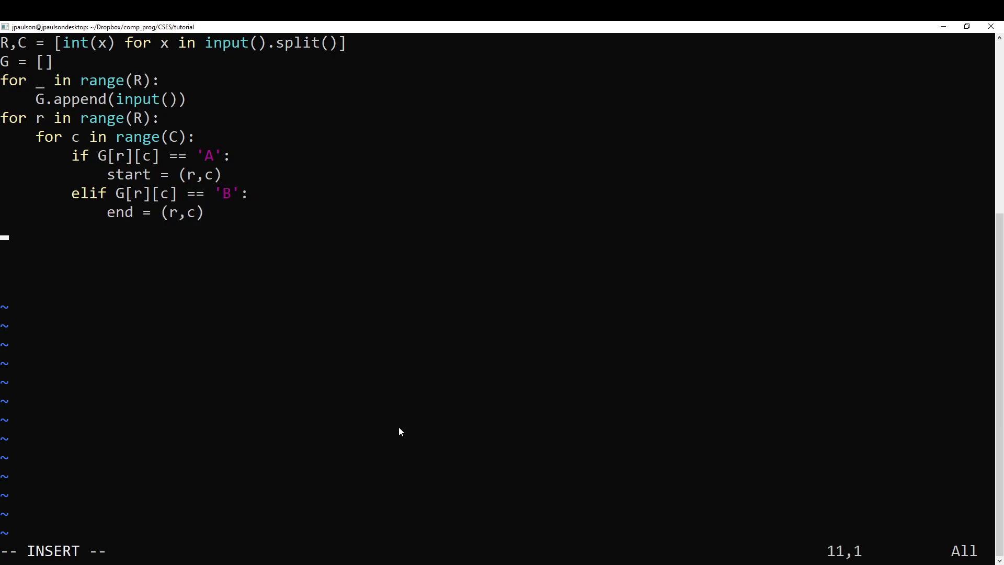
{"action": "type", "text": "Q = deque()"}
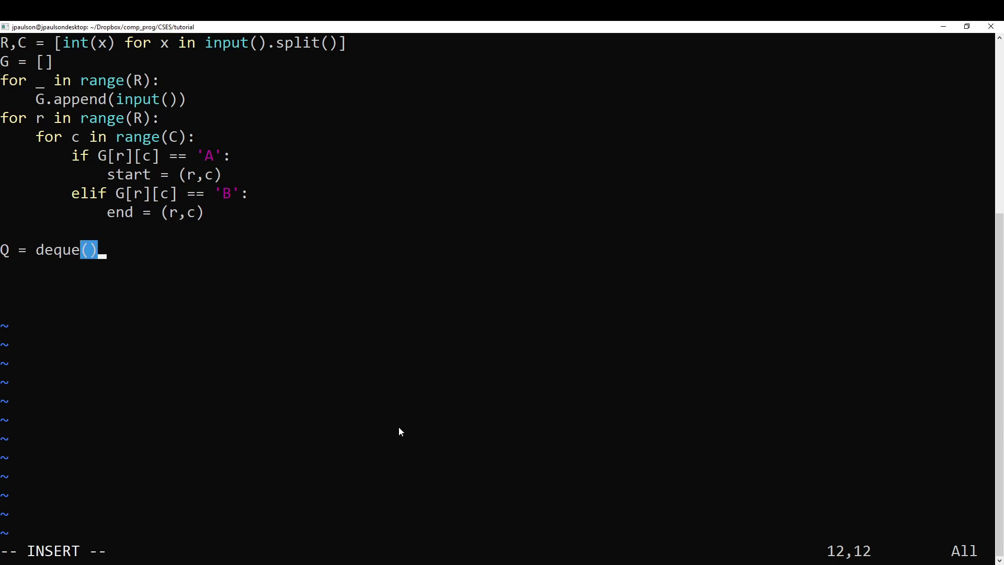
{"action": "type", "text": "from collections import deque"}
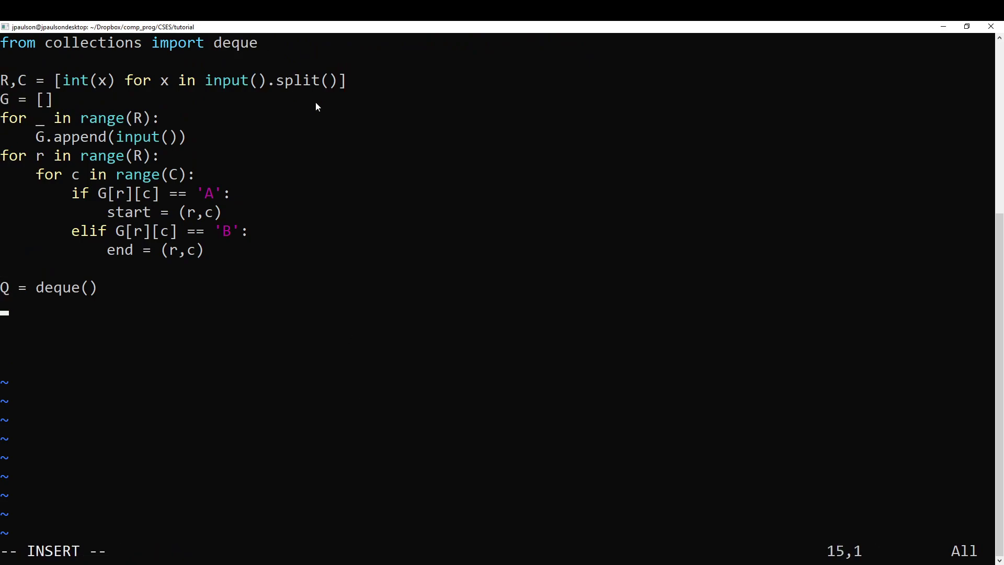
Seed Q with the start position and pop the current cell with Q.popleft().
{"action": "type", "text": "Q.ap"}
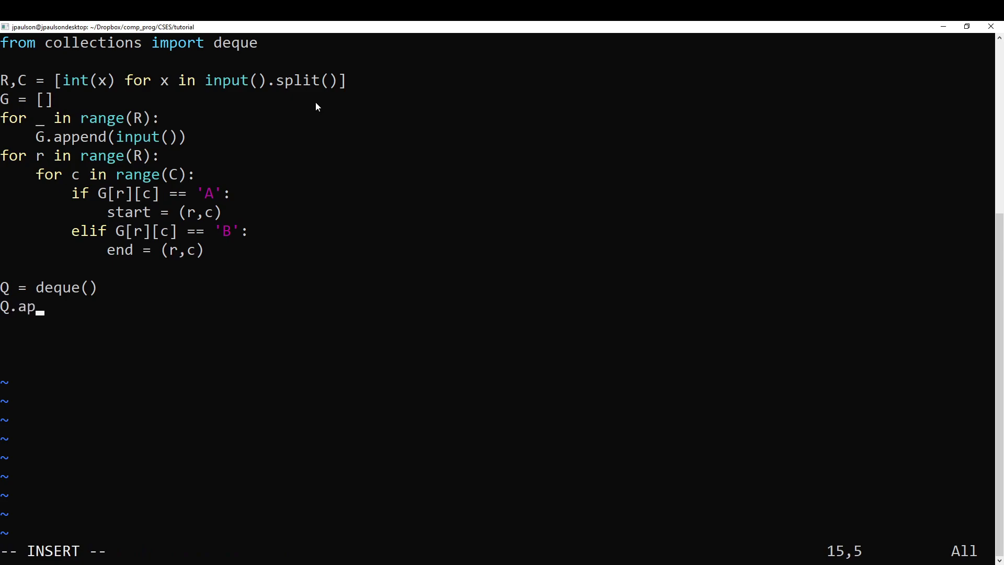
{"action": "type", "text": "pend(start"}
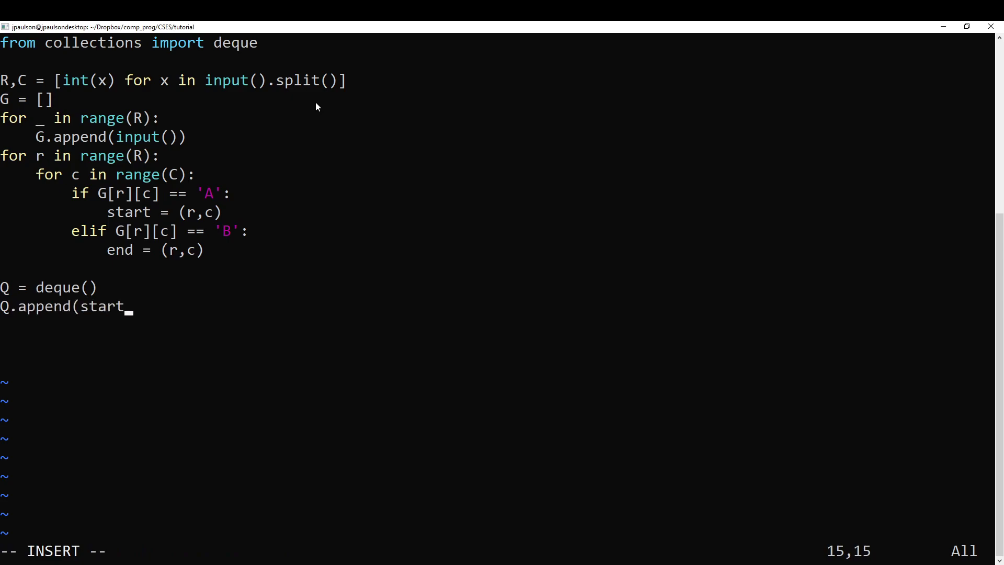
{"action": "type", "text": ")"}
{"action": "type", "text": "while Q:"}
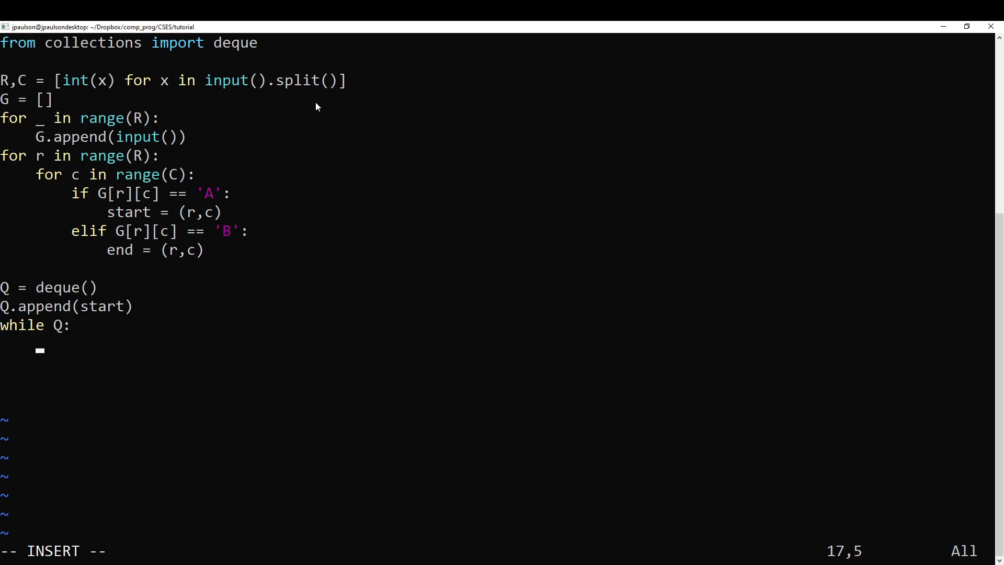
{"action": "type", "text": "x ="}
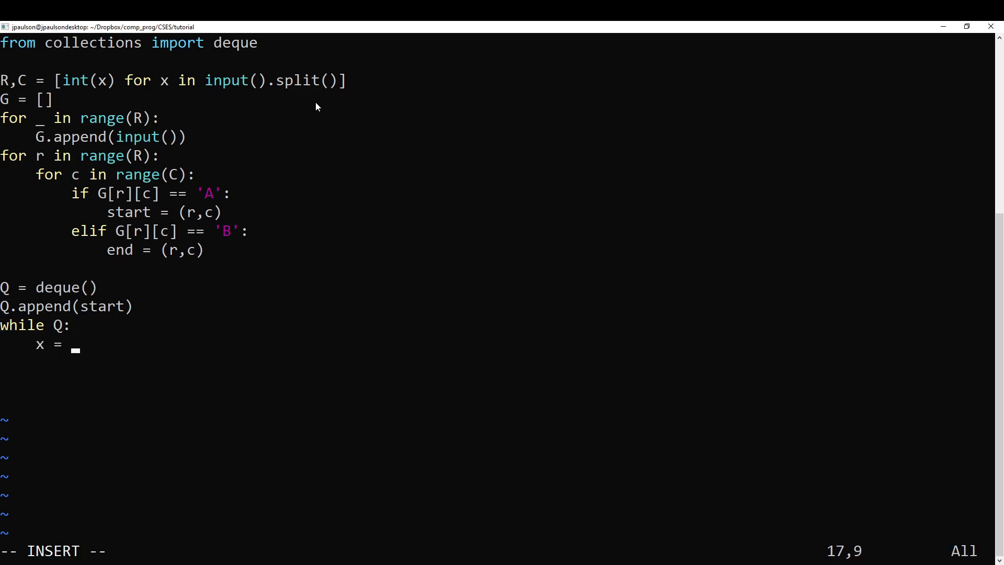
{"action": "type", "text": "Q.popleft()"}
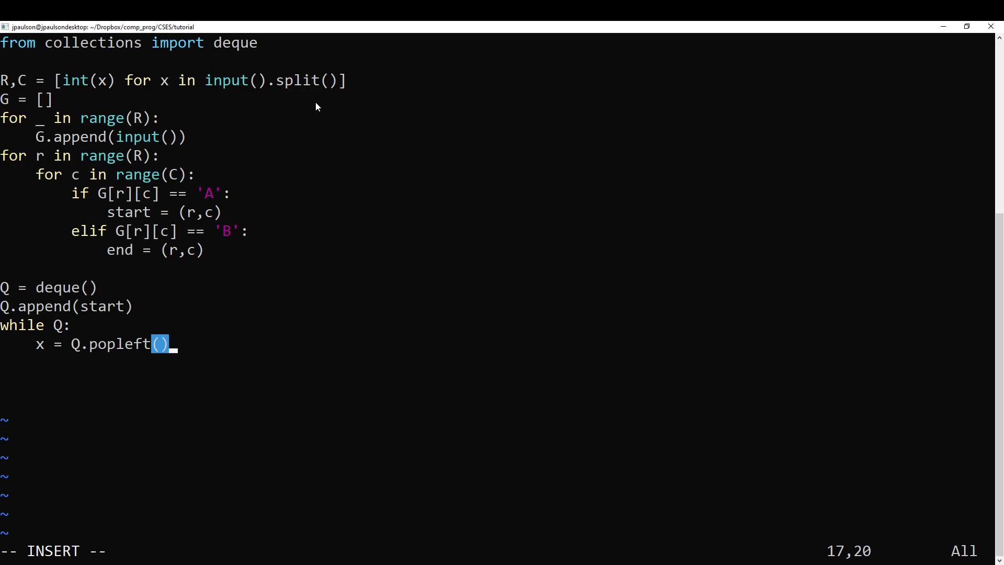
{"action": "key", "text": "Home"}
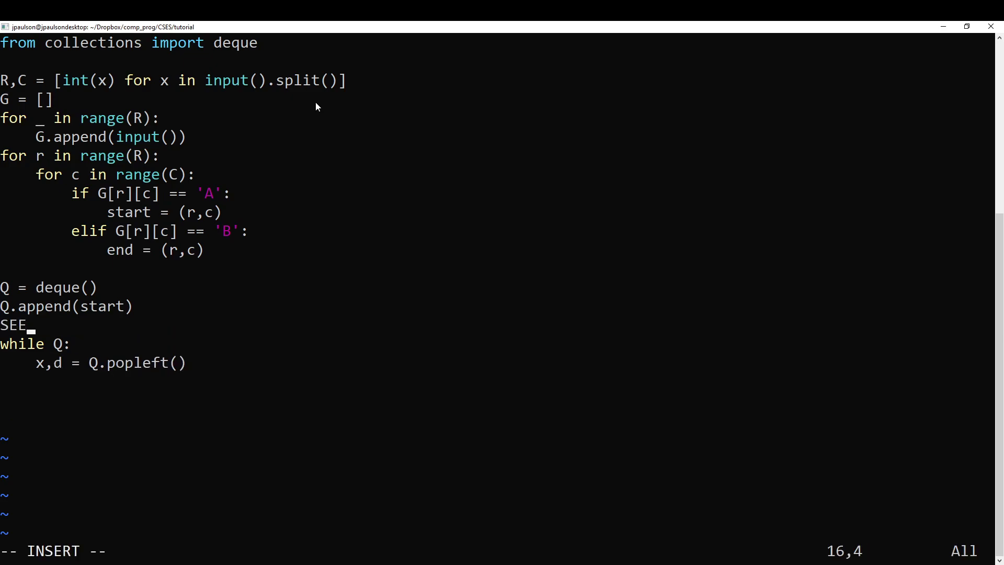
Add an R-by-C SEEN grid of False and a PARENT grid of None.
{"action": "type", "text": "N = ["}
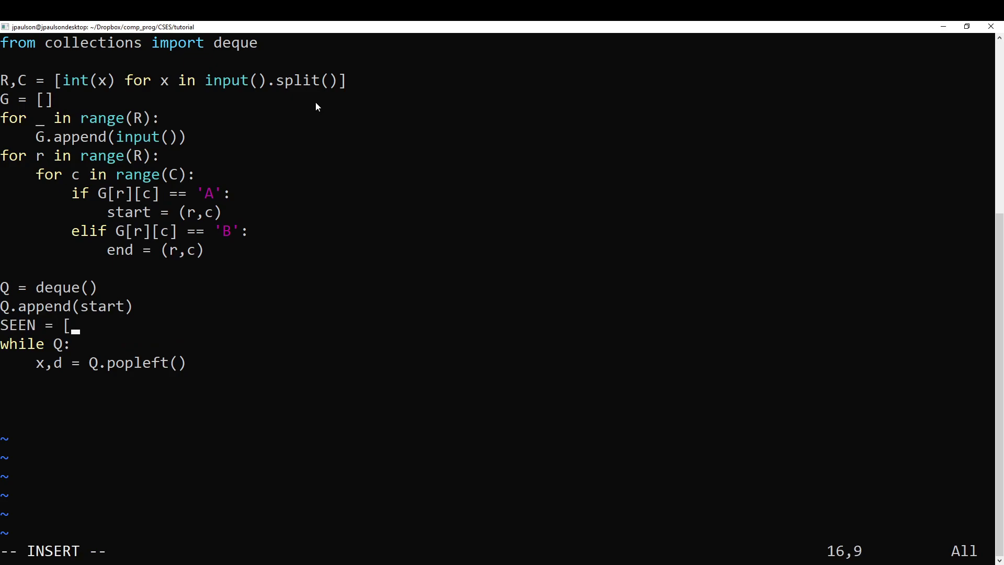
{"action": "type", "text": "[False f"}
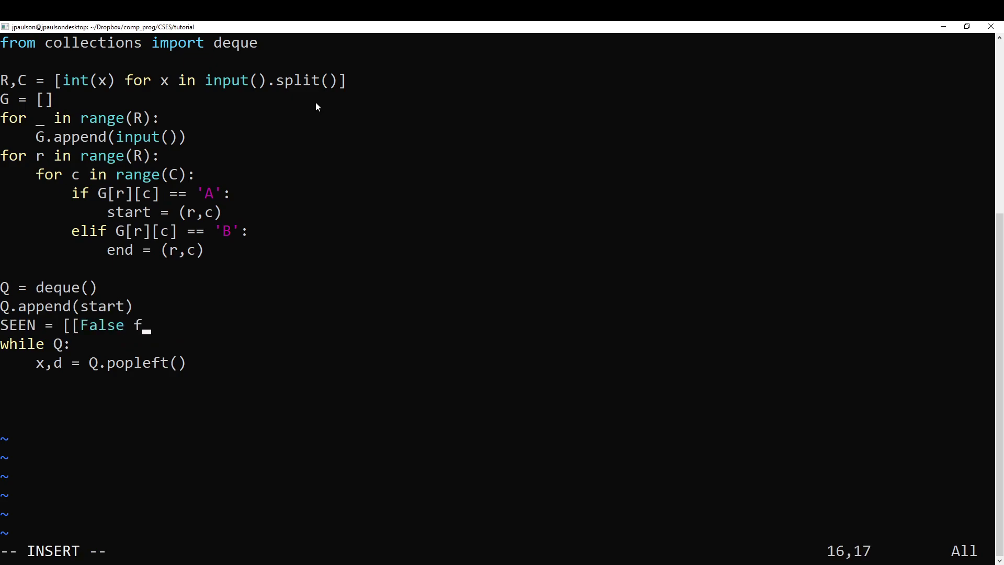
{"action": "type", "text": "or _ inr ange"}
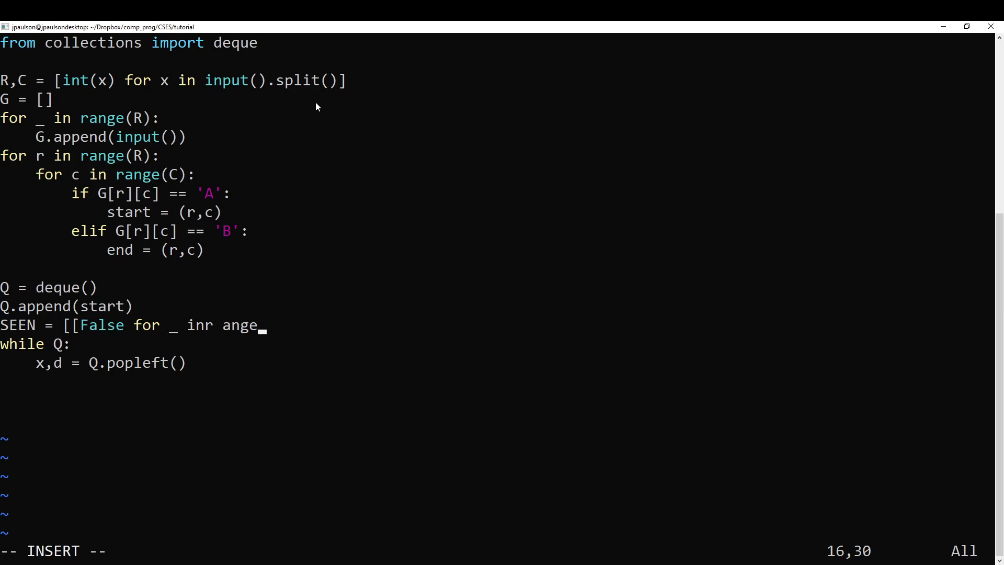
{"action": "type", "text": "ange(C)] f"}
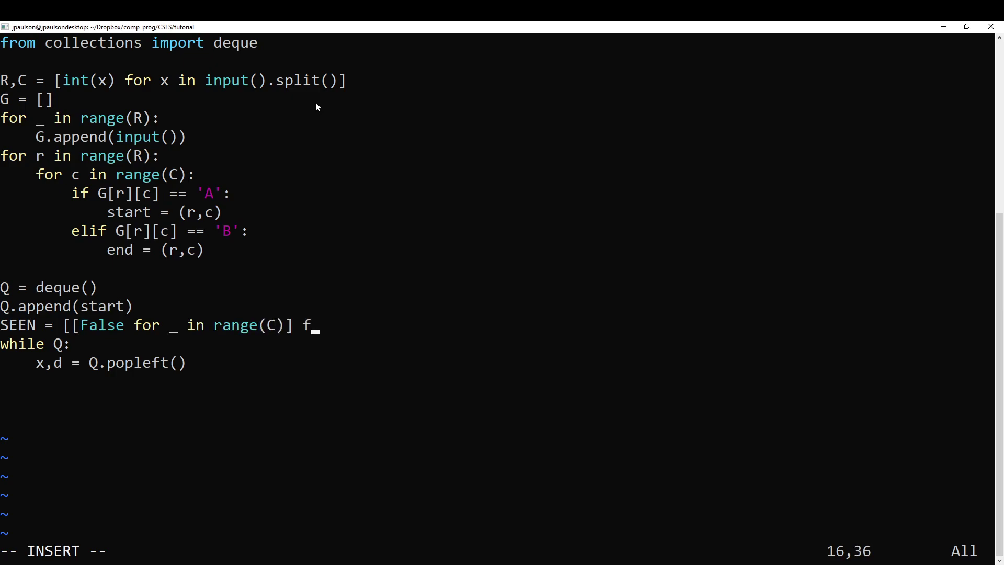
{"action": "type", "text": "or _ inrange(R"}
{"action": "type", "text": "P"}
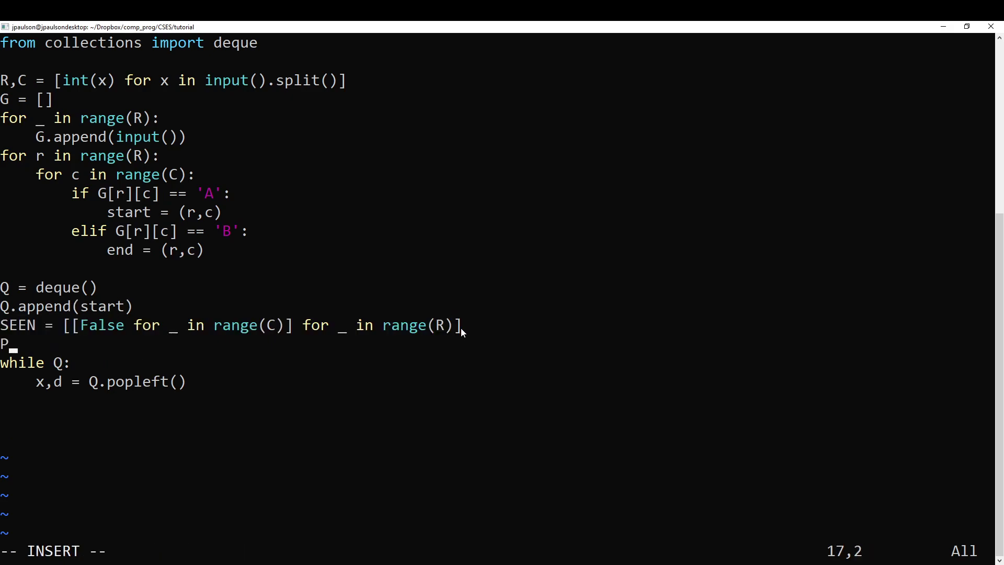
{"action": "type", "text": "ARENT = [[None for _ in range(C)] for _ in range(R"}
{"action": "type", "text": "if x in"}
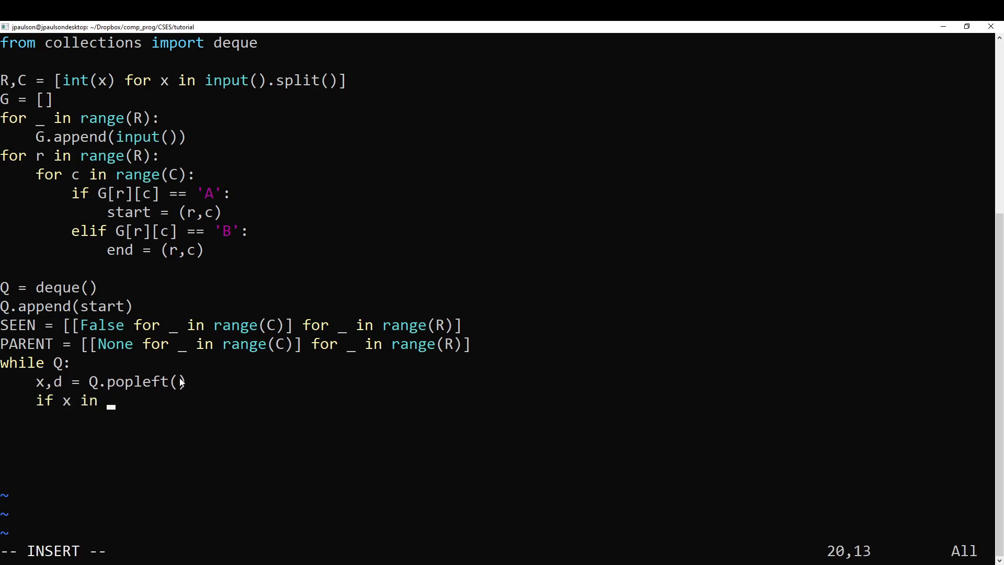
Skip already-seen cells and mark the current cell SEEN[r][c] = True.
{"action": "type", "text": "SEEN["}
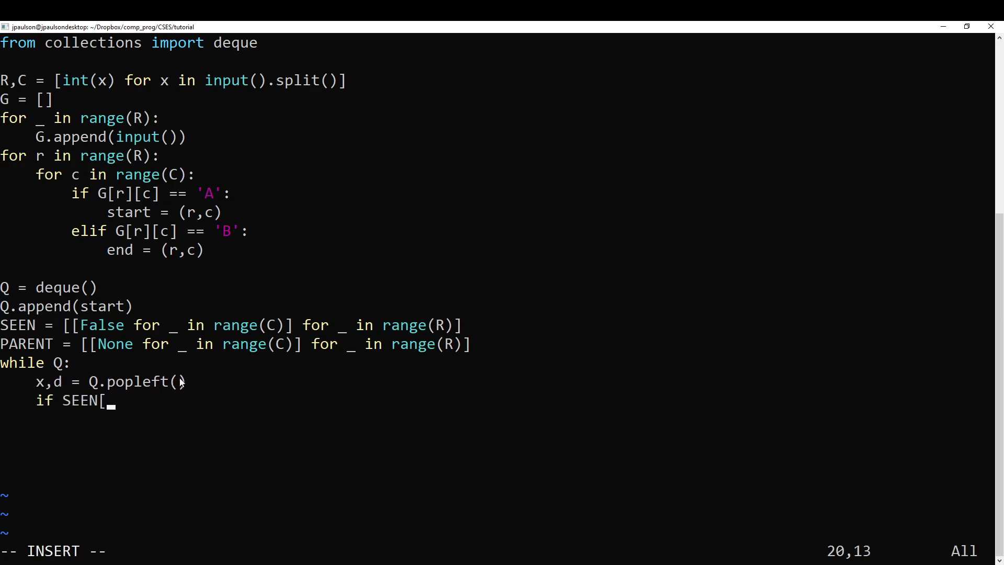
{"action": "type", "text": "x"}
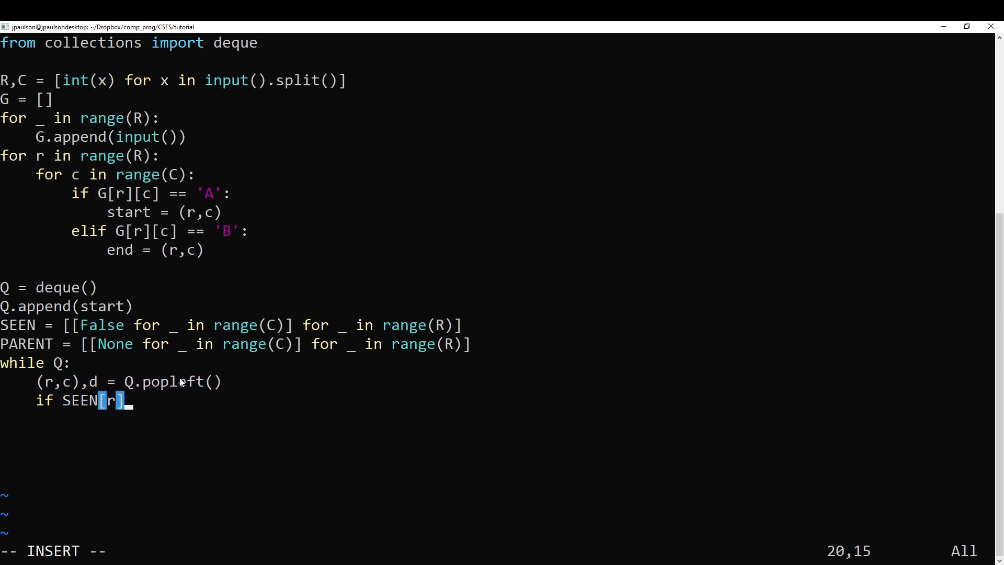
{"action": "type", "text": "[c]:"}
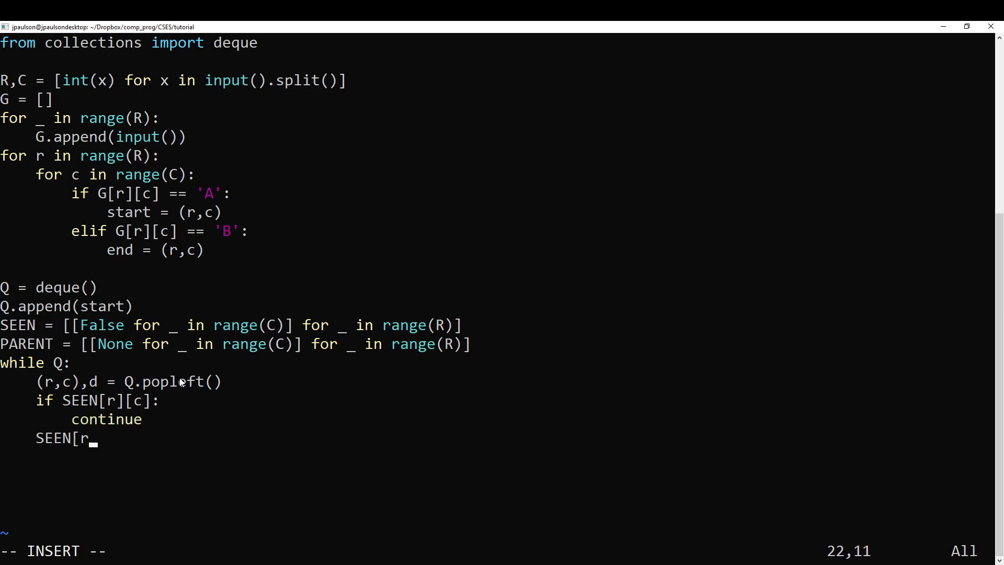
{"action": "type", "text": "][c] = True"}
{"action": "type", "text": "for y"}
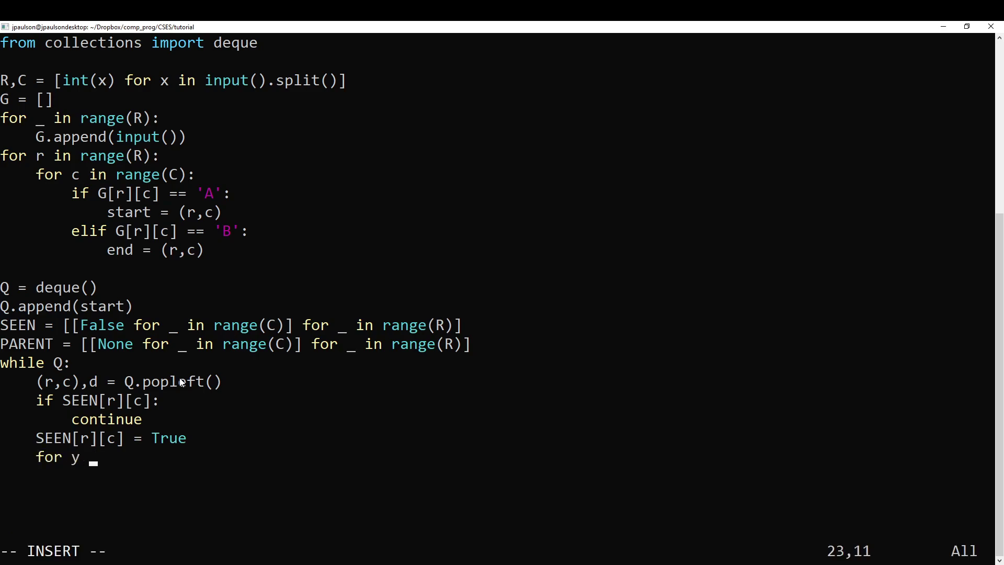
Loop over four directions computing rr = r+DR[d] and cc = c+DC[d].
{"action": "type", "text": "d in range(4):"}
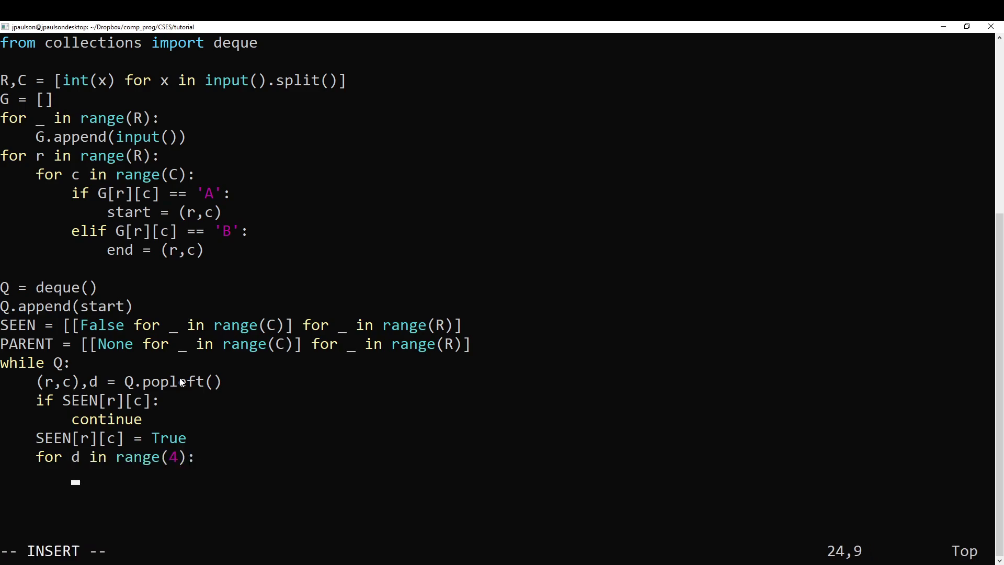
{"action": "type", "text": "r"}
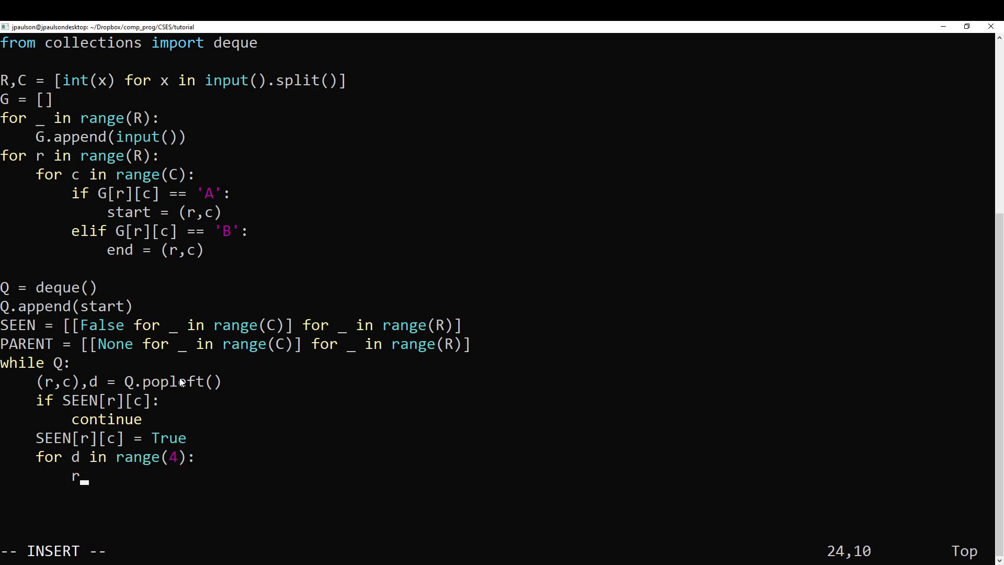
{"action": "type", "text": "r = r+DR[d]"}
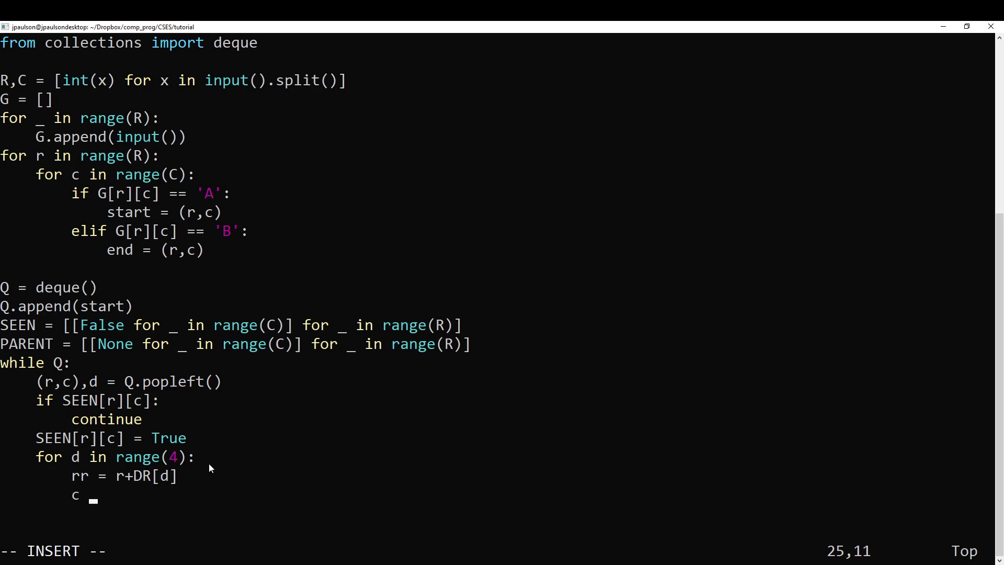
{"action": "type", "text": "c"}
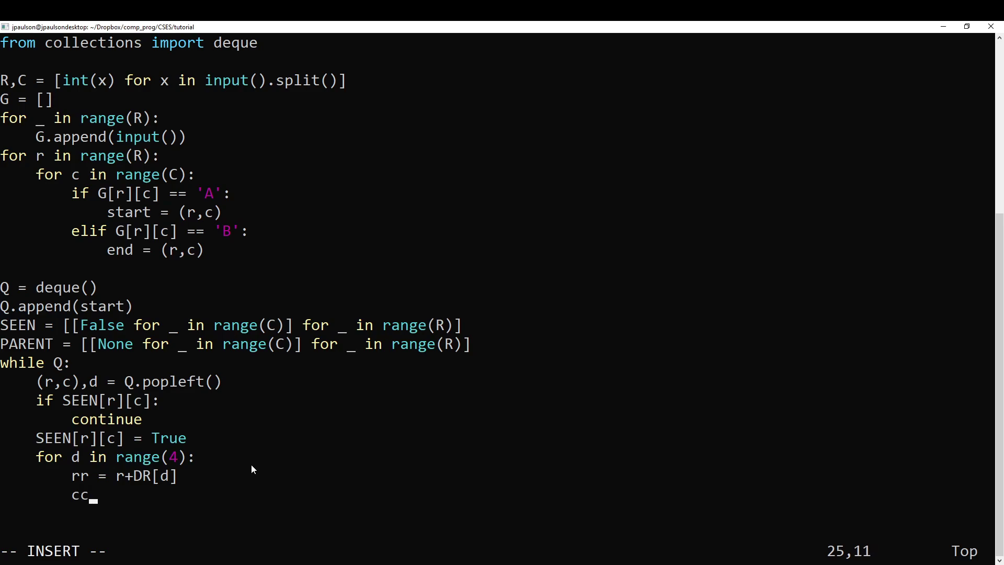
{"action": "type", "text": "= c+DC[d]"}
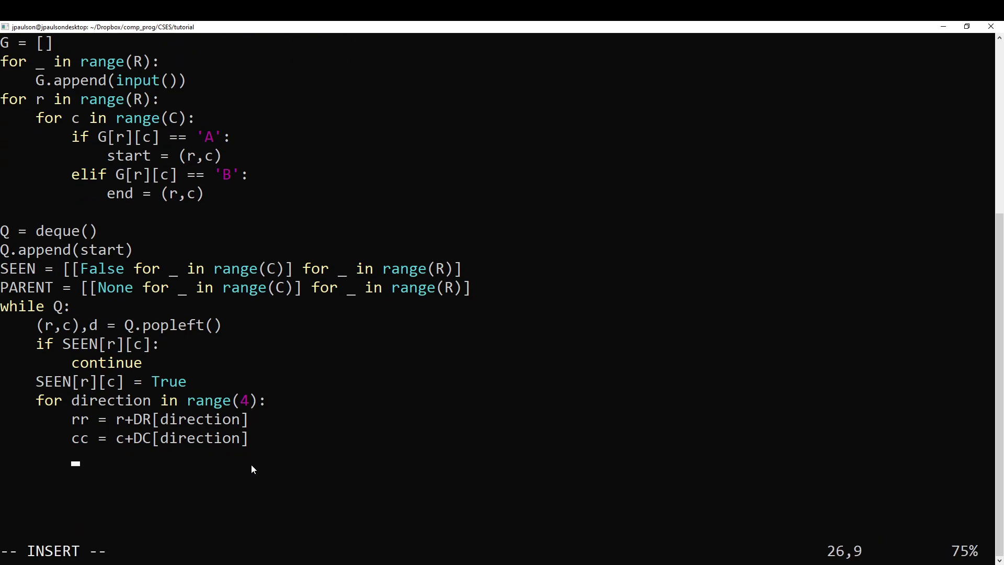
Check the neighbour is unseen, within 0..R and 0..C, and not a '#' wall.
{"action": "type", "text": "if"}
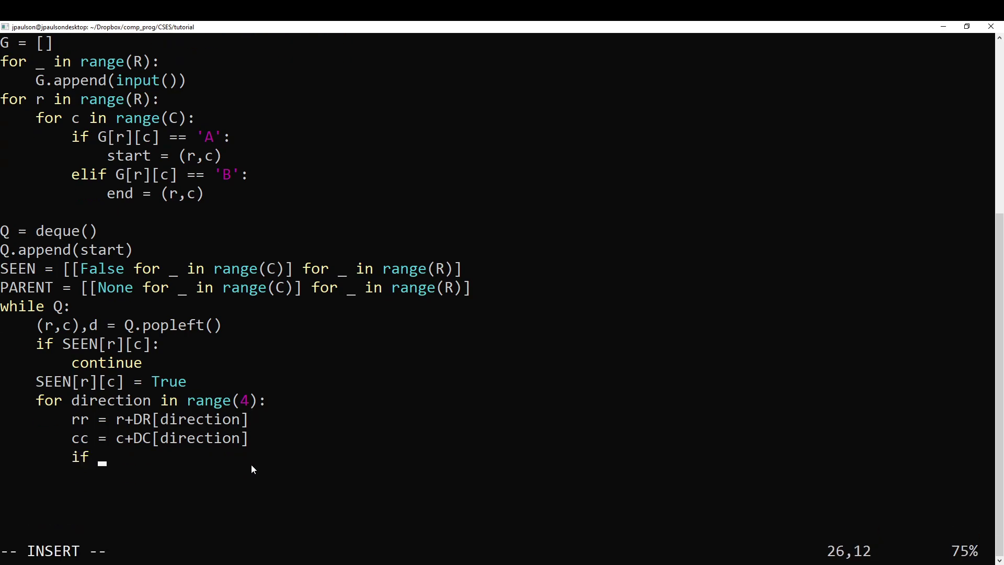
{"action": "type", "text": "(rr,cc) not"}
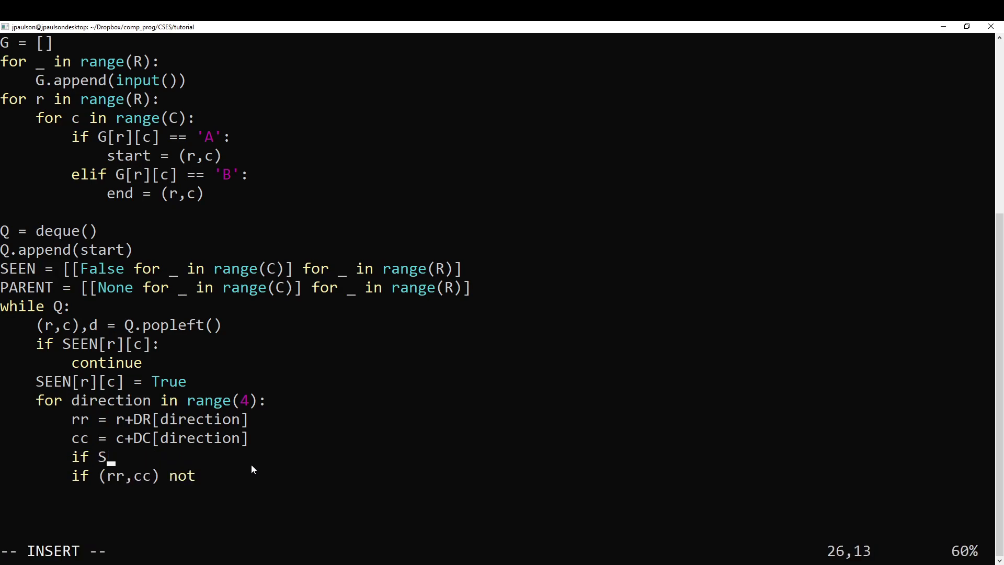
{"action": "type", "text": "not SEEN[rr][cc]:"}
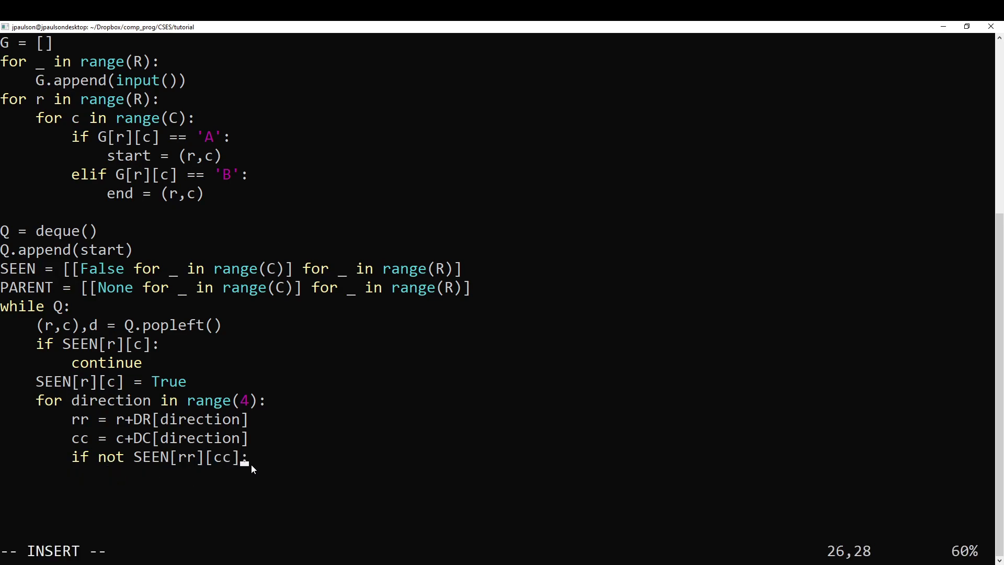
{"action": "type", "text": "0<"}
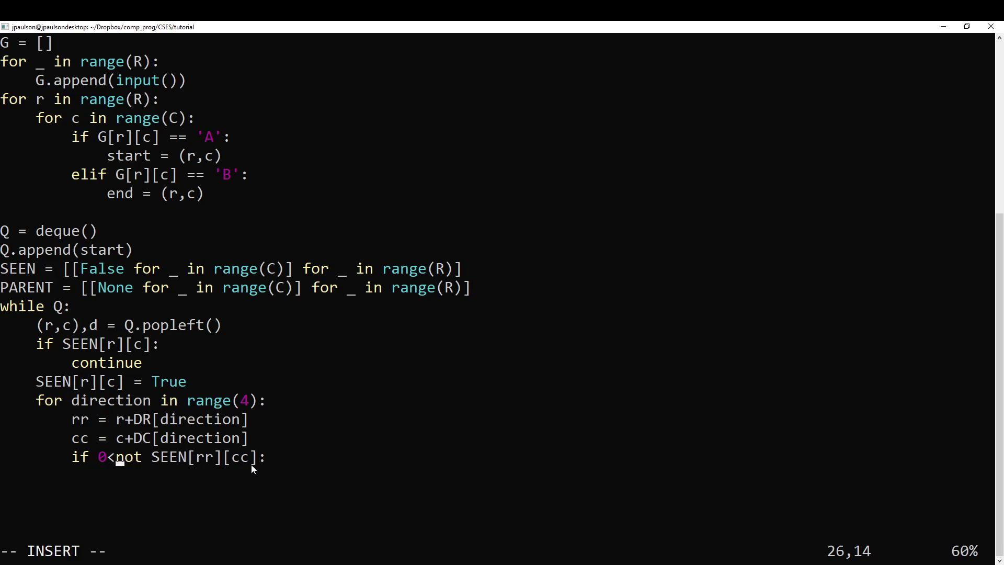
{"action": "type", "text": "=rr && 0"}
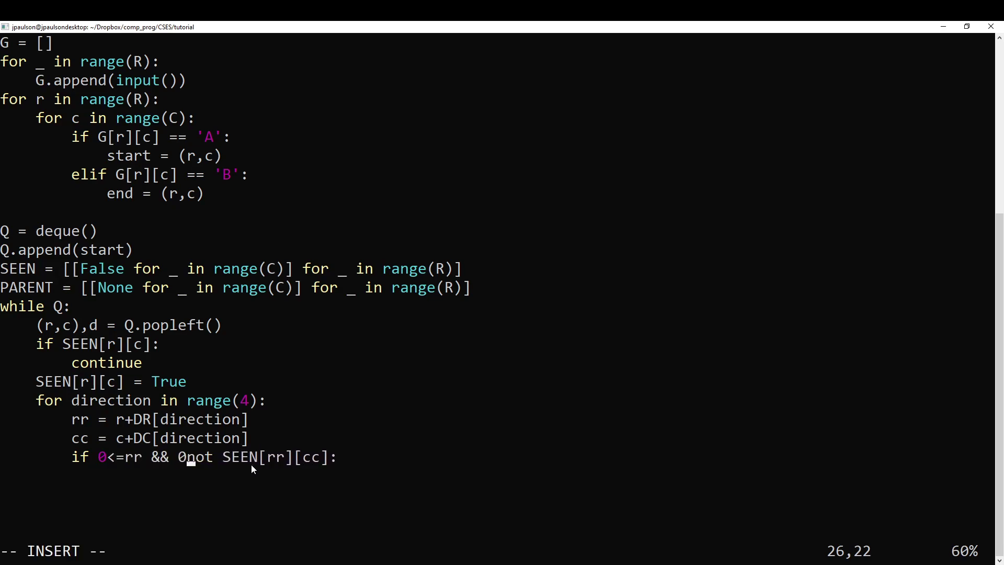
{"action": "key", "text": "Backspace"}
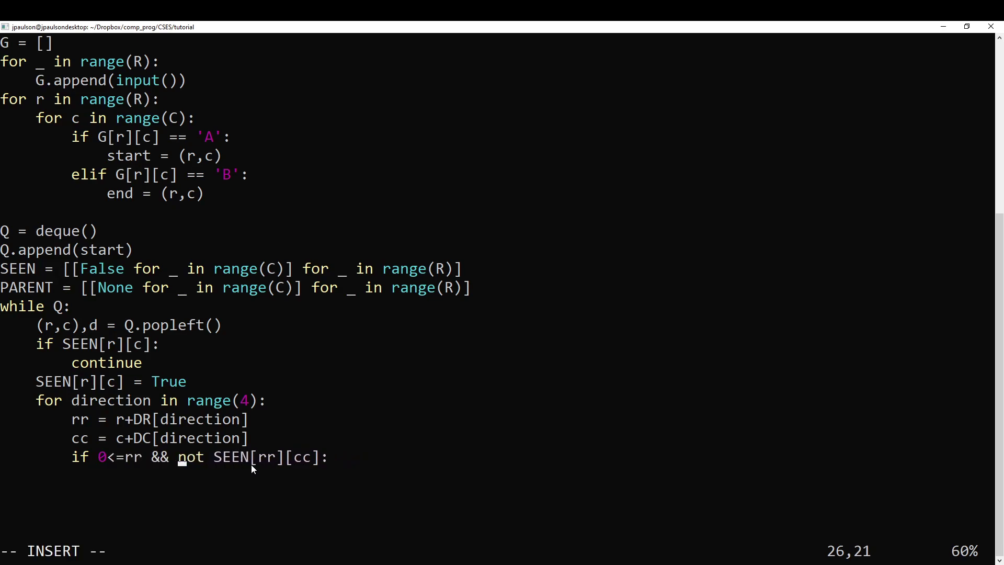
{"action": "type", "text": "rr<R && 0<=c"}
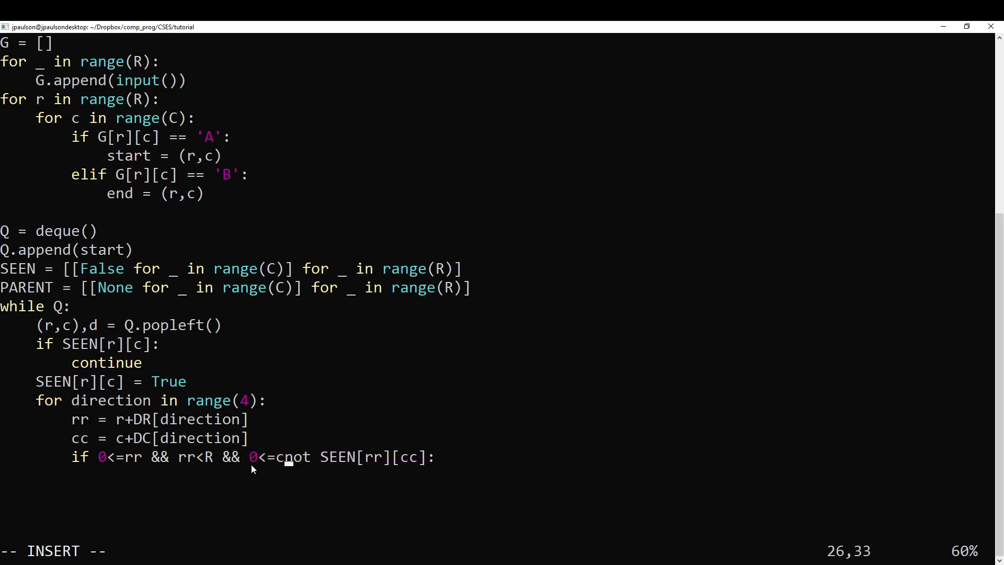
{"action": "type", "text": "c && cc<C and"}
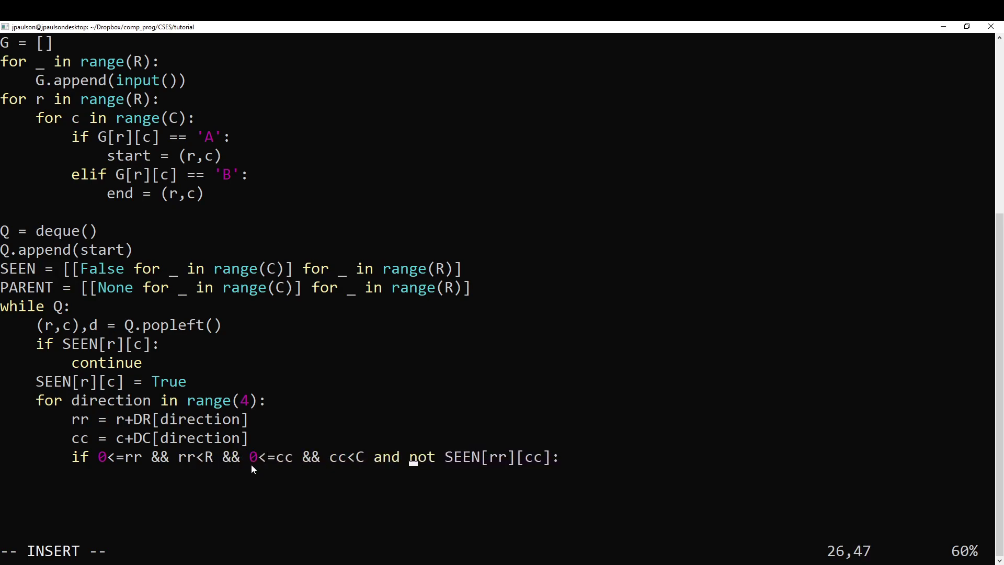
{"action": "type", "text": "G[rr]["}
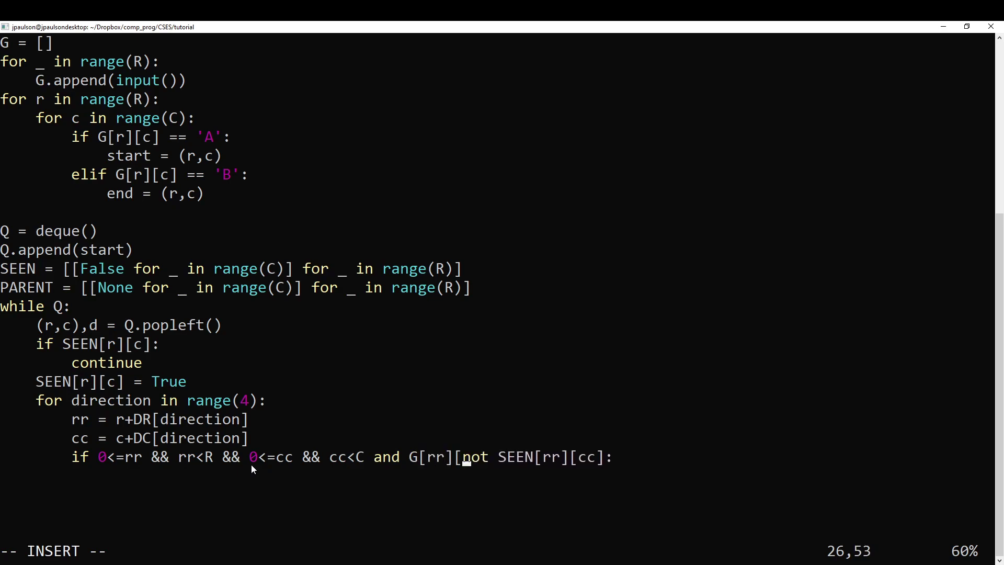
{"action": "type", "text": "cc]!='#' and"}
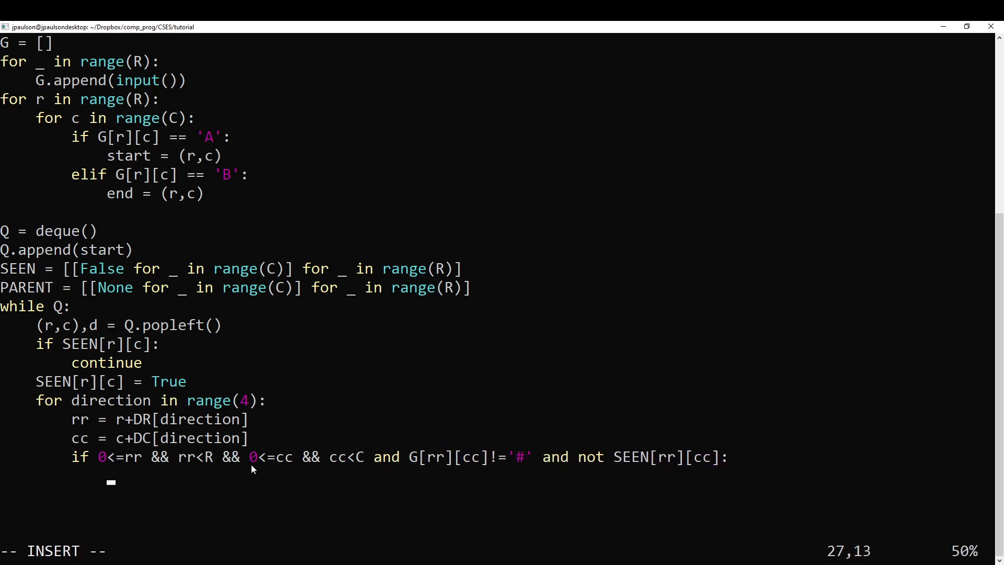
Set PARENT[rr][cc] = direction and enqueue ((rr,cc), d+1).
{"action": "type", "text": "PARENT[rr]["}
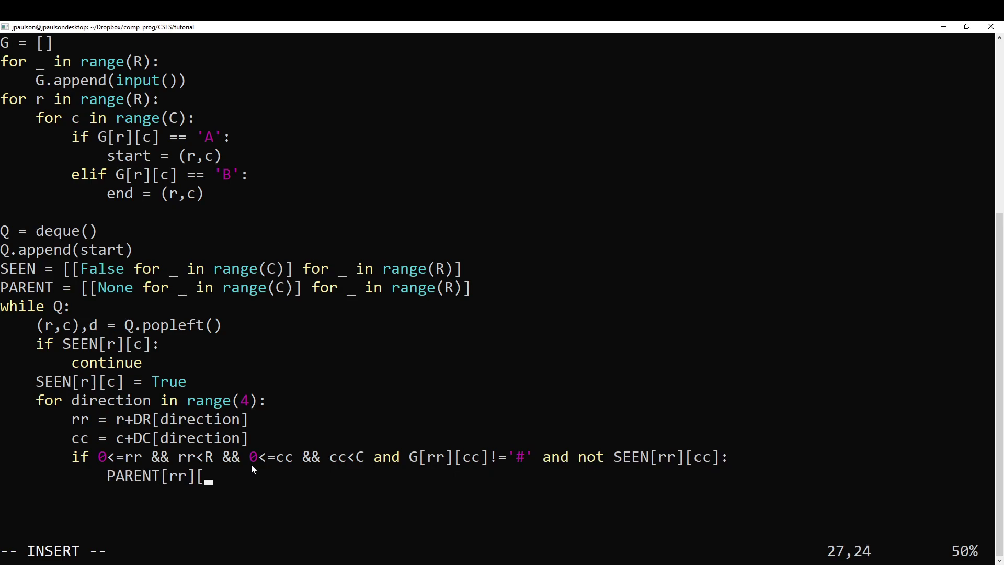
{"action": "type", "text": "cc] = direction"}
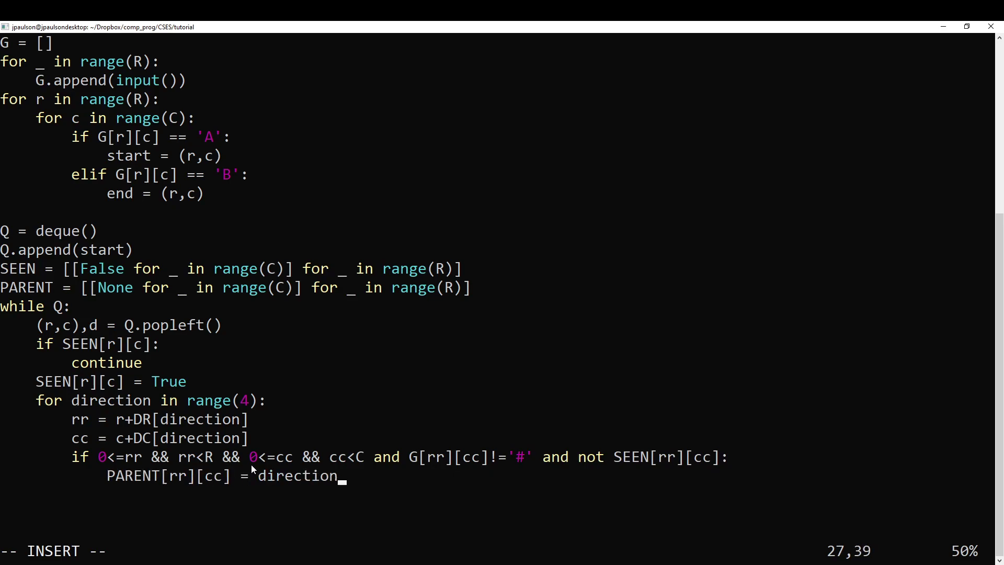
{"action": "key", "text": "enter"}
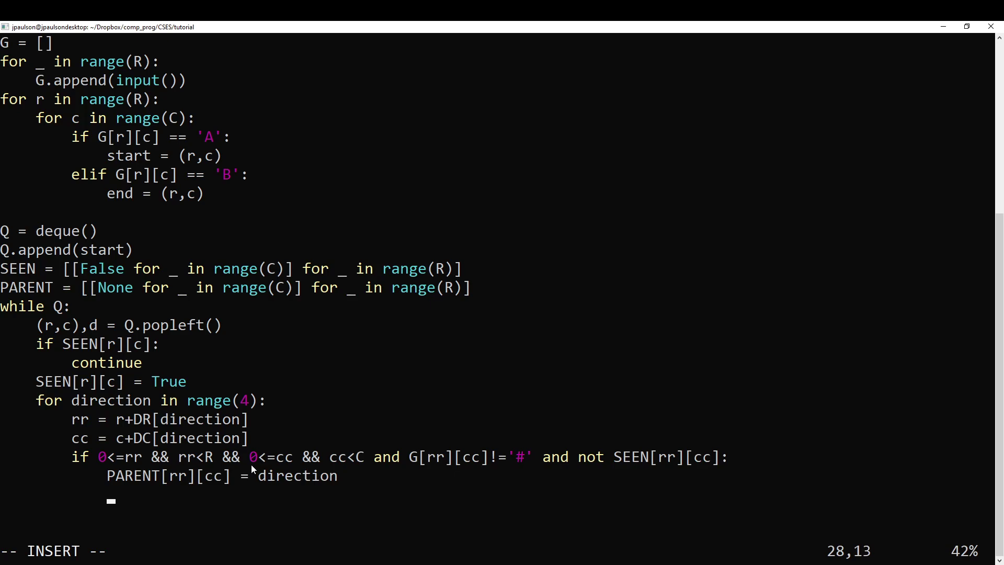
{"action": "type", "text": "Q.ap"}
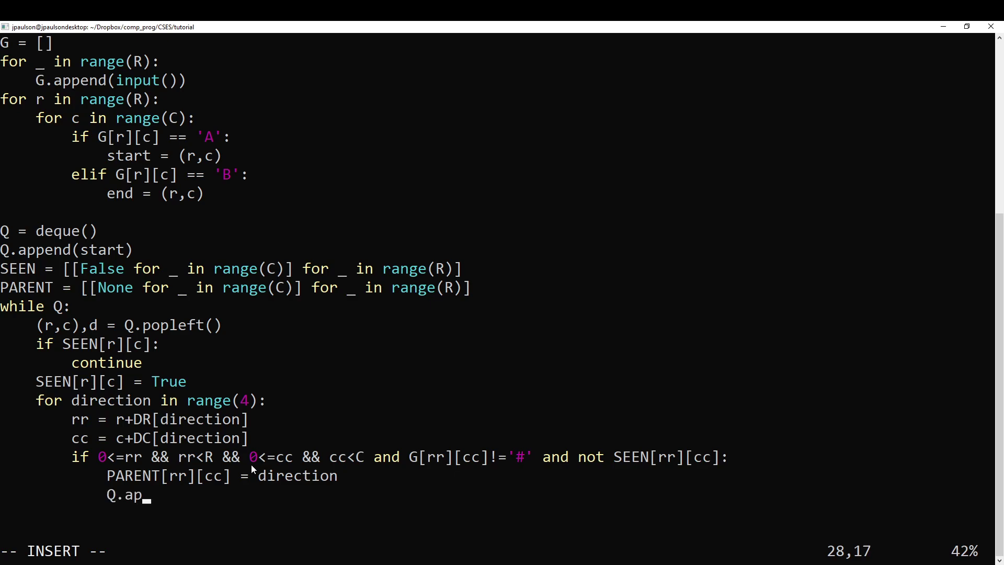
{"action": "type", "text": "pend(("}
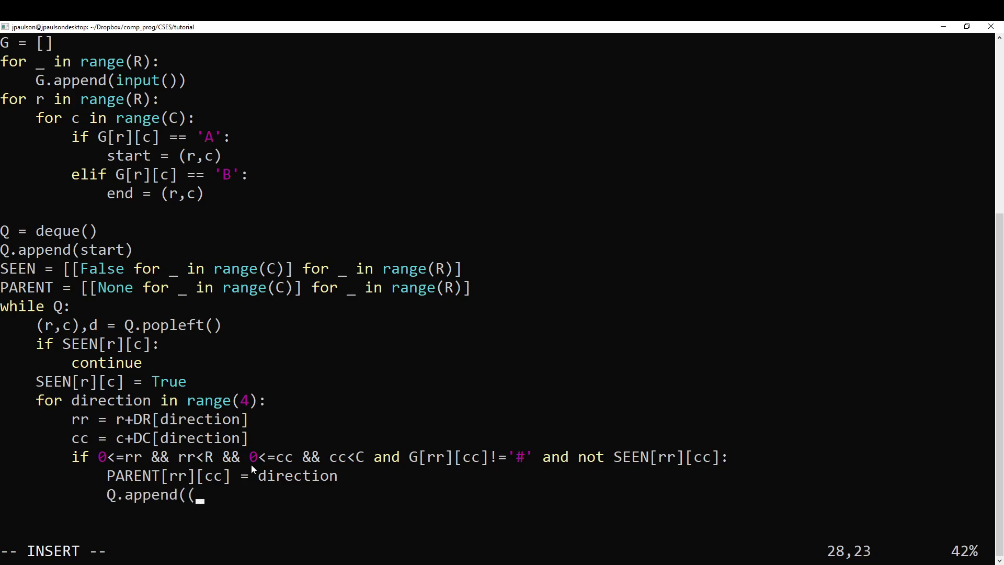
{"action": "type", "text": "rr,cc),"}
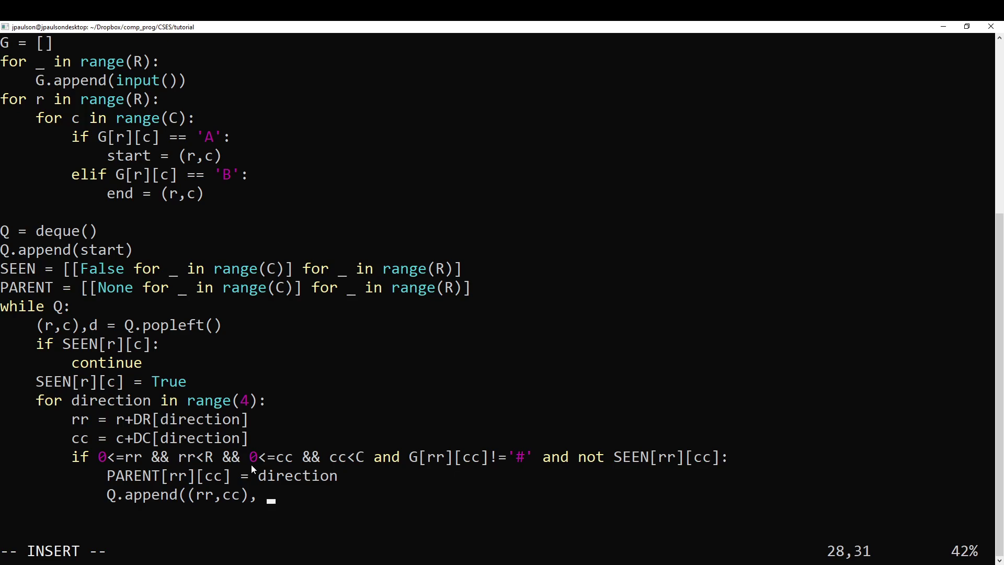
{"action": "type", "text": "d+1)"}
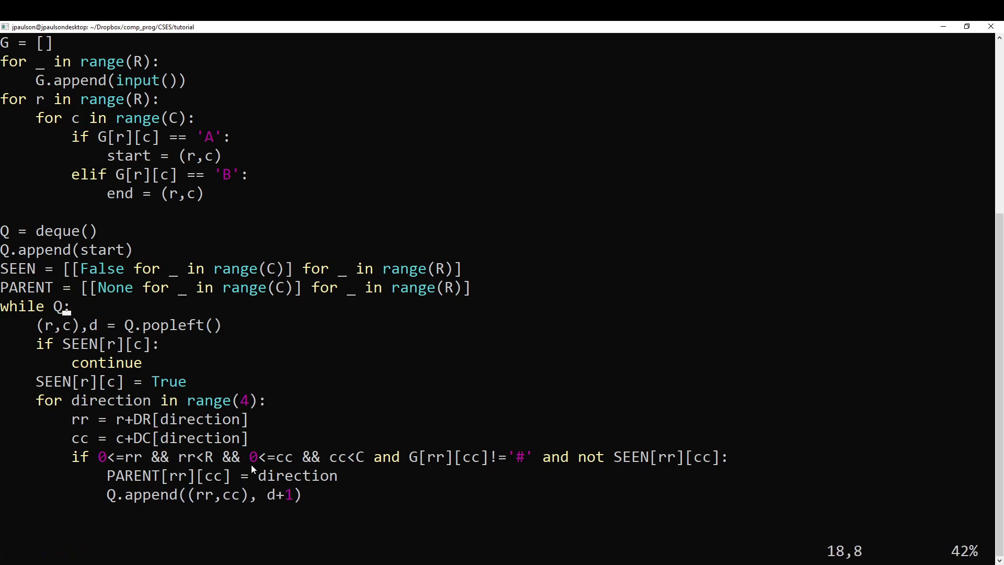
Seed Q at distance 0, print END at the end cell and NO after the loop.
{"action": "type", "text": ",0)"}
{"action": "type", "text": "if"}
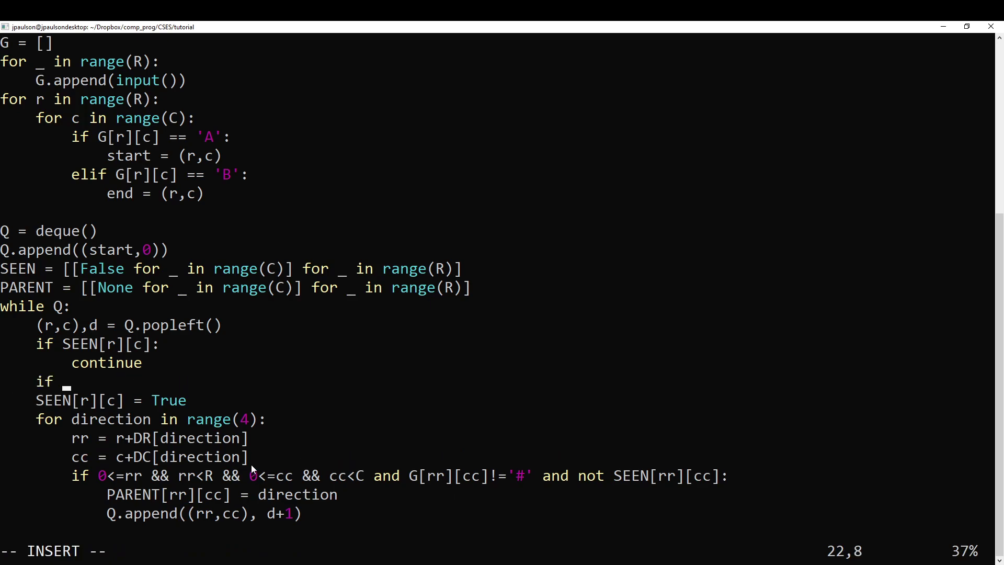
{"action": "type", "text": "(r,c) == end:"}
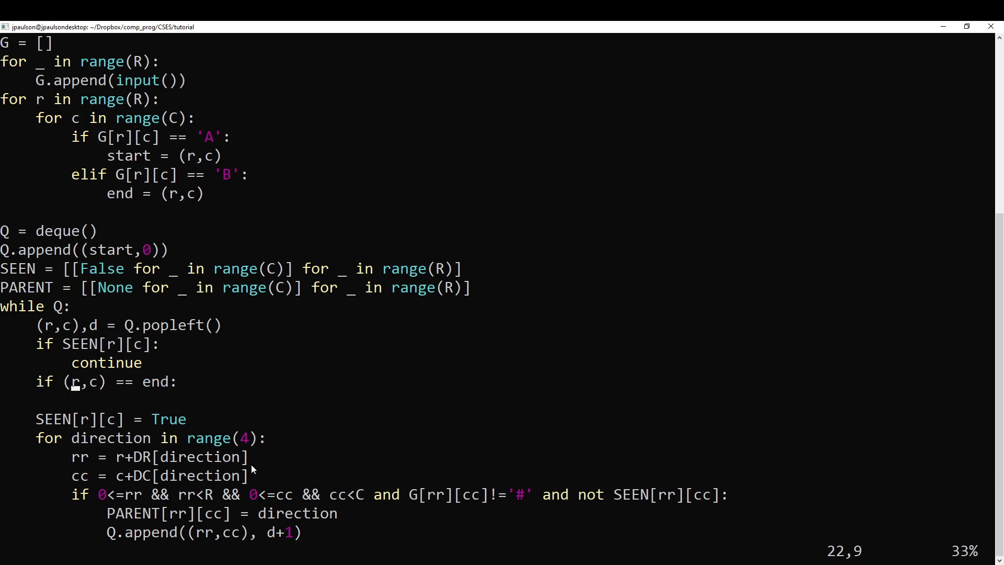
{"action": "type", "text": "print('END')"}
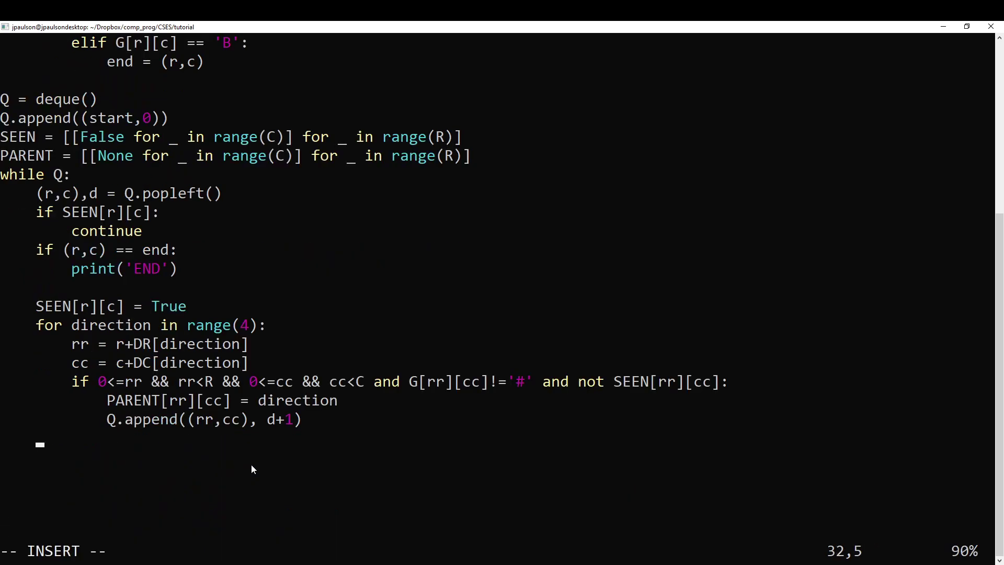
{"action": "type", "text": "print('"}
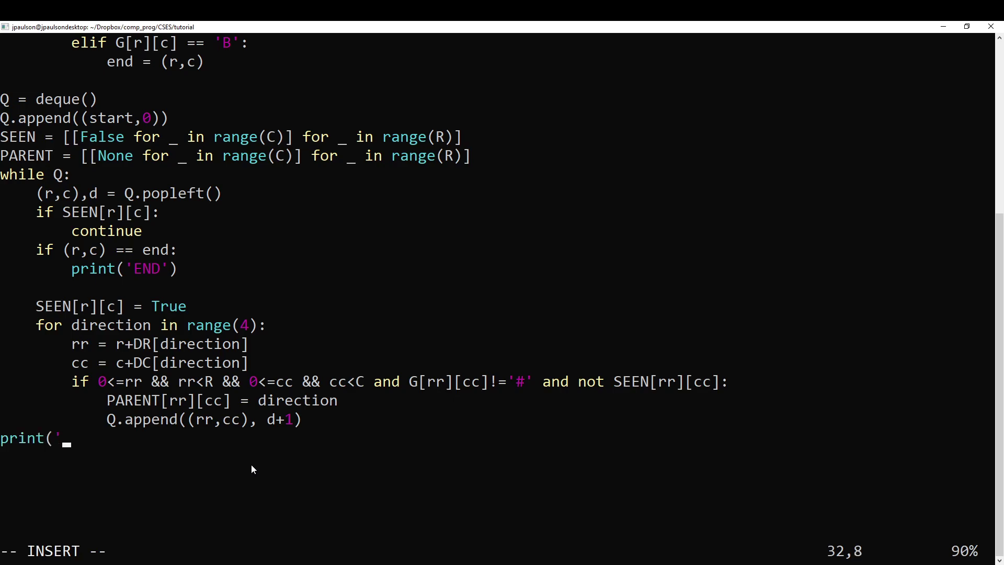
{"action": "type", "text": "NO')"}
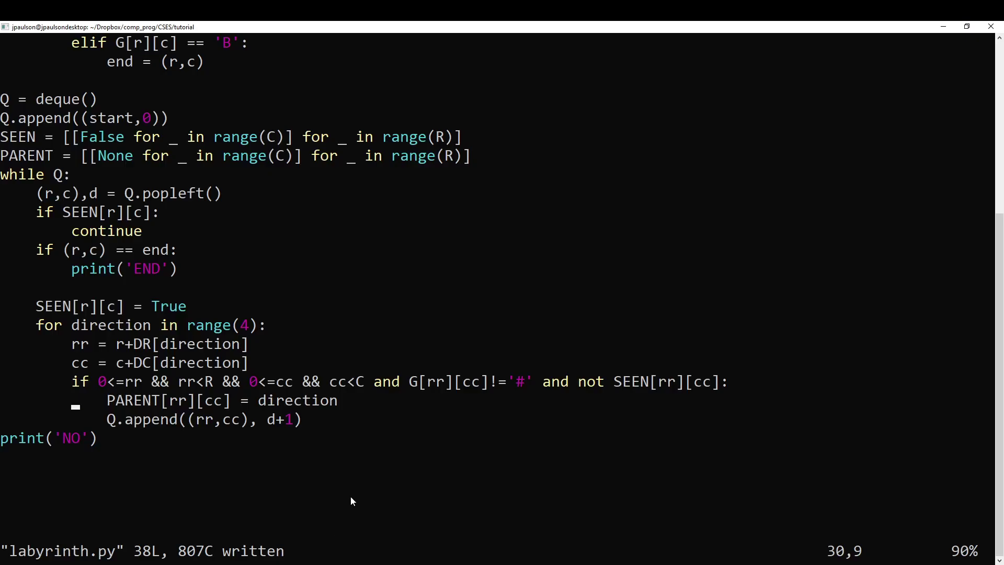
Exit with sys.exit(0) after printing END and add import sys.
{"action": "type", "text": "sys."}
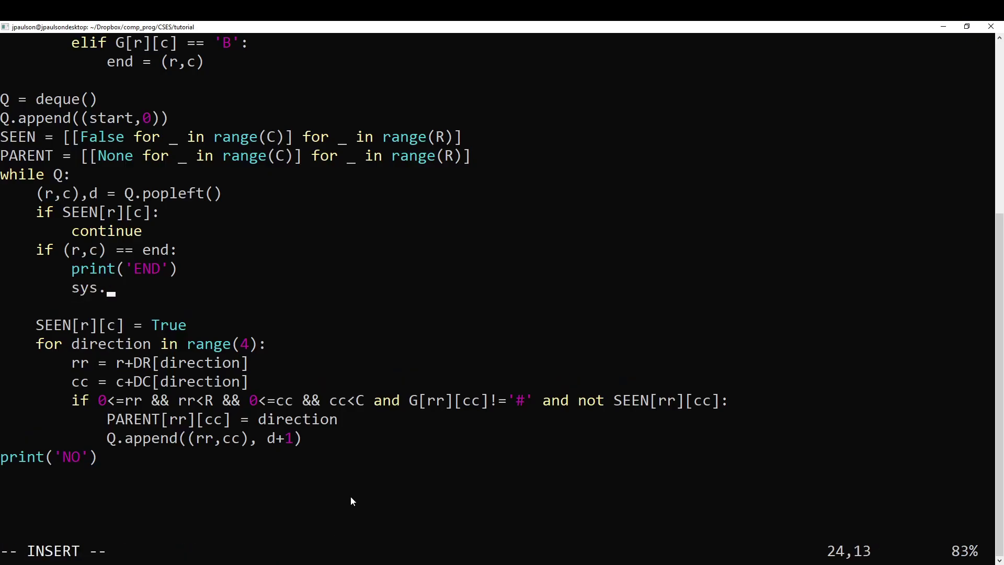
{"action": "type", "text": "exit(0)"}
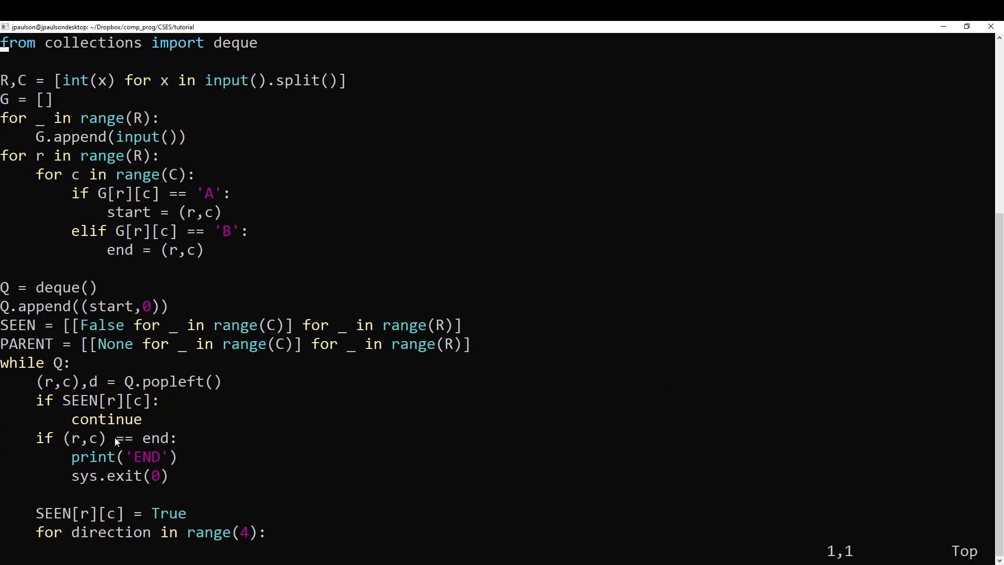
{"action": "type", "text": "import sys"}
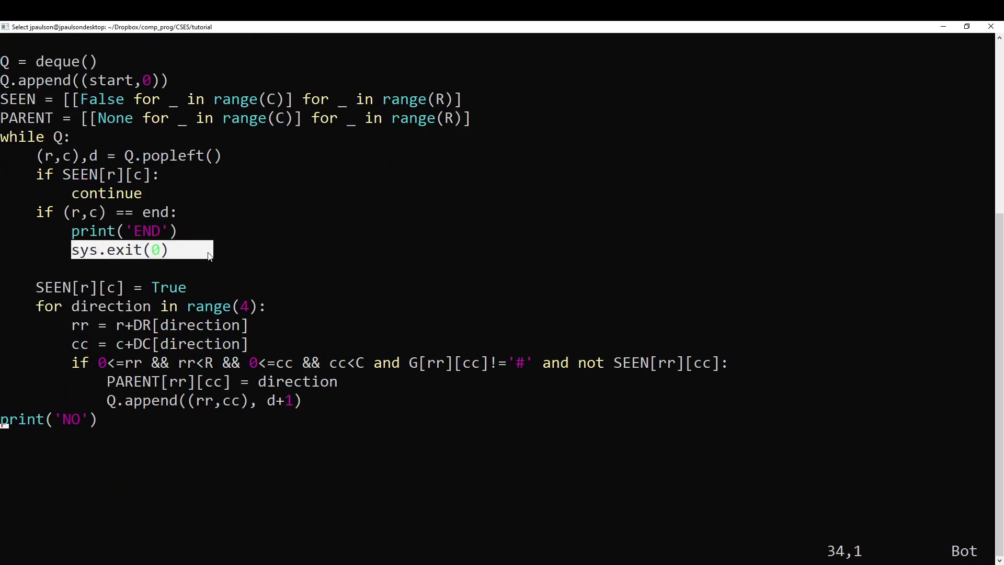
Run python3 labyrinth.py on labyrinth.0, then start adding the DR direction list.
{"action": "type", "text": "python3"}
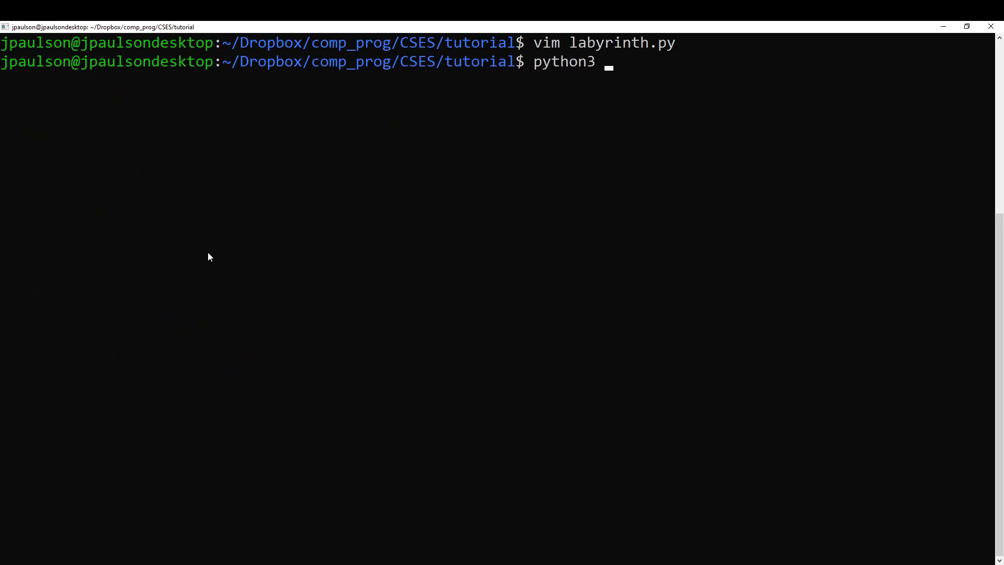
{"action": "type", "text": "labyrinth.py < labyrinth.0"}
{"action": "type", "text": "vim labyrinth.py"}
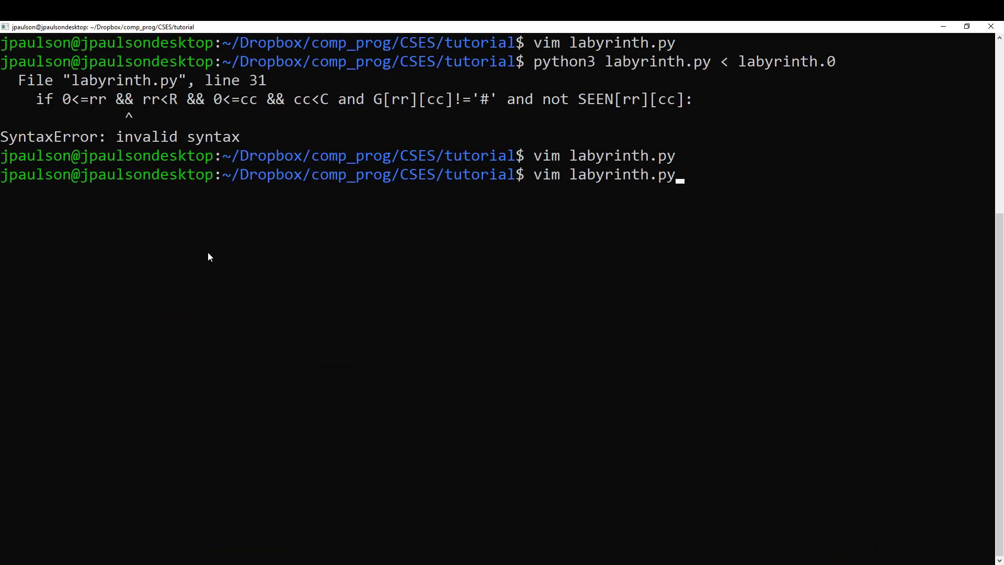
{"action": "key", "text": "Return"}
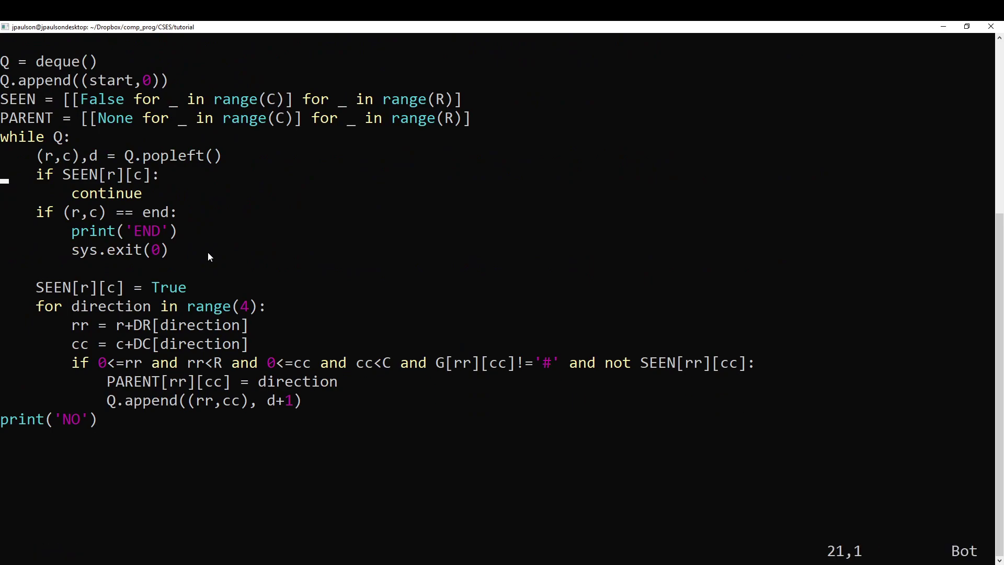
{"action": "type", "text": "DR = [-0"}
{"action": "type", "text": "DC = [0,1,0,-1]"}
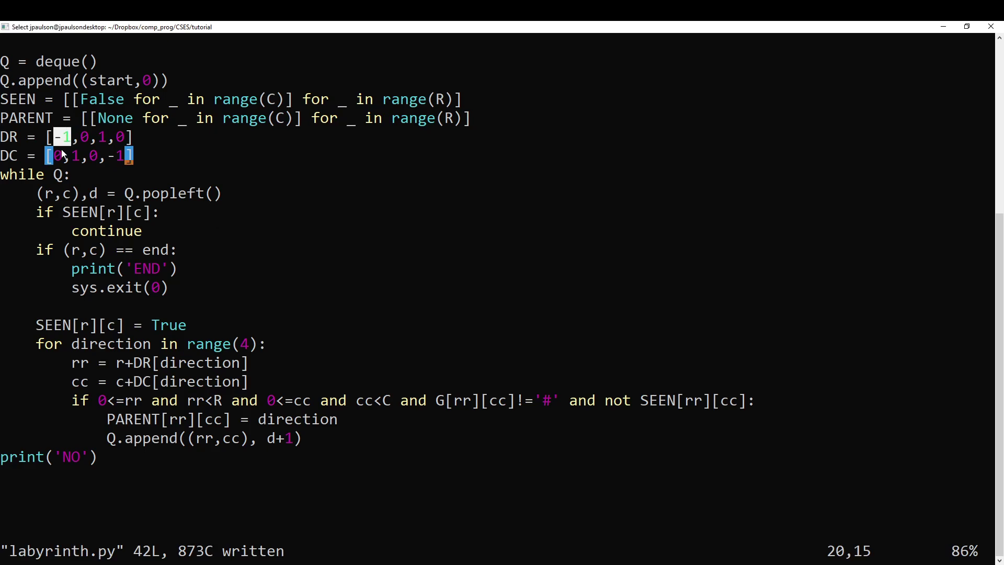
{"action": "mouse_move", "coordinate": [106, 141]}
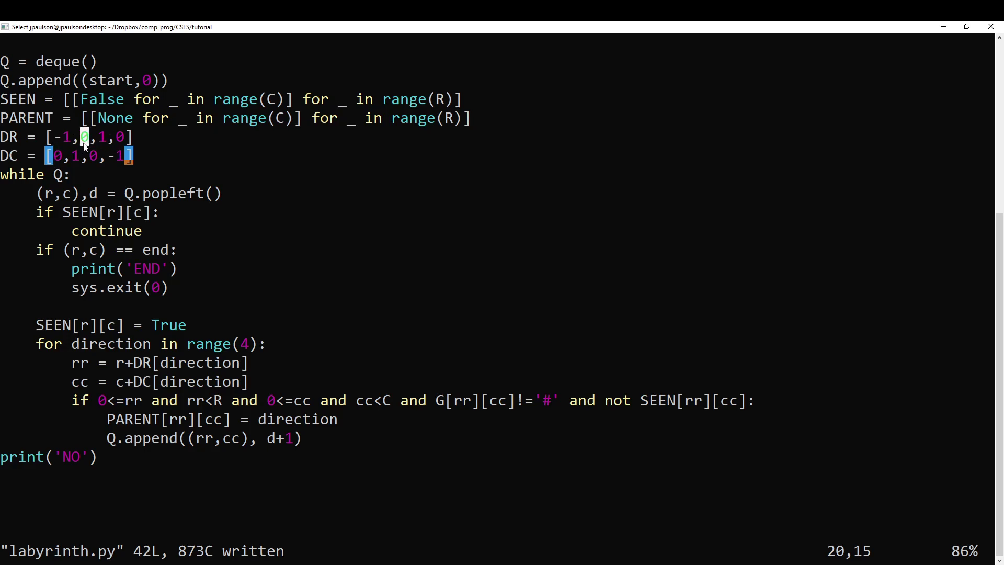
{"action": "mouse_move", "coordinate": [81, 155]}
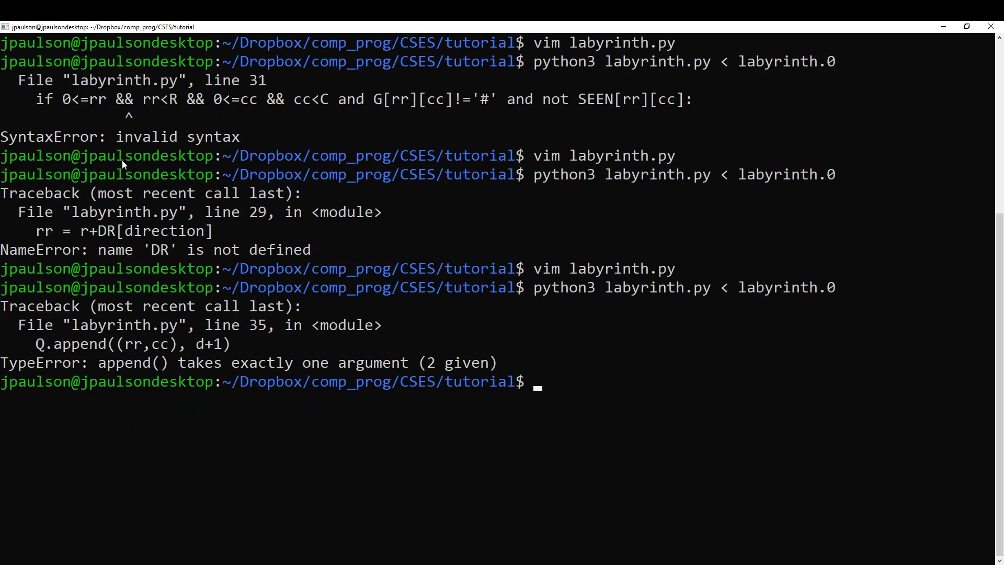
Reopen labyrinth.py and start a while loop over PARENT[r][c] after the distance print.
{"action": "type", "text": "vim labyrinth.py"}
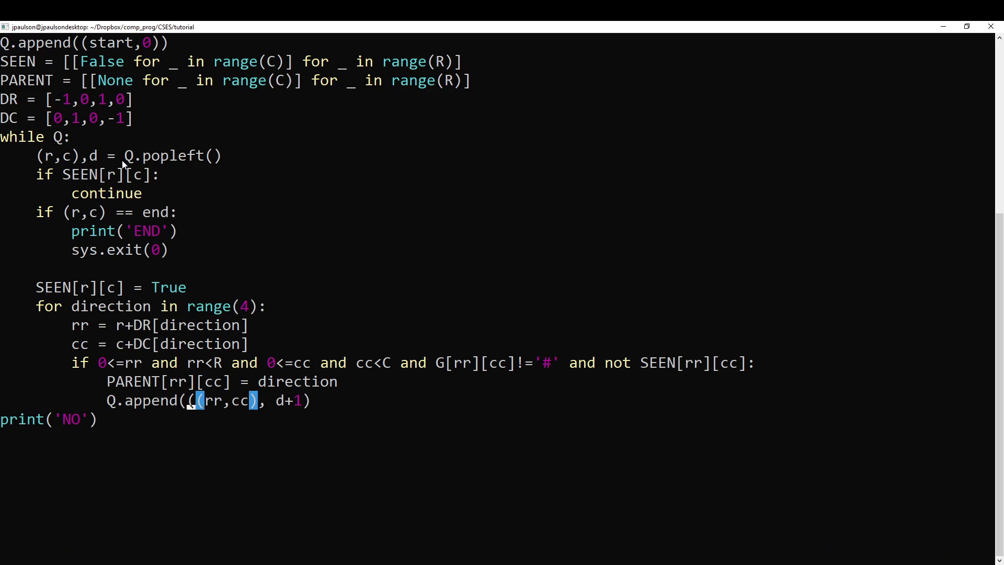
{"action": "key", "text": "Return"}
{"action": "type", "text": "print(d)"}
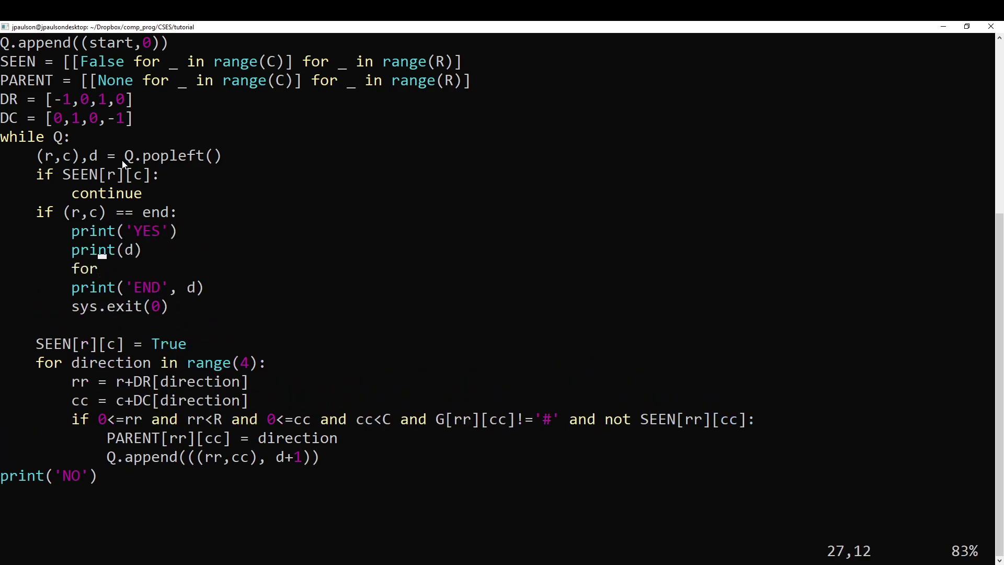
{"action": "key", "text": "o"}
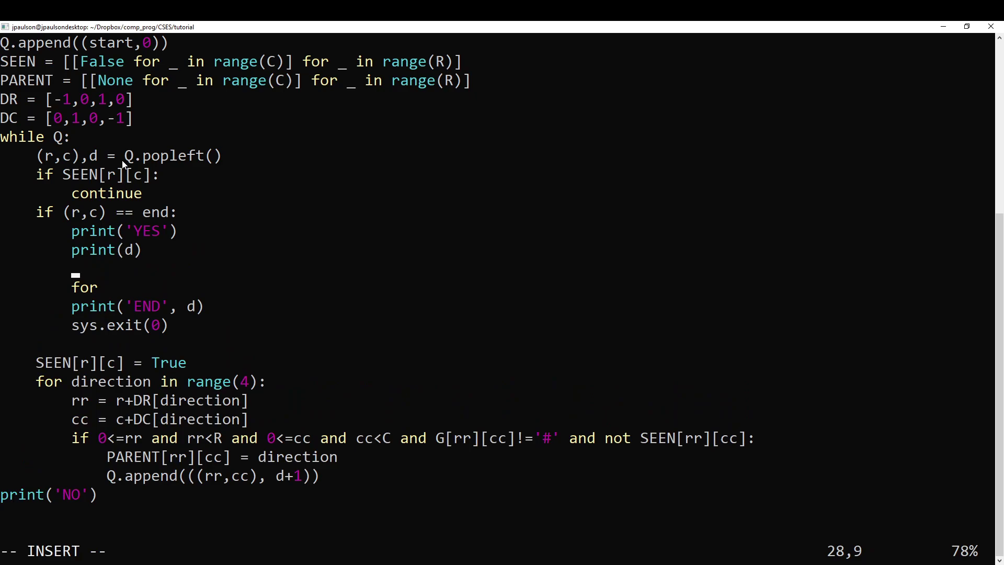
{"action": "type", "text": "whil"}
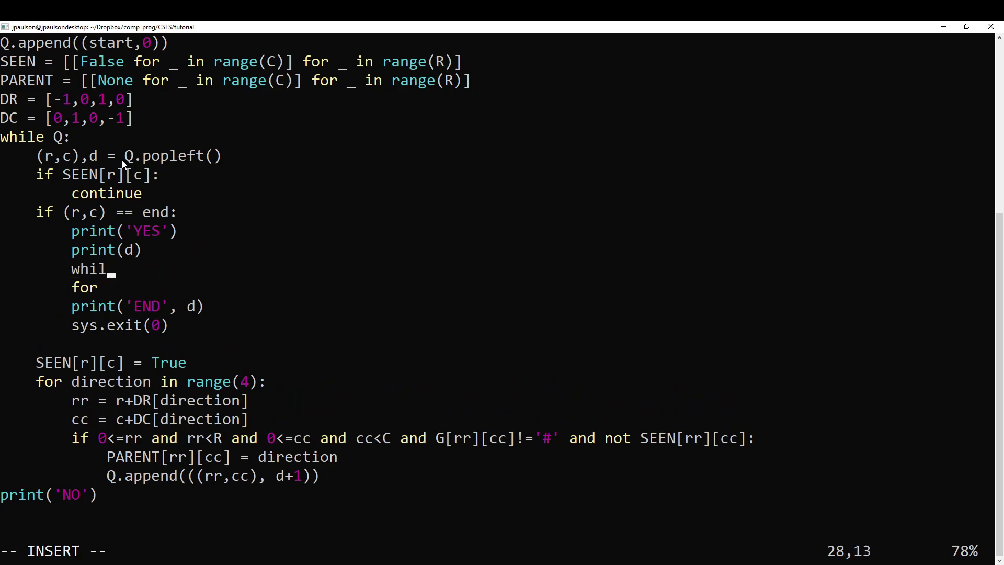
{"action": "type", "text": "e"}
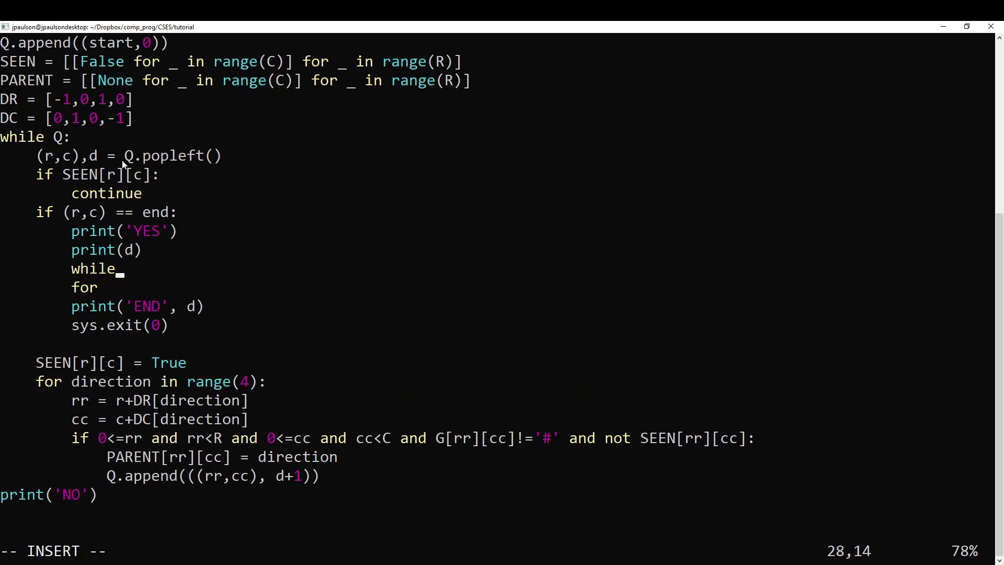
{"action": "type", "text": "PARENT[r][c]"}
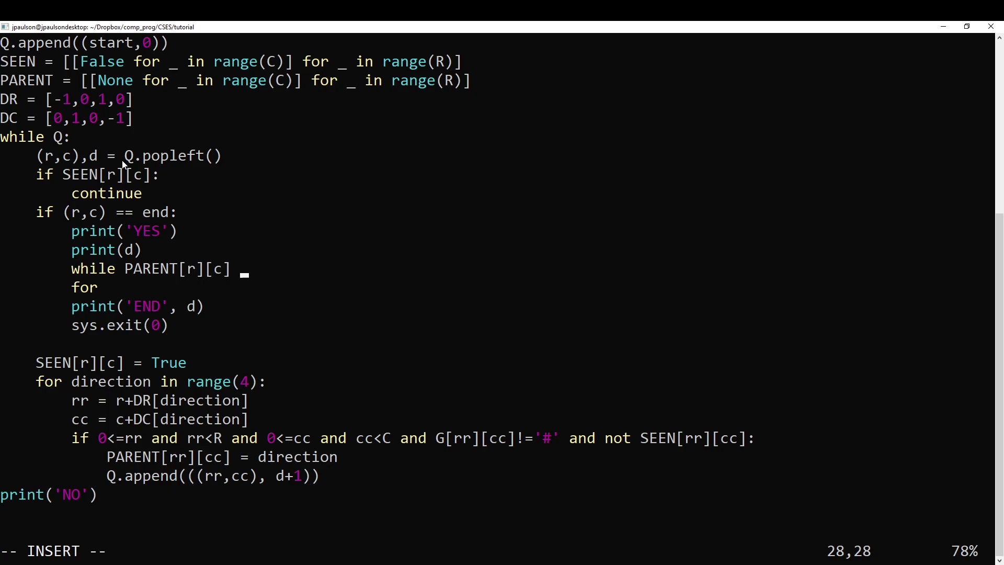
{"action": "type", "text": "path = '"}
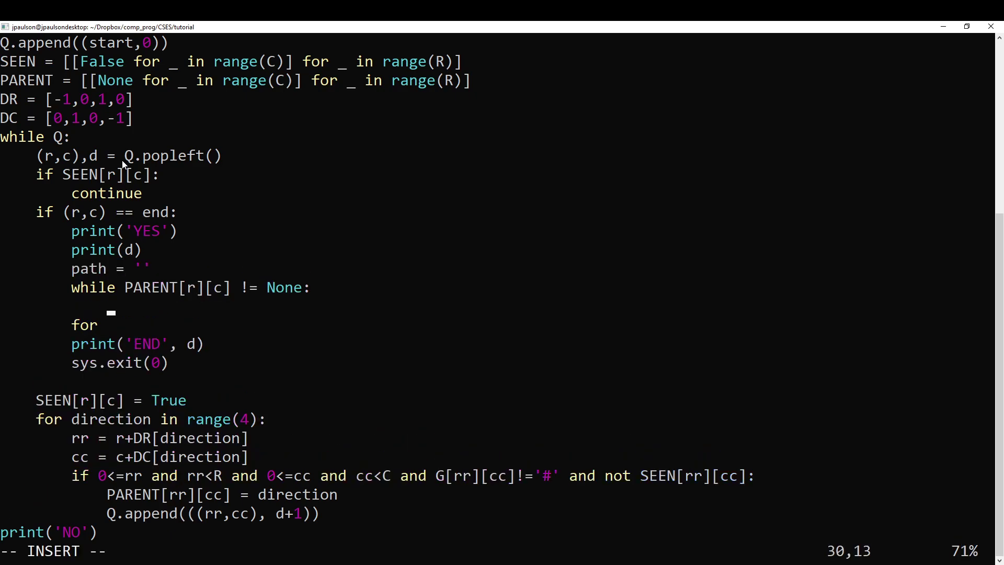
Append the direction letter from ['U','R','D','L'] to path.
{"action": "type", "text": "path +="}
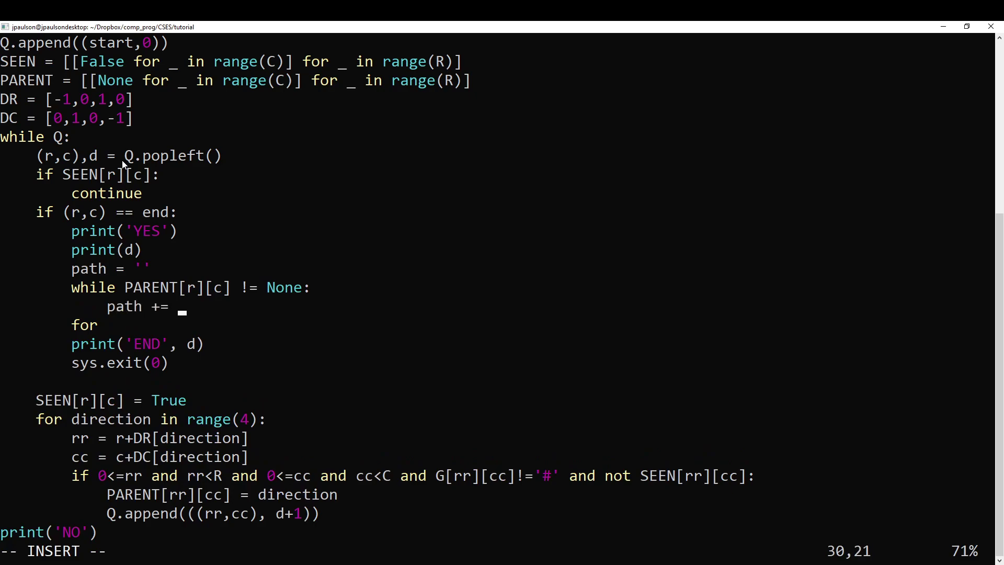
{"action": "type", "text": "["}
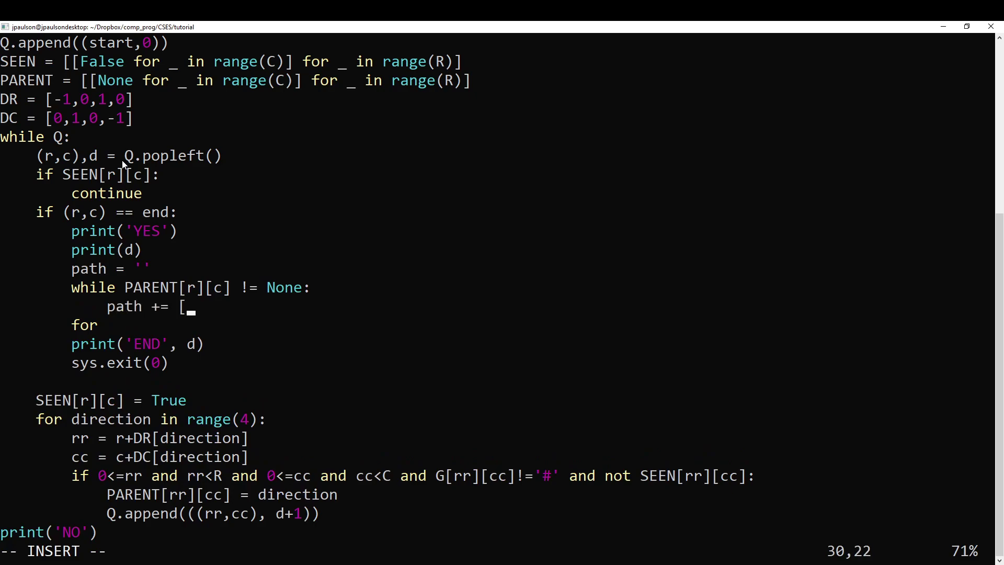
{"action": "type", "text": "PARENT[r][c]"}
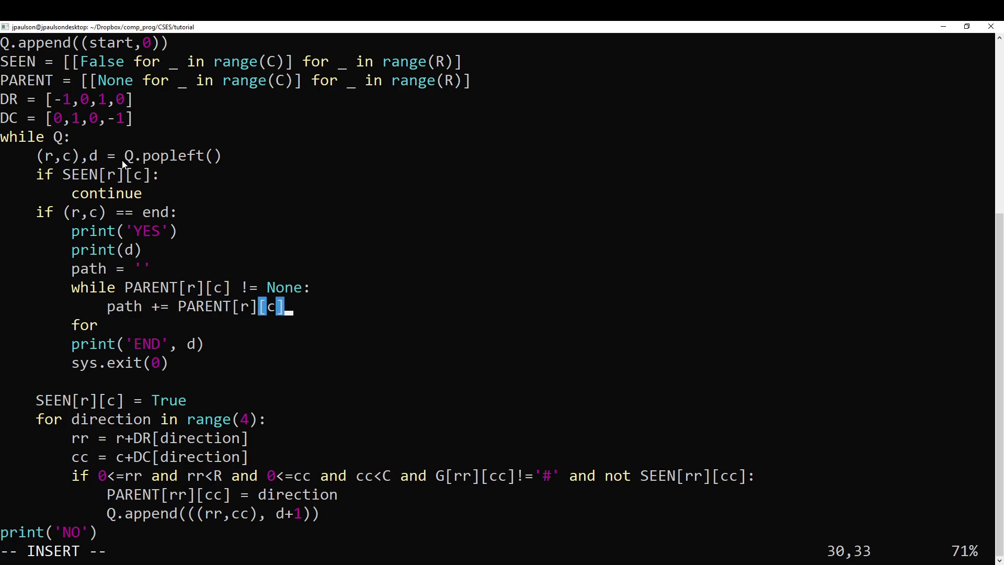
{"action": "type", "text": "['"}
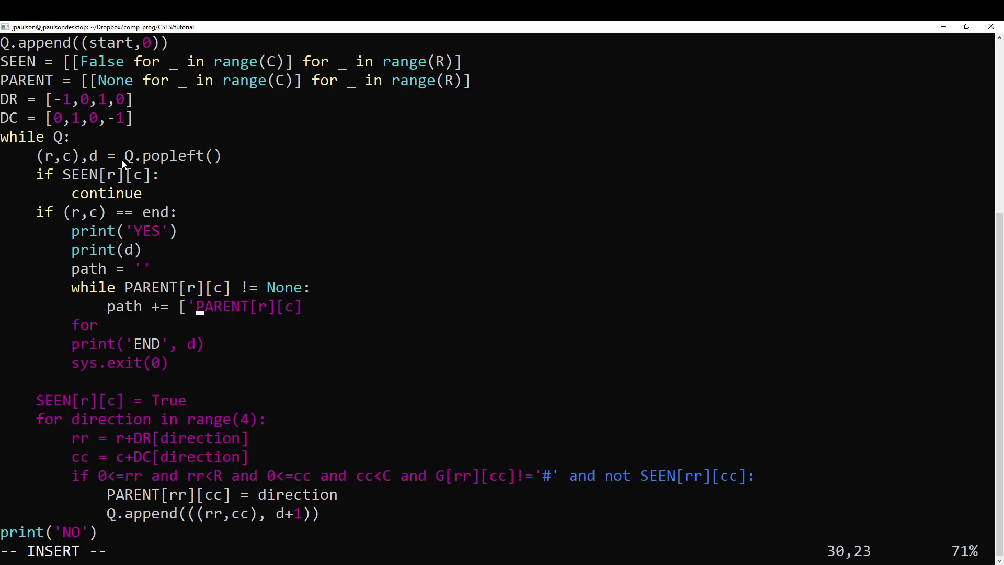
{"action": "mouse_move", "coordinate": [250, 410]}
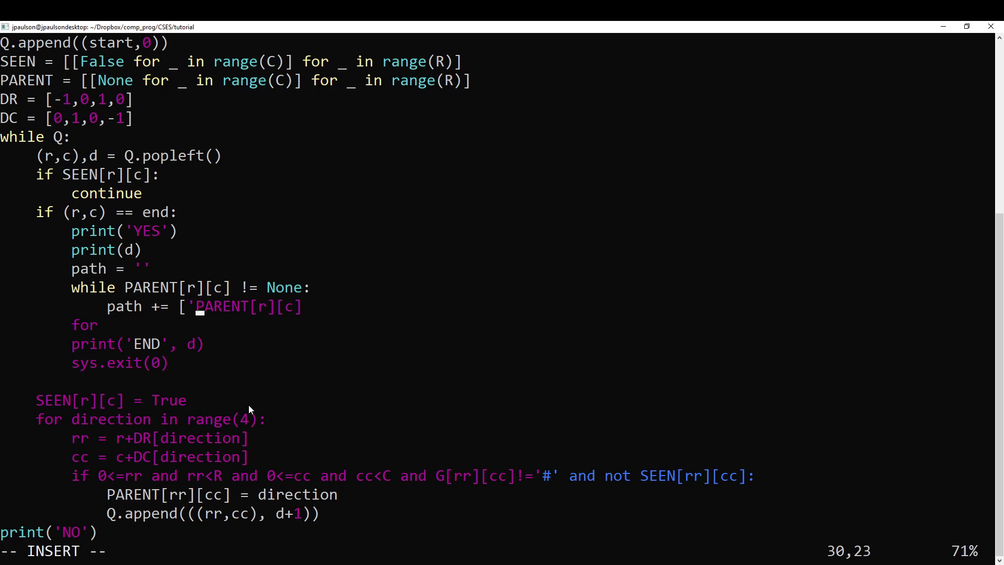
{"action": "mouse_move", "coordinate": [278, 406]}
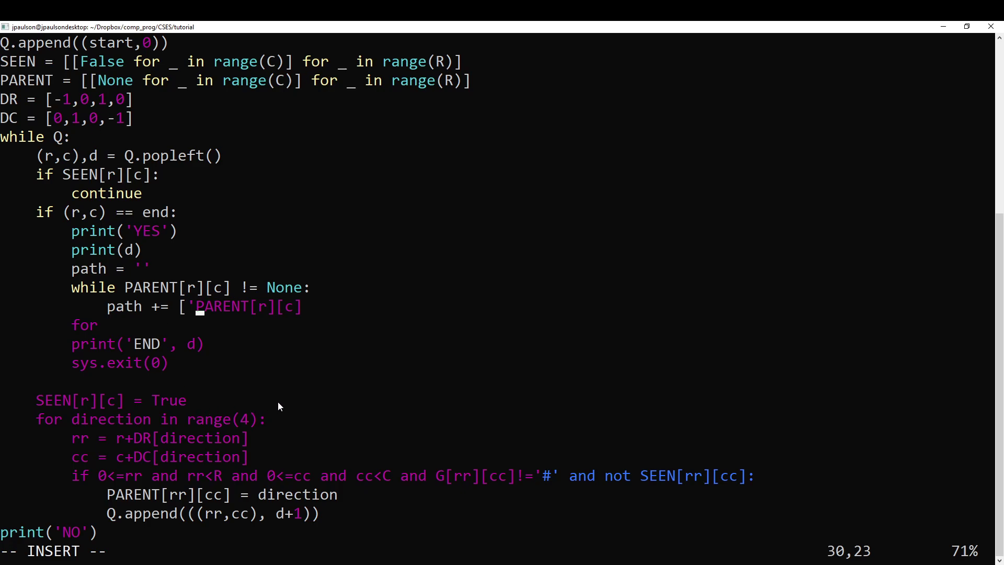
{"action": "type", "text": "U"}
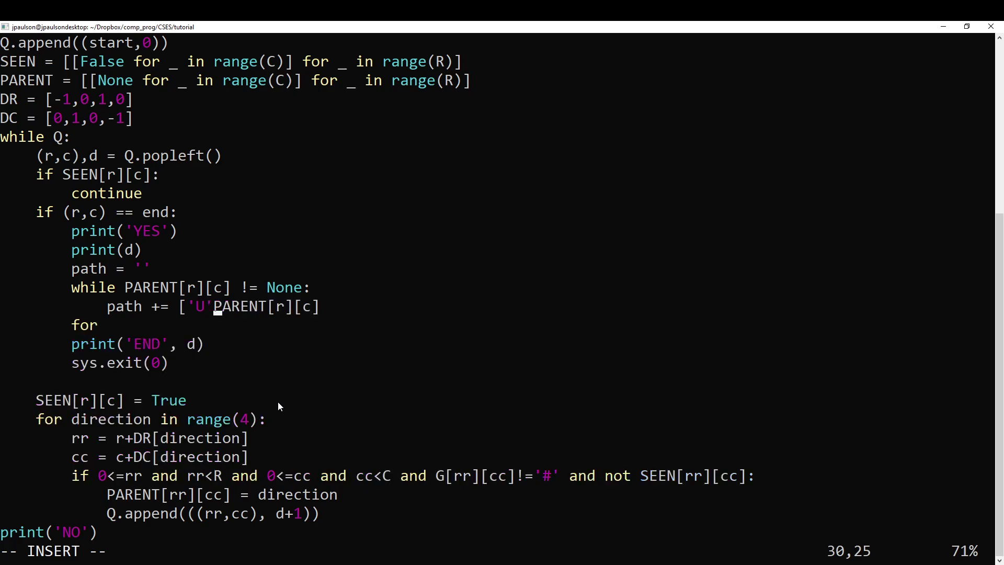
{"action": "type", "text": ",'R'"}
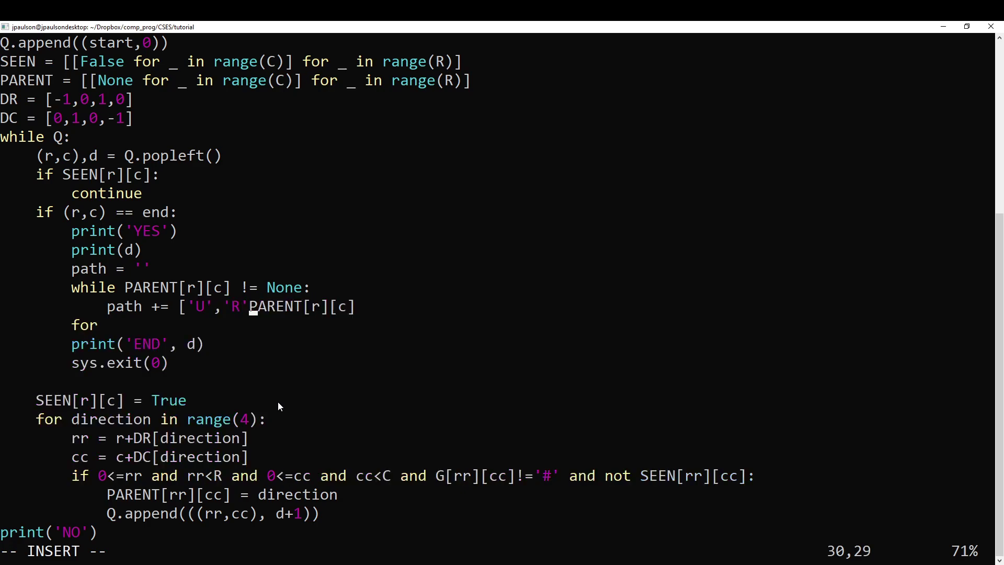
{"action": "type", "text": ",'D','L']["}
{"action": "type", "text": "if"}
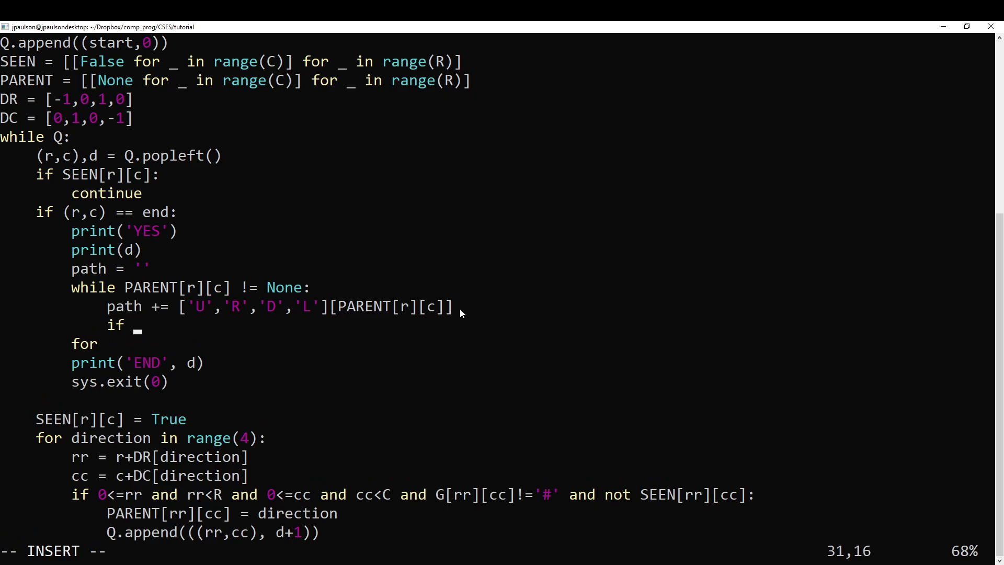
Store parent_direction = PARENT[r][c] and step the row back using DR.
{"action": "type", "text": "PAREN"}
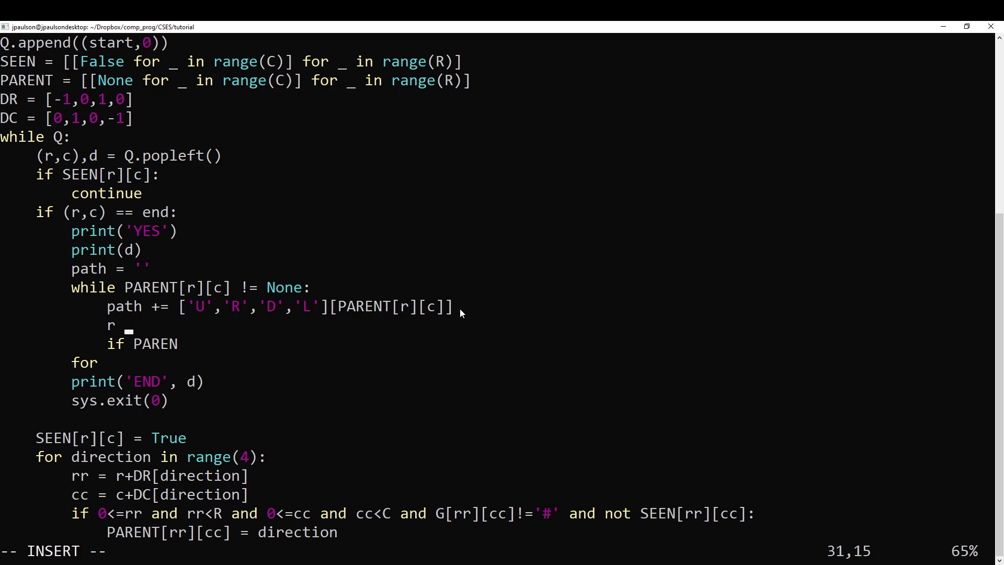
{"action": "type", "text": "+= D"}
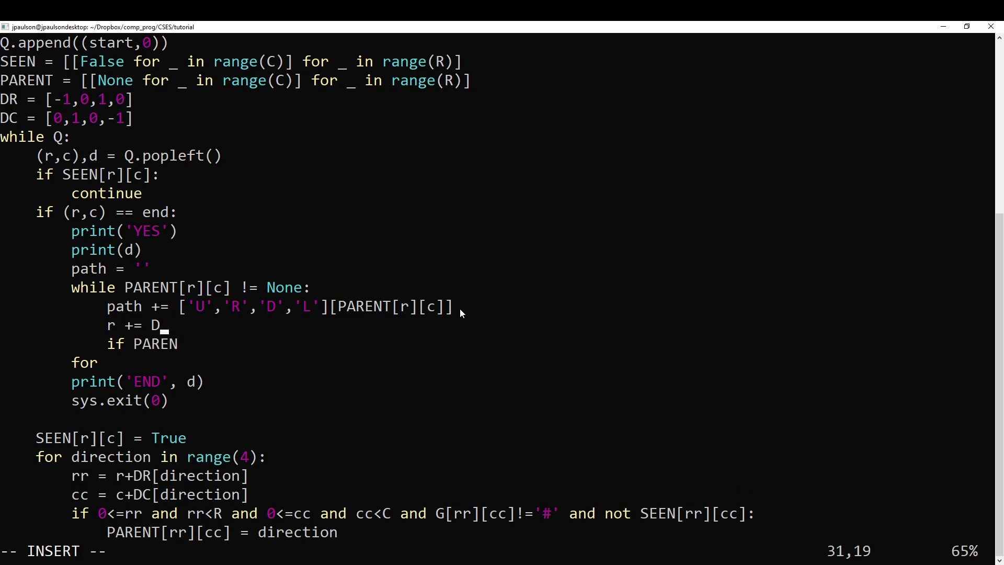
{"action": "type", "text": "R[PA"}
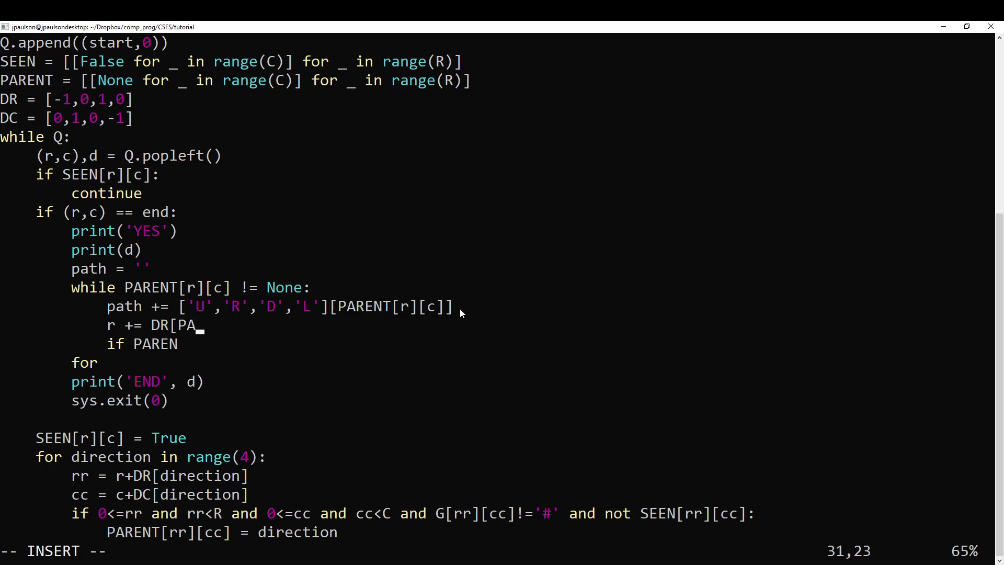
{"action": "type", "text": "RENT[r][c]"}
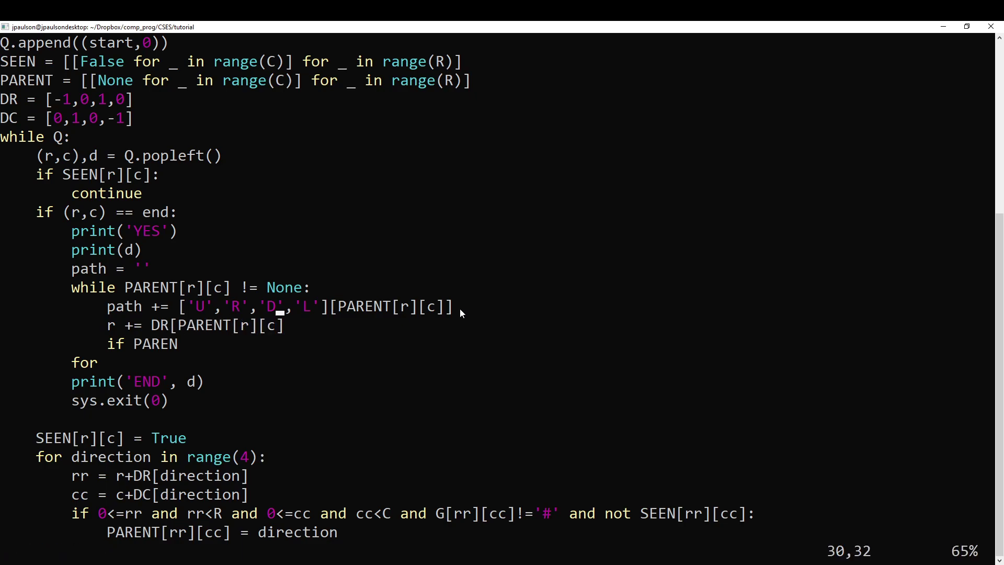
{"action": "type", "text": "parent_diur"}
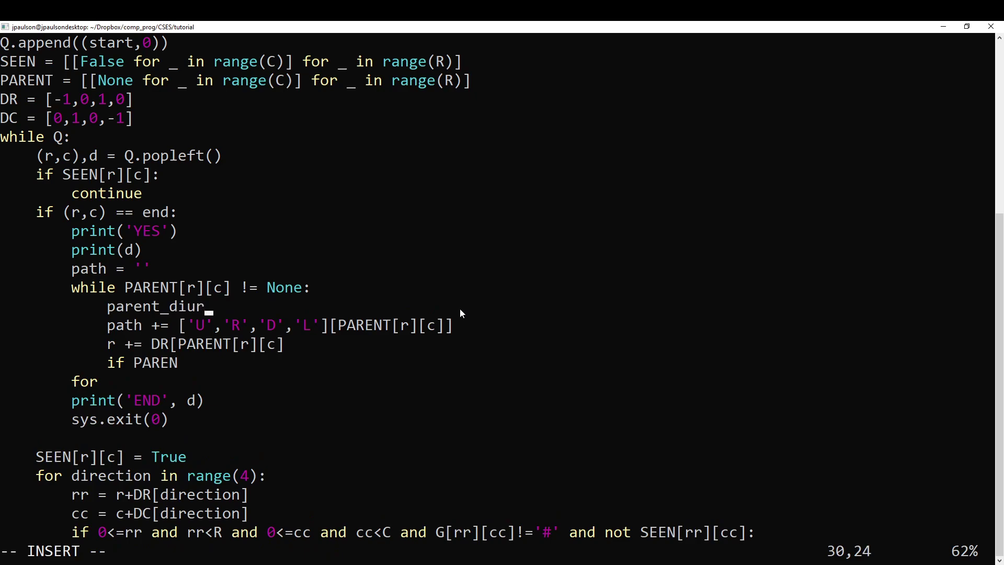
{"action": "type", "text": "ction = PARENt["}
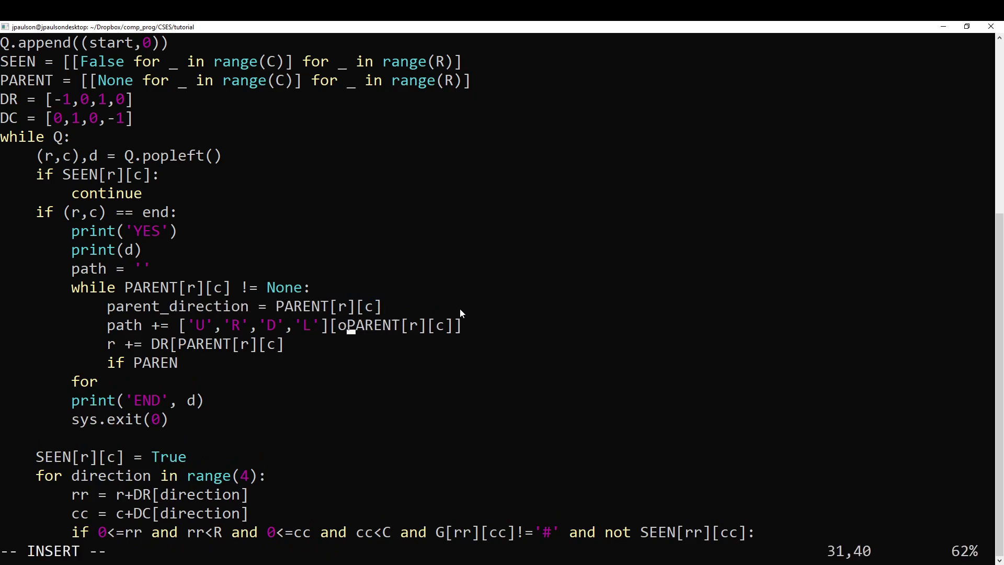
{"action": "type", "text": "parent_direction]"}
{"action": "left_click", "coordinate": [195, 344]}
{"action": "type", "text": "(parent_direction+2)%4"}
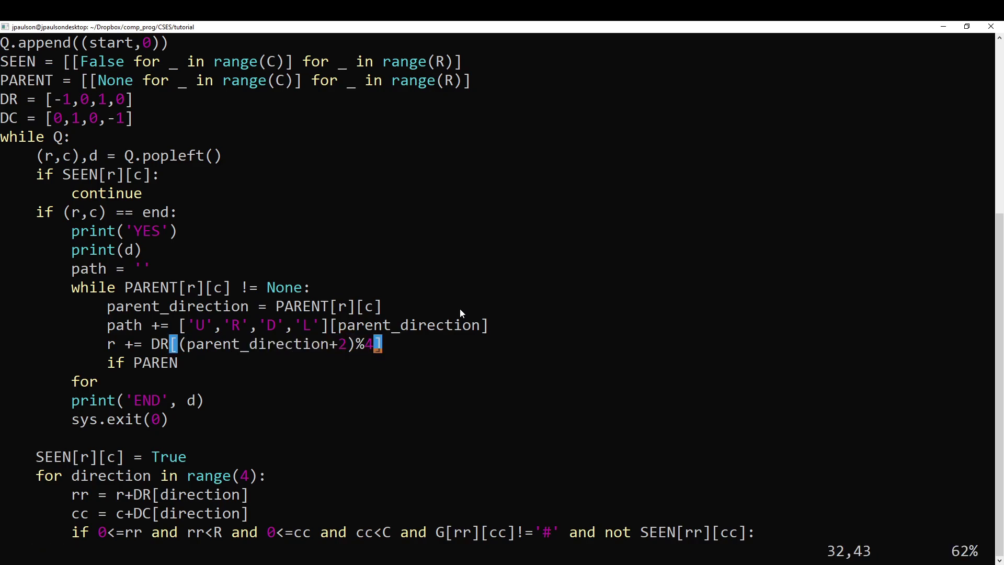
Add c += DC[(parent_direction+2)%4] and delete the incomplete leftover lines.
{"action": "type", "text": "c += DC[(parent_direction+2)%4]"}
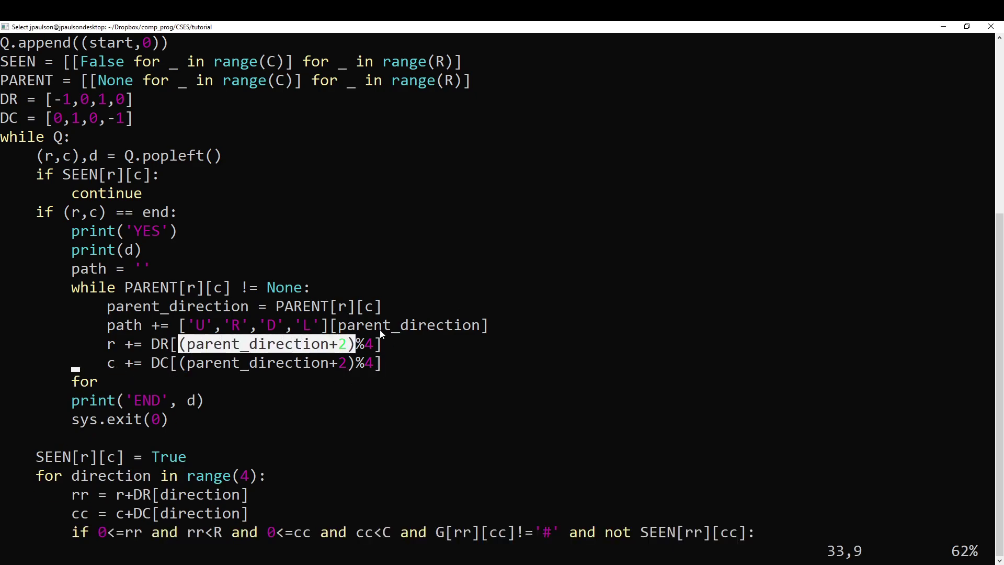
{"action": "mouse_move", "coordinate": [254, 459]}
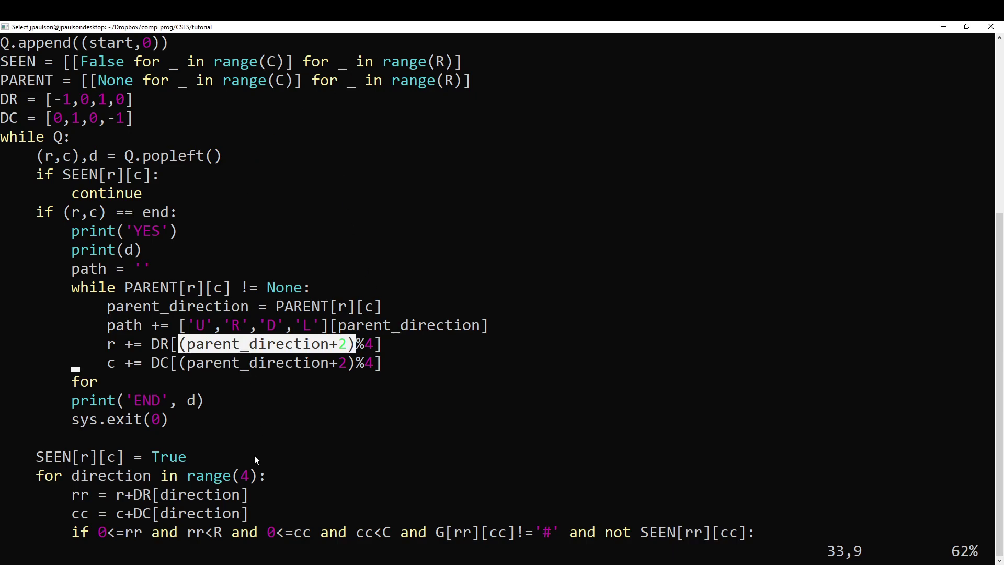
{"action": "mouse_move", "coordinate": [355, 349]}
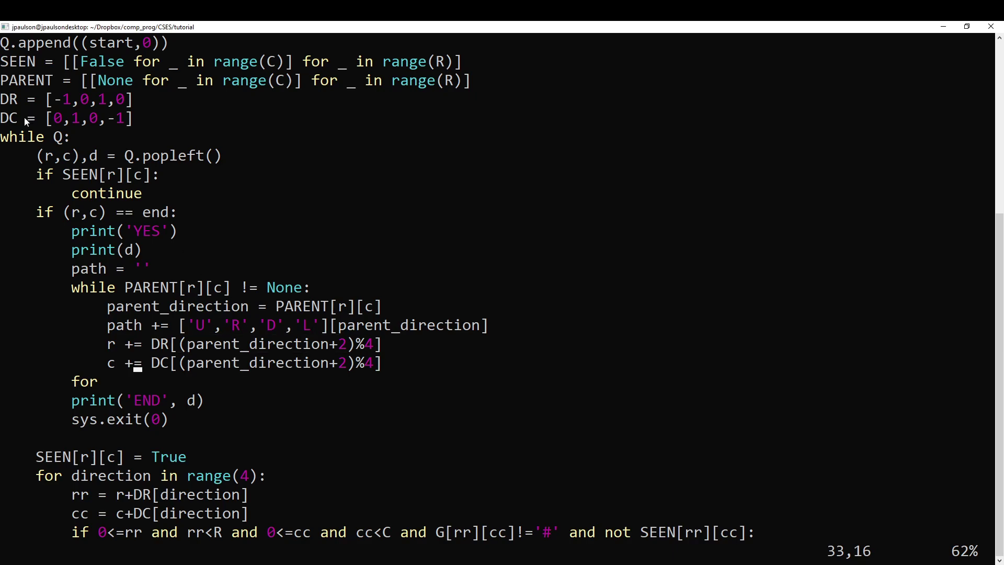
{"action": "left_click_drag", "start_coordinate": [0, 99], "coordinate": [132, 118]}
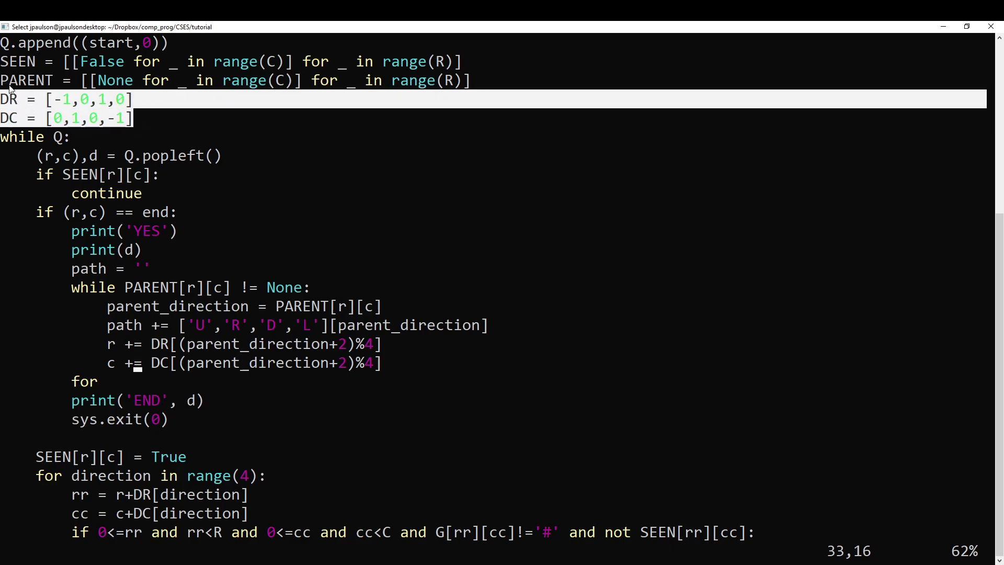
{"action": "mouse_move", "coordinate": [331, 327]}
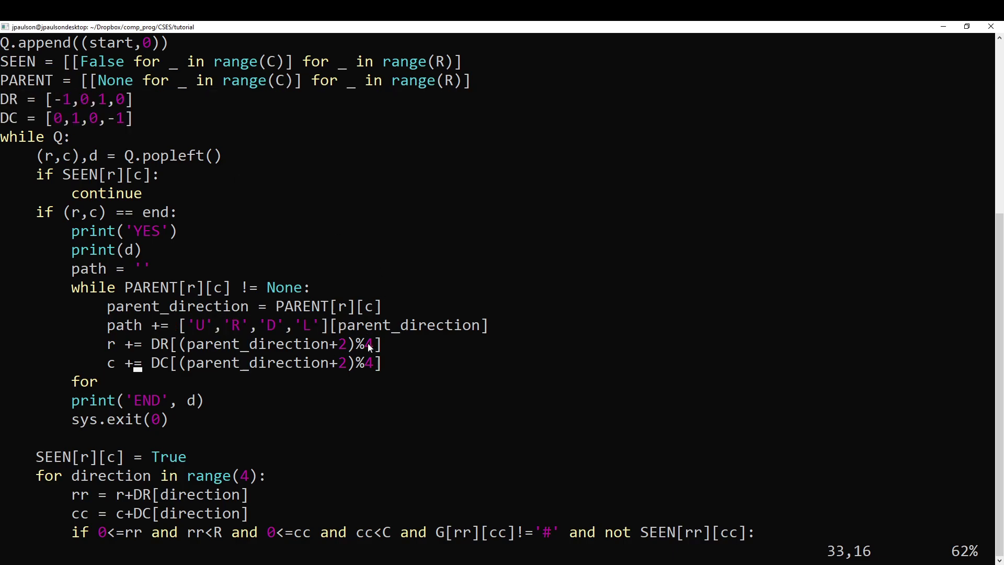
{"action": "double_click", "coordinate": [200, 324]}
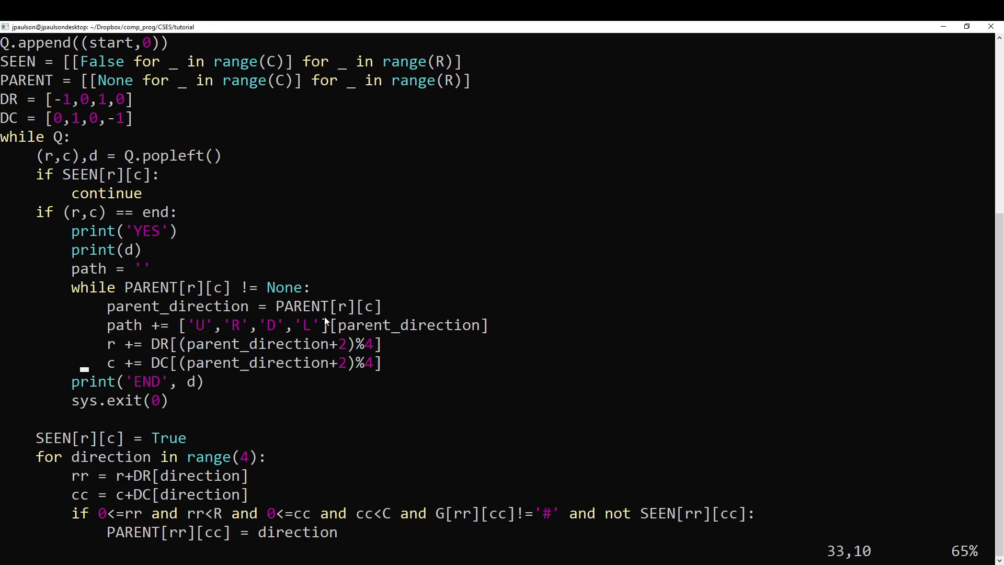
{"action": "left_click", "coordinate": [376, 363]}
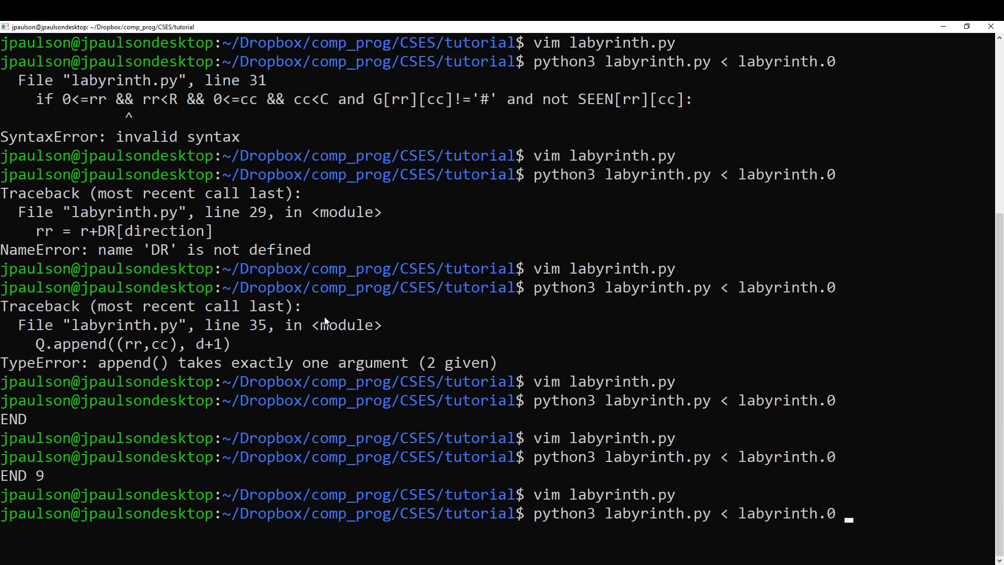
Reverse the path with list(reversed) and rerun to get YES, 9, LDDRRRRRU.
{"action": "key", "text": "Return"}
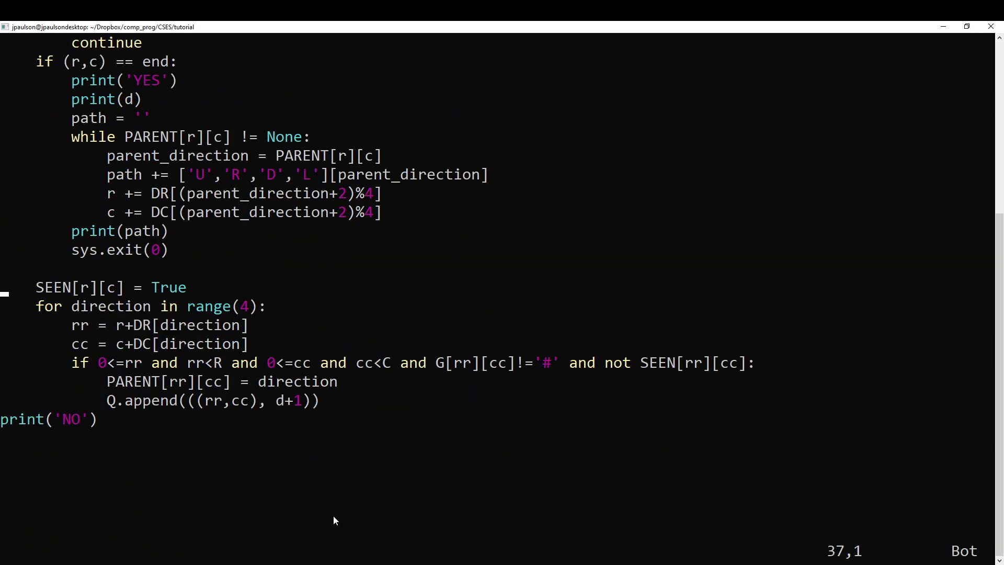
{"action": "key", "text": "o"}
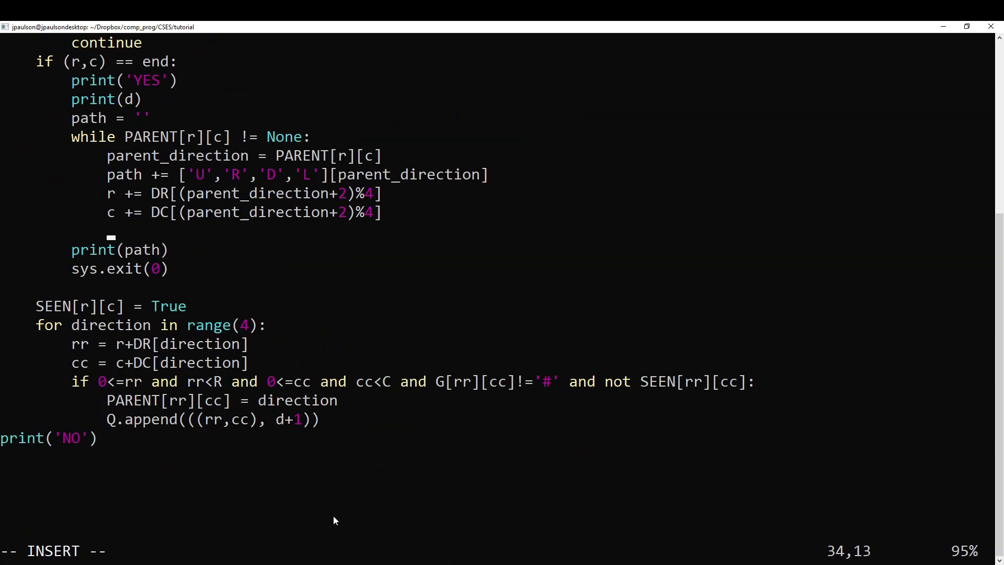
{"action": "type", "text": "path = list(reverse"}
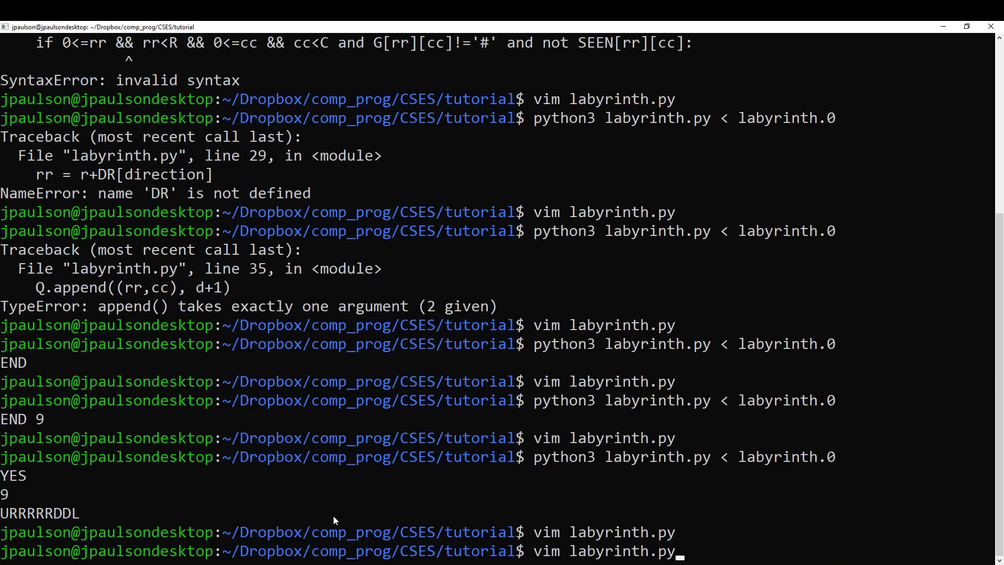
{"action": "key", "text": "Return"}
{"action": "type", "text": "python3 labyrinth.py < labyrinth.0"}
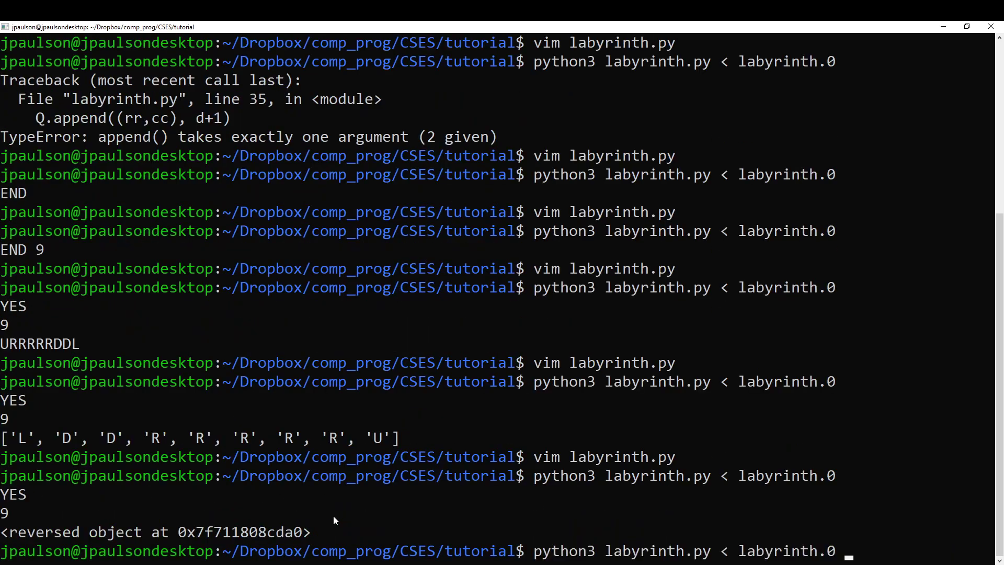
{"action": "key", "text": "Return"}
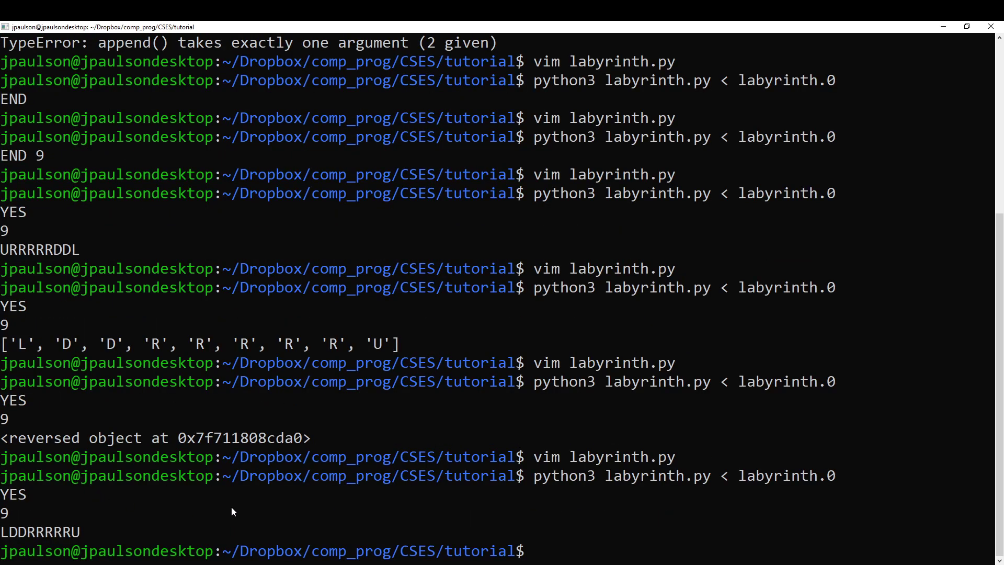
{"action": "mouse_move", "coordinate": [37, 536]}
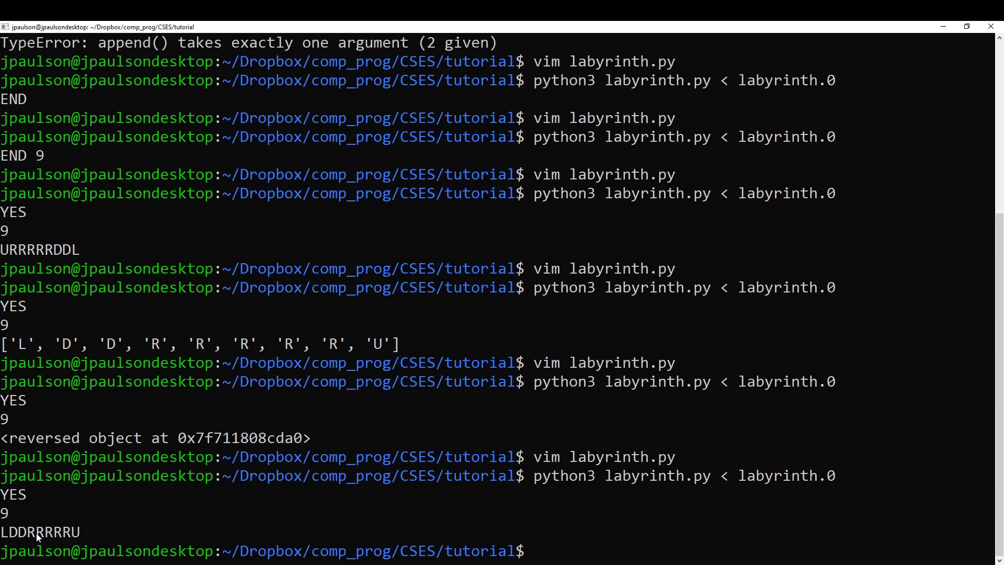
{"action": "type", "text": "vim labyrinth.py"}
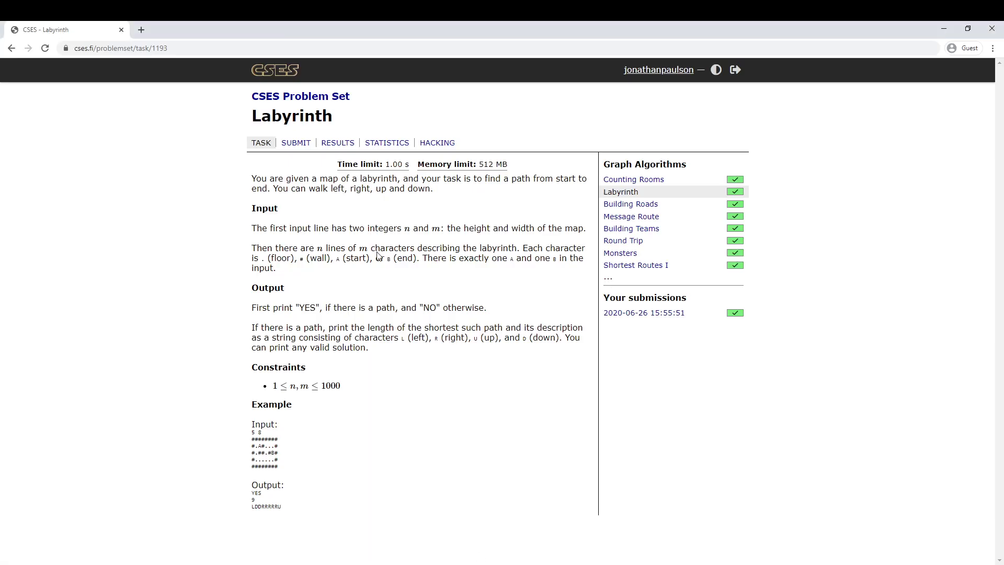
Upload labyrinth.py with CPython3, then inspect test 7's Time Limit Exceeded details.
{"action": "left_click", "coordinate": [295, 143]}
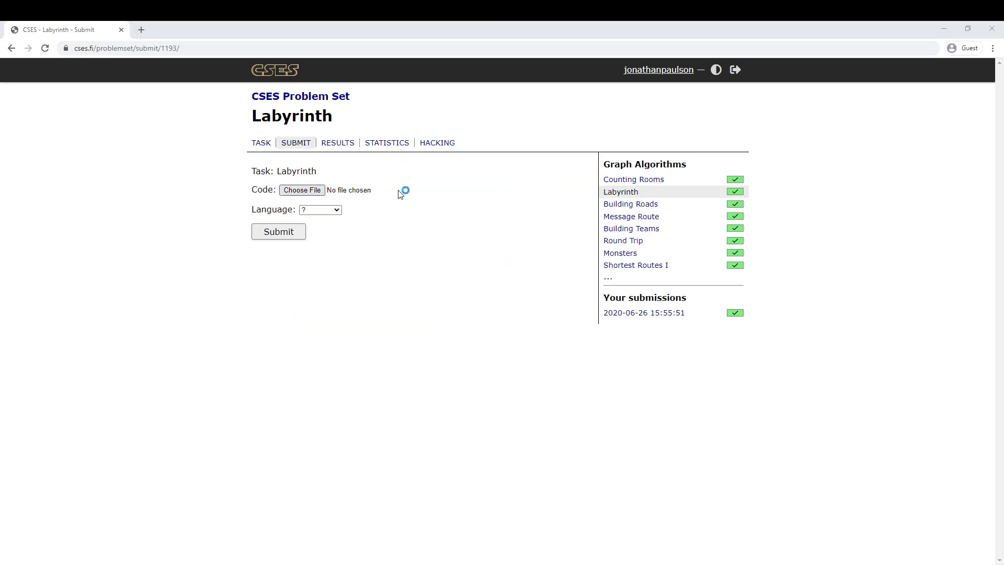
{"action": "left_click", "coordinate": [302, 190]}
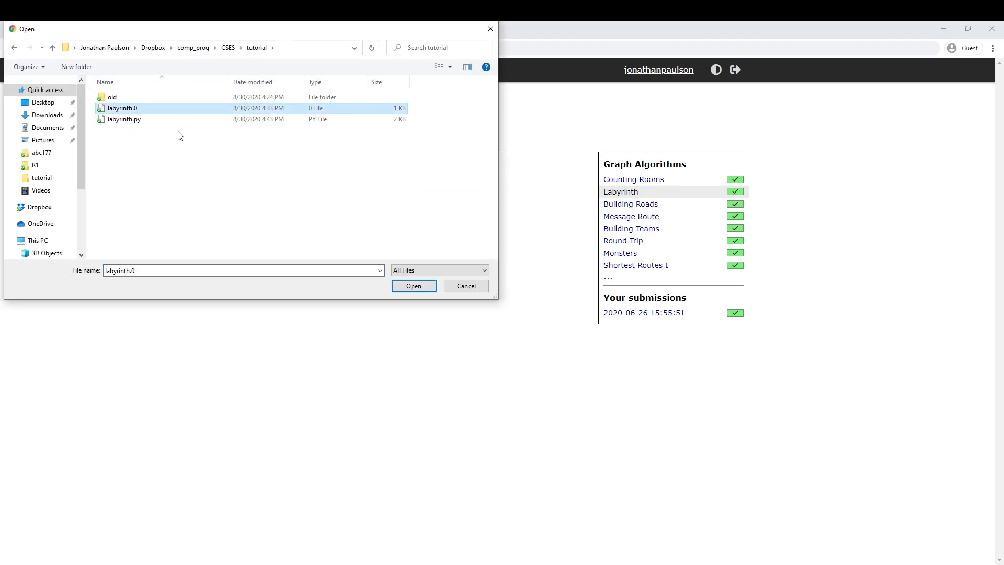
{"action": "left_click", "coordinate": [413, 286]}
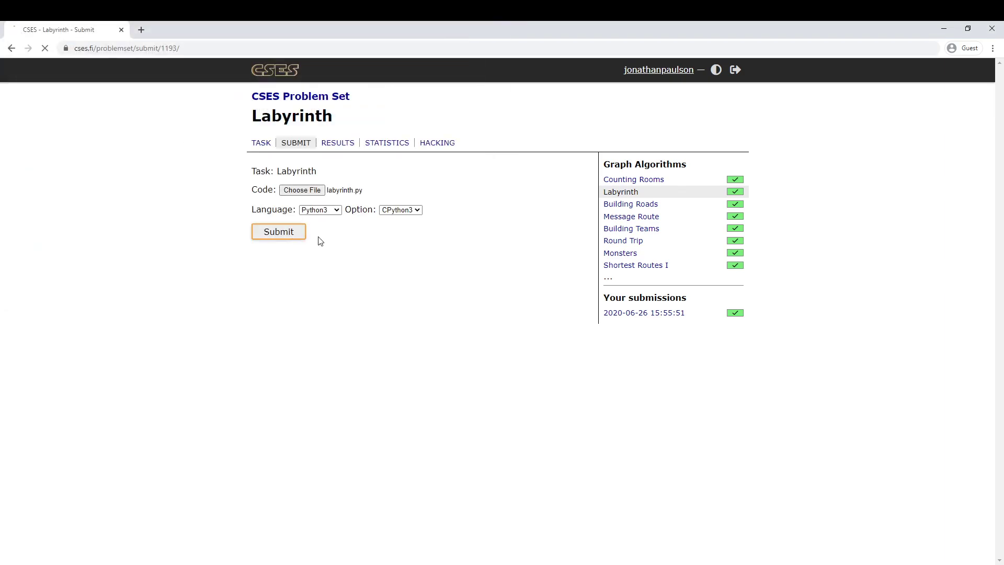
{"action": "left_click", "coordinate": [279, 232]}
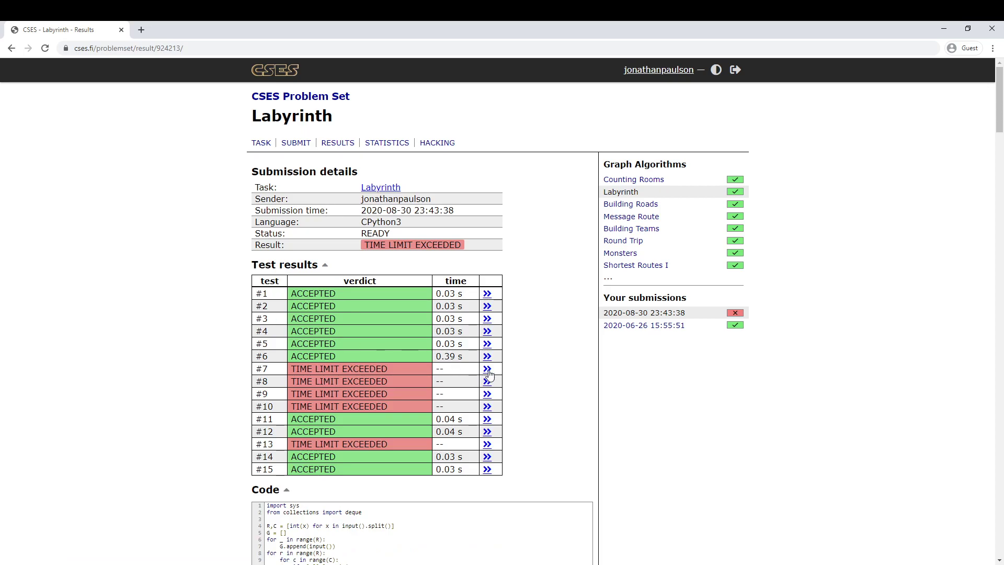
{"action": "left_click", "coordinate": [487, 368]}
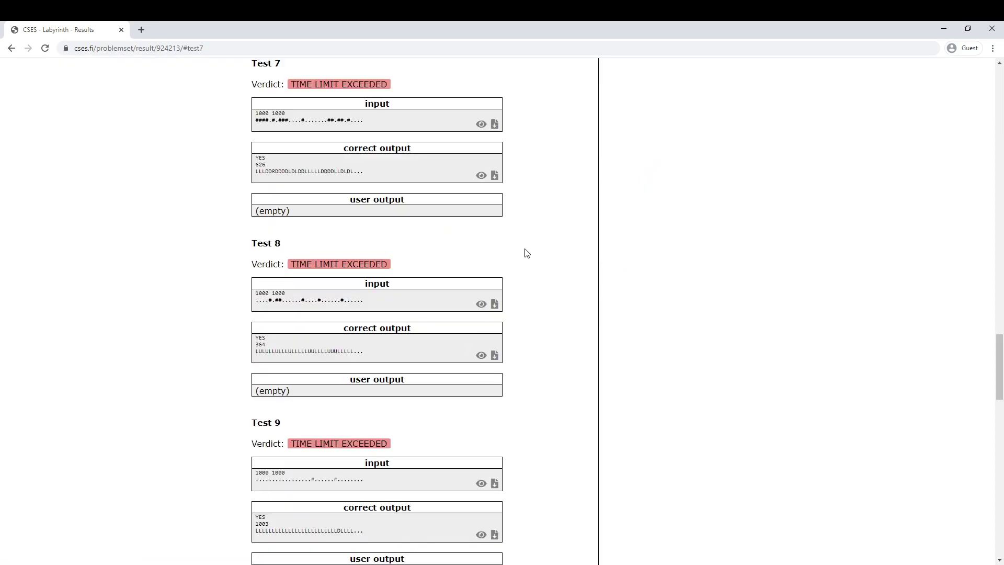
{"action": "mouse_move", "coordinate": [136, 231]}
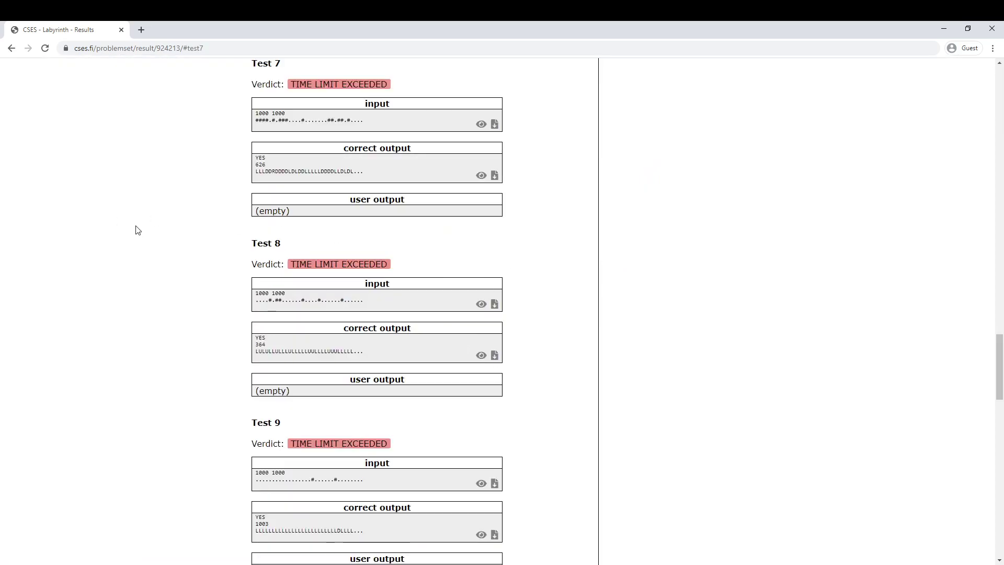
{"action": "scroll", "scroll_direction": "up", "scroll_amount": 3}
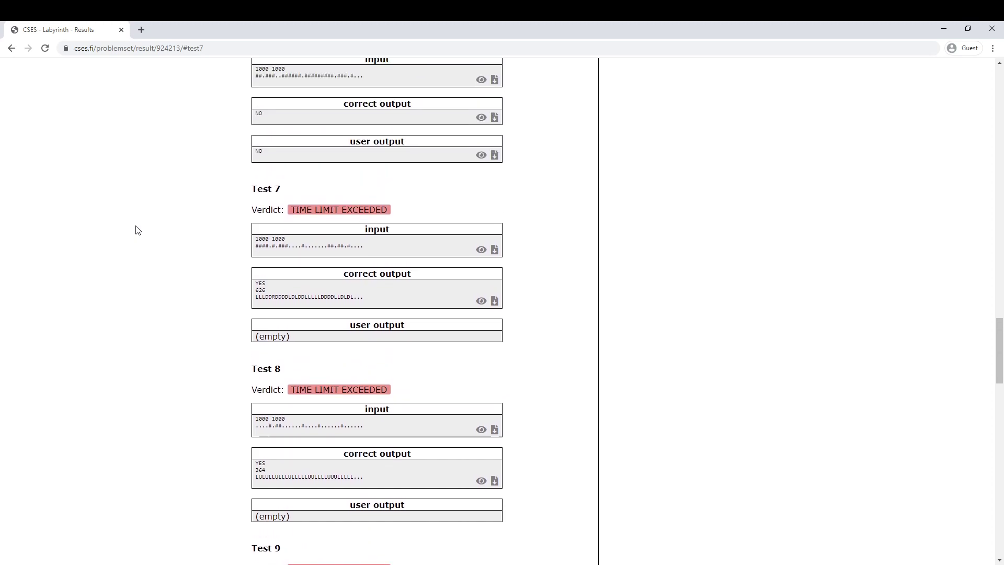
{"action": "scroll", "scroll_direction": "up", "scroll_amount": 3}
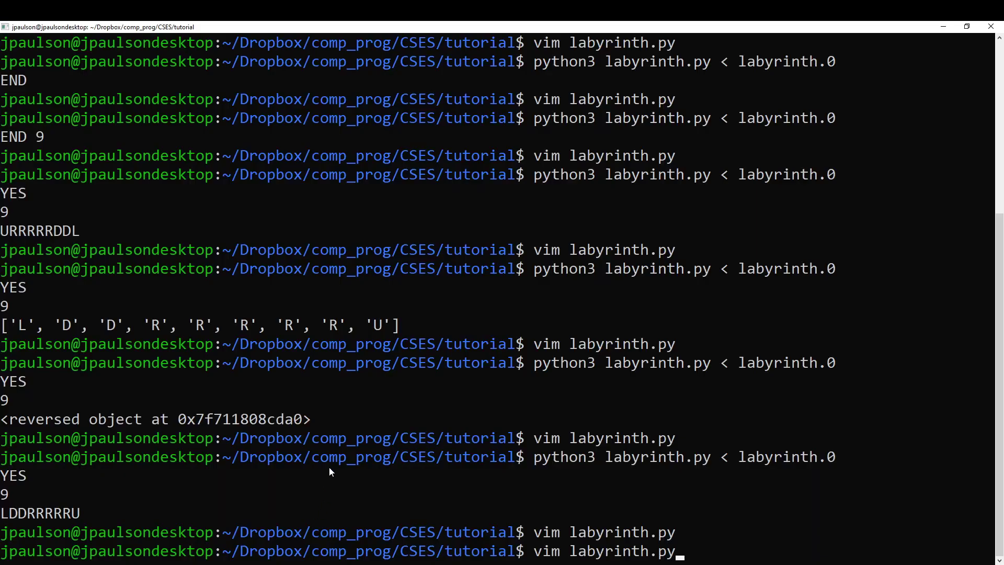
Run the pending vim labyrinth.py command in Terminal.
{"action": "key", "text": "Return"}
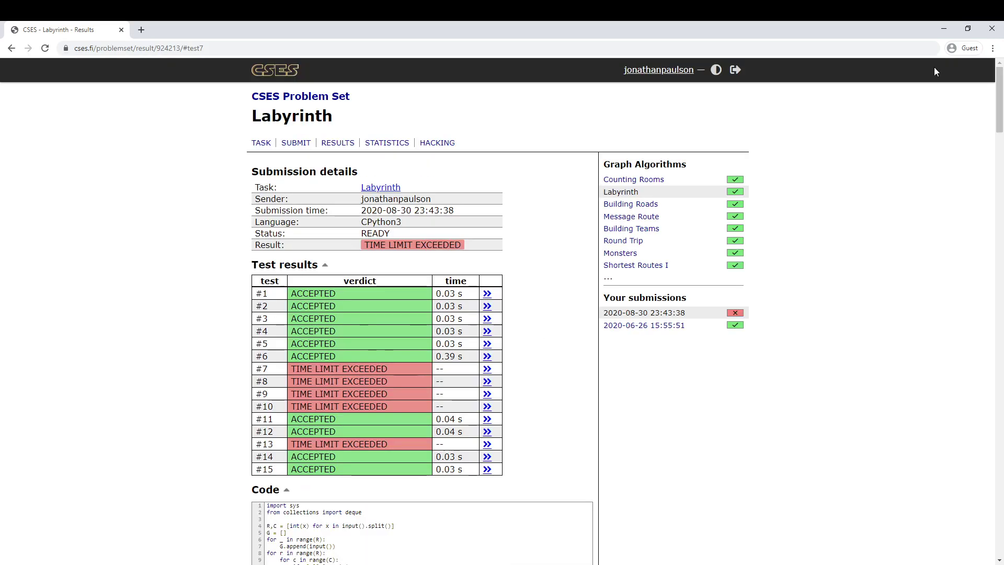
Resubmit labyrinth.py under PyPy3 and scroll through test 9's time-limit details.
{"action": "left_click", "coordinate": [295, 142]}
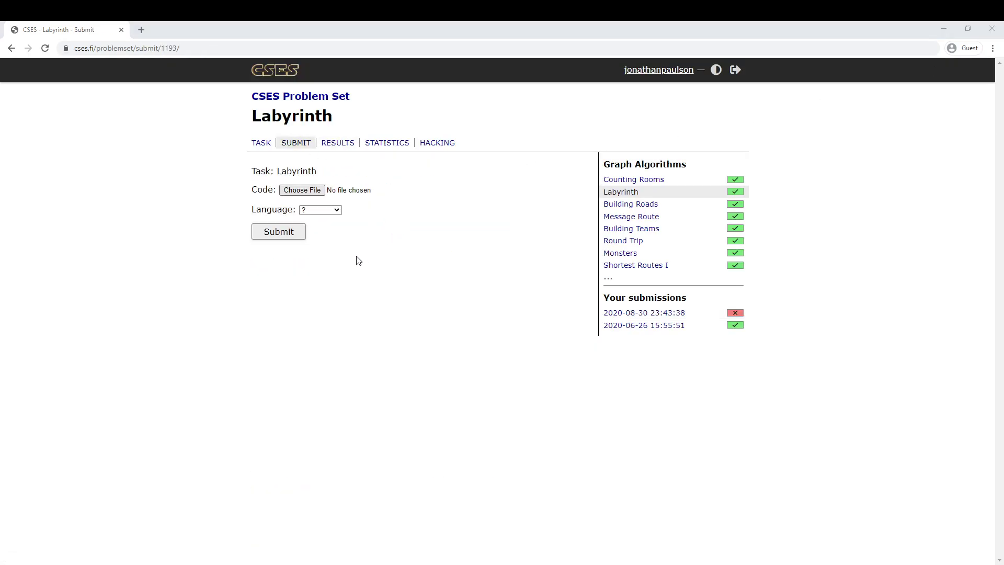
{"action": "left_click", "coordinate": [399, 209]}
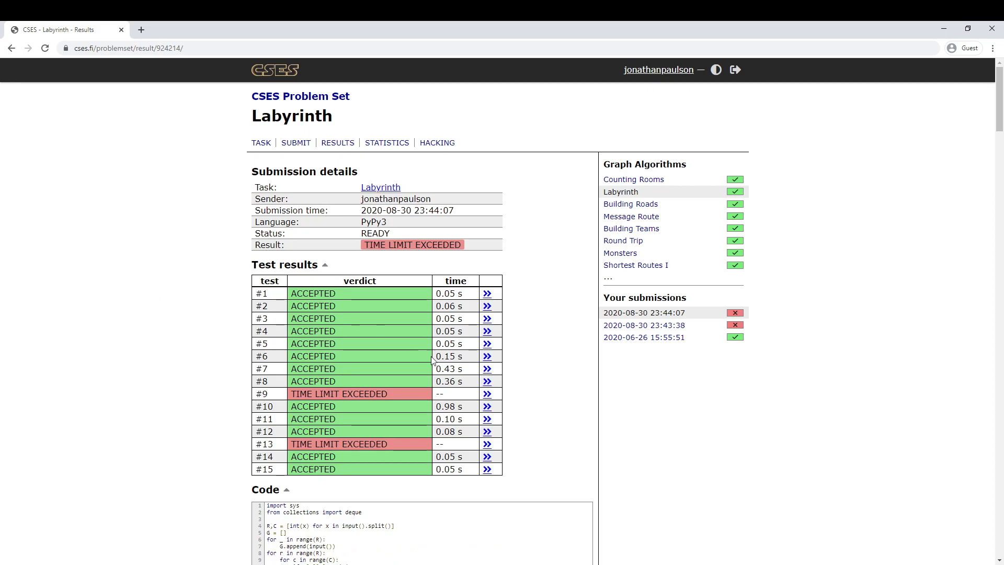
{"action": "left_click", "coordinate": [487, 394]}
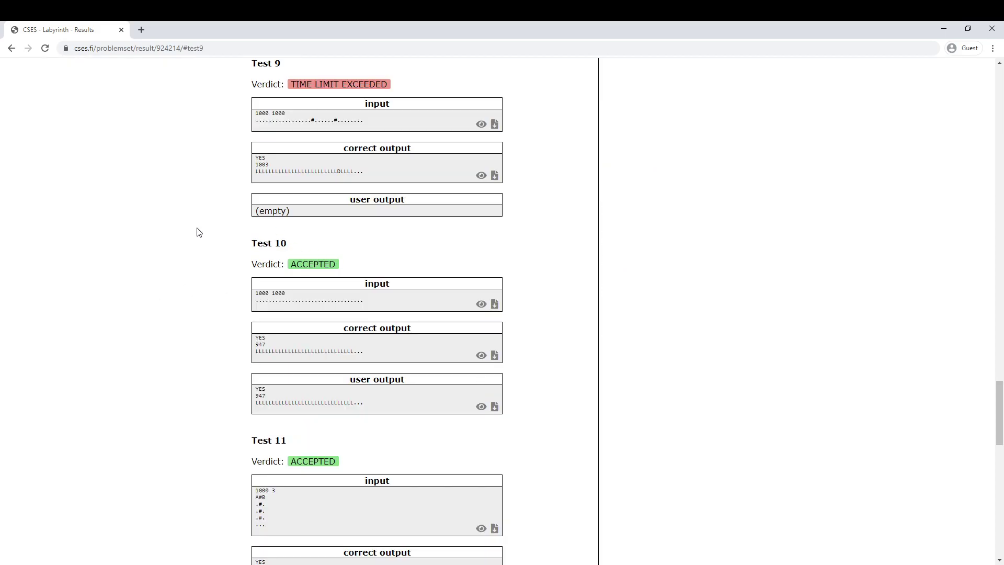
{"action": "scroll", "scroll_direction": "up", "scroll_amount": 3}
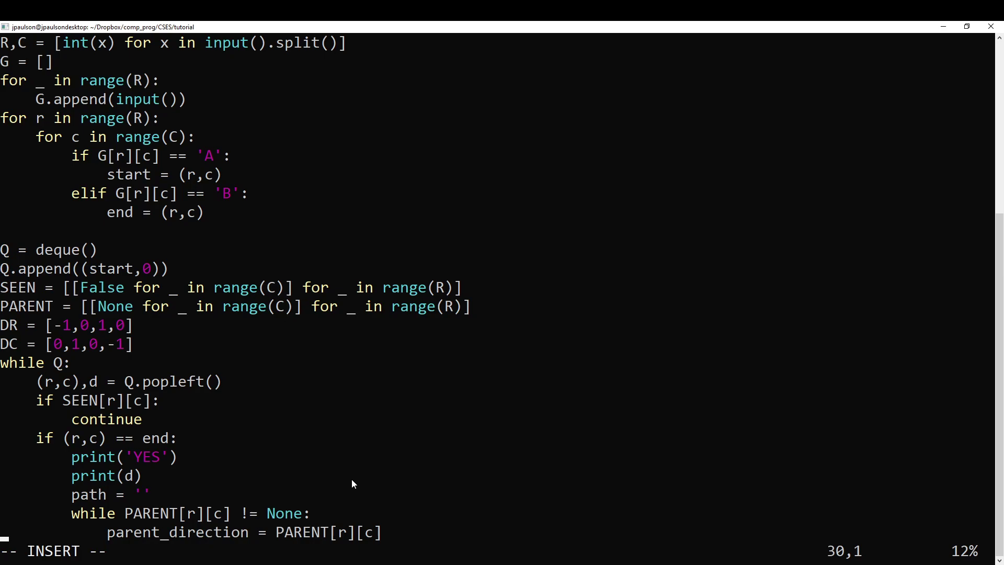
{"action": "scroll", "scroll_direction": "down", "scroll_amount": 3}
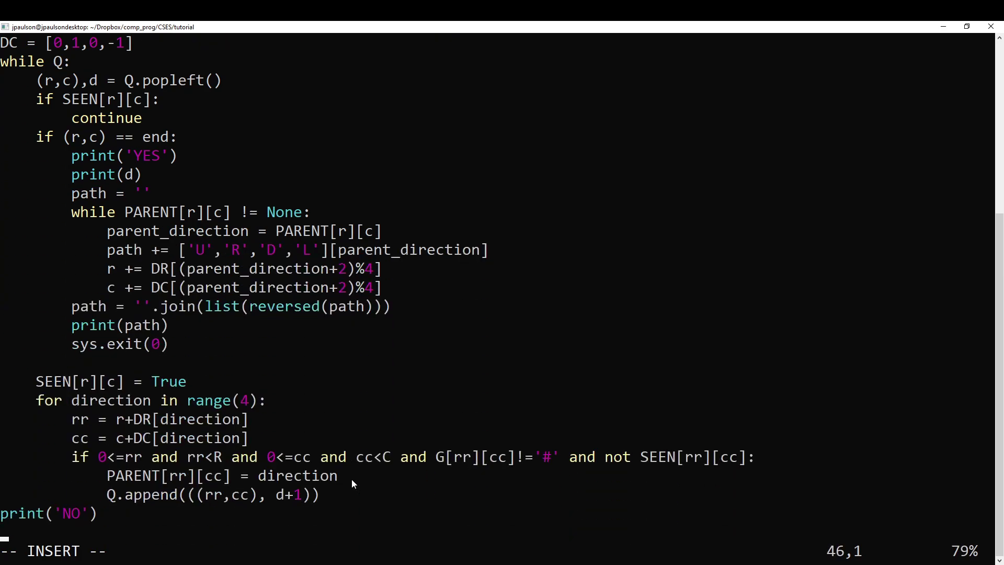
{"action": "scroll", "scroll_direction": "down", "scroll_amount": 3}
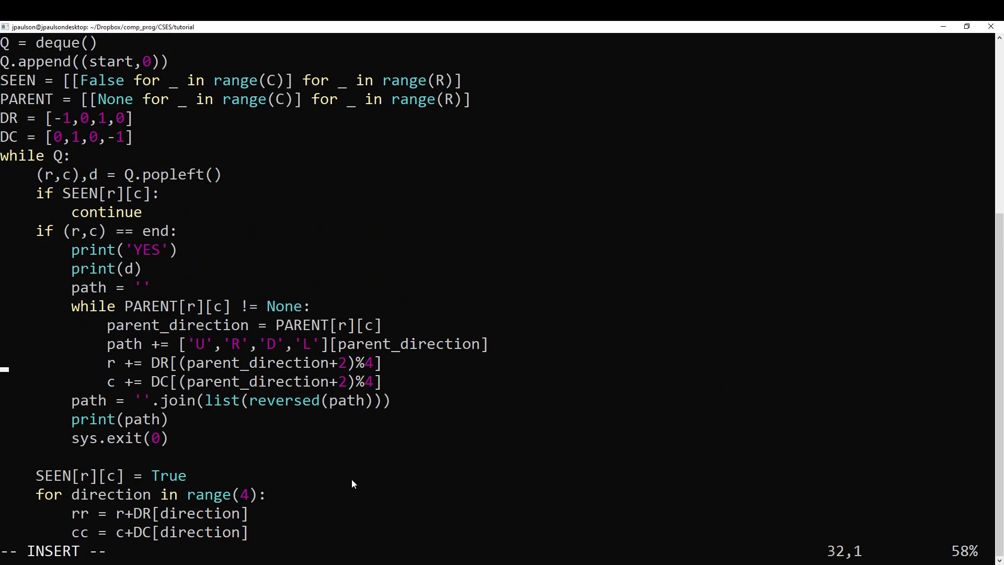
{"action": "scroll", "scroll_direction": "down", "scroll_amount": 3}
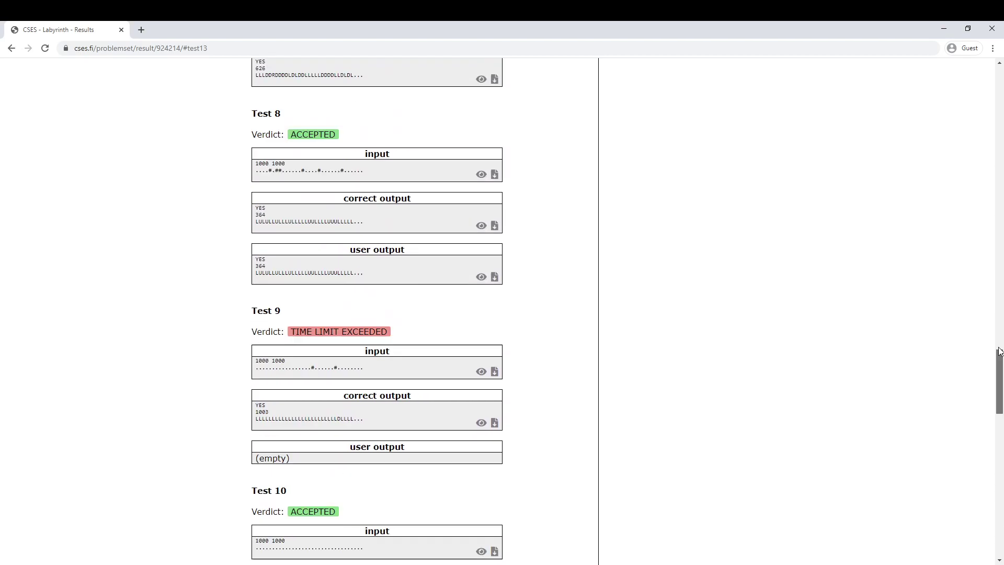
{"action": "scroll", "scroll_direction": "up", "scroll_amount": 3}
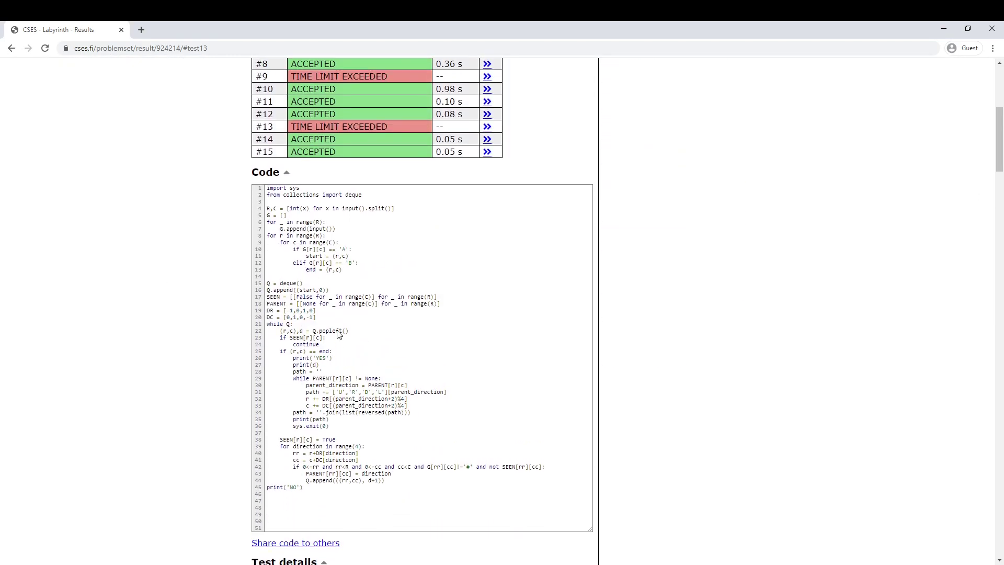
{"action": "scroll", "scroll_direction": "up", "scroll_amount": 3}
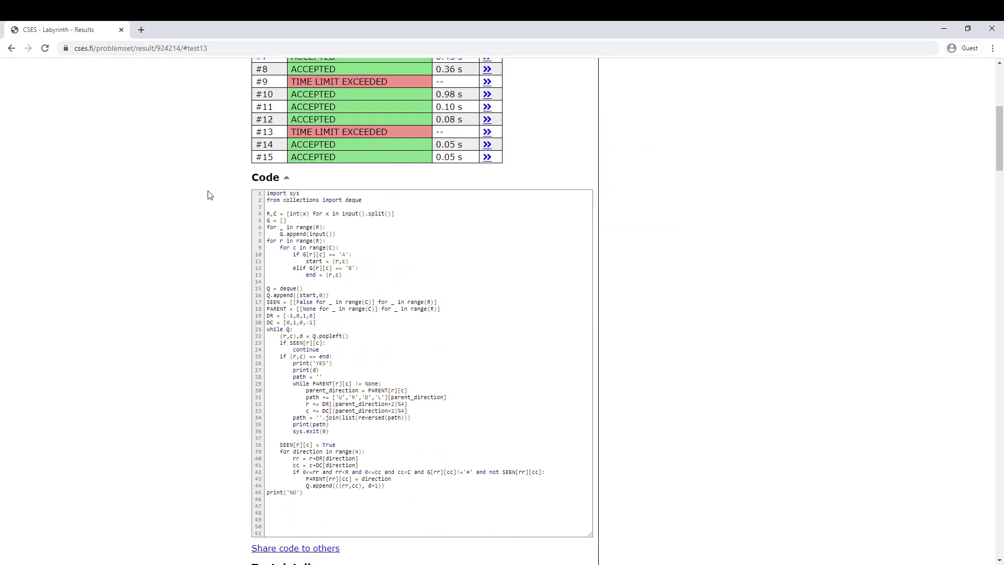
{"action": "mouse_move", "coordinate": [175, 274]}
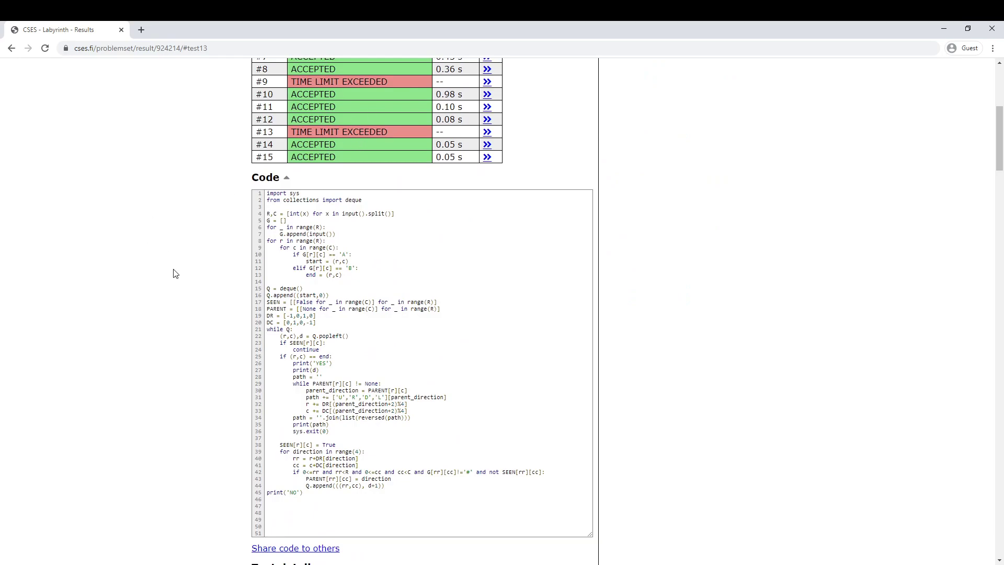
{"action": "mouse_move", "coordinate": [402, 217]}
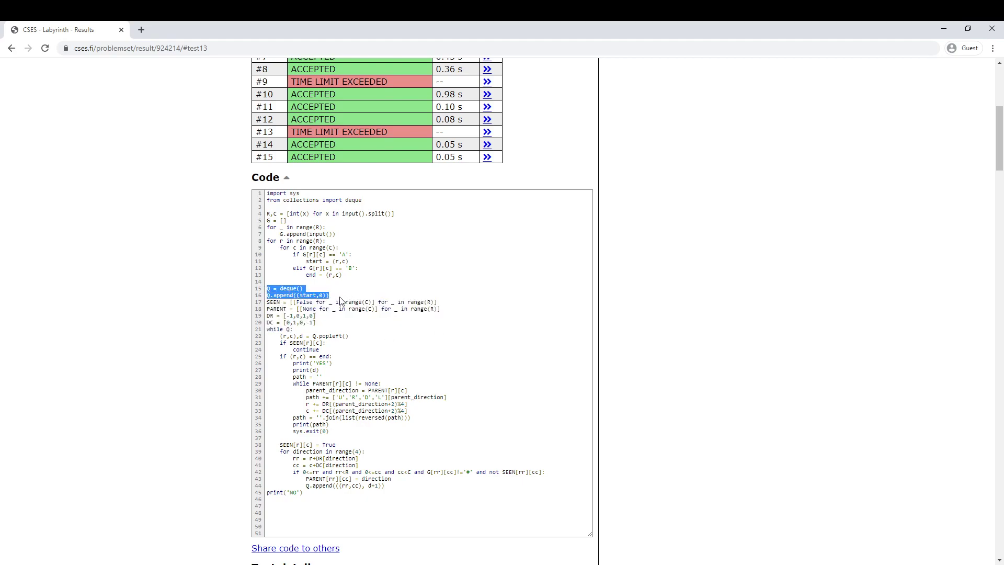
{"action": "left_click", "coordinate": [331, 294]}
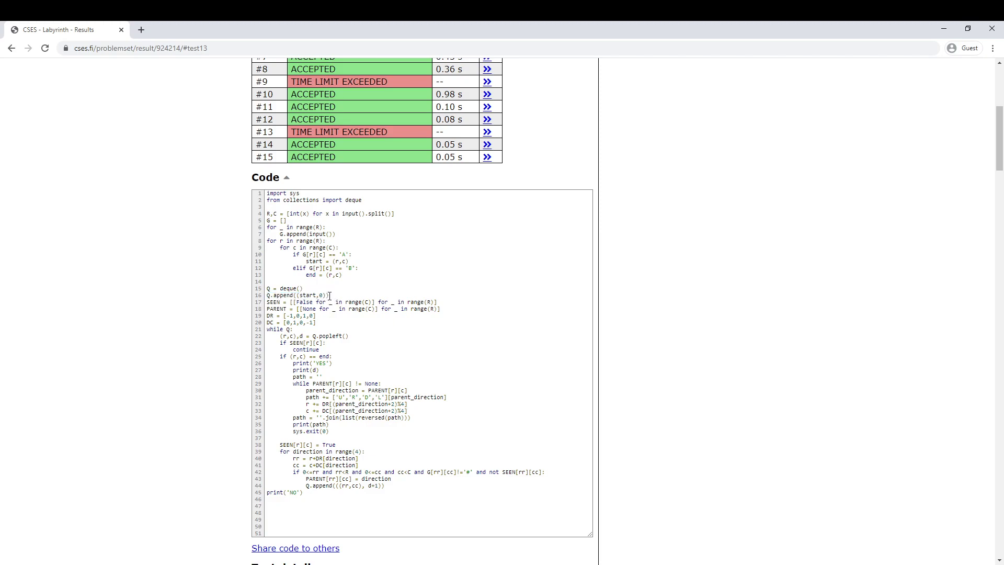
{"action": "double_click", "coordinate": [309, 294]}
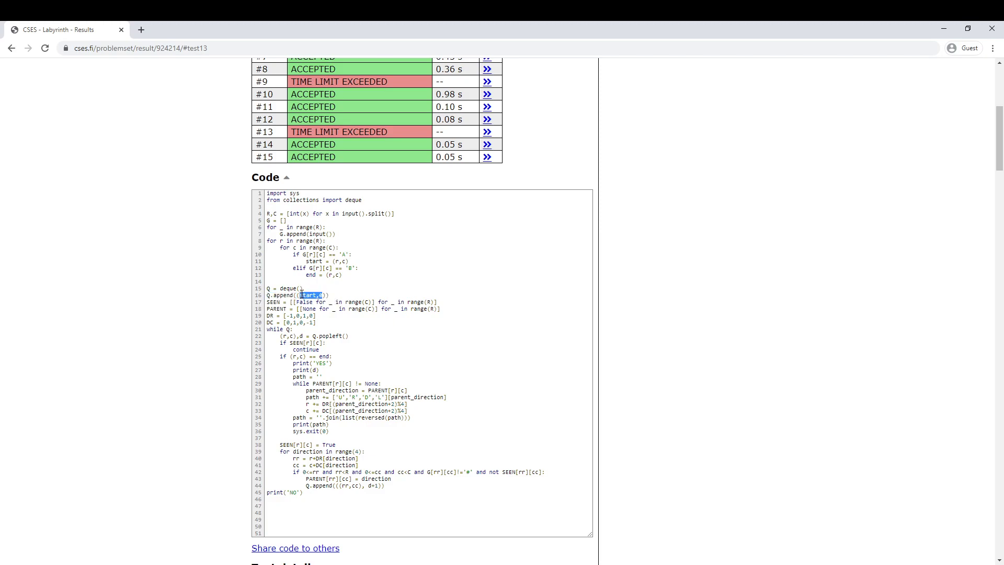
{"action": "left_click", "coordinate": [326, 294]}
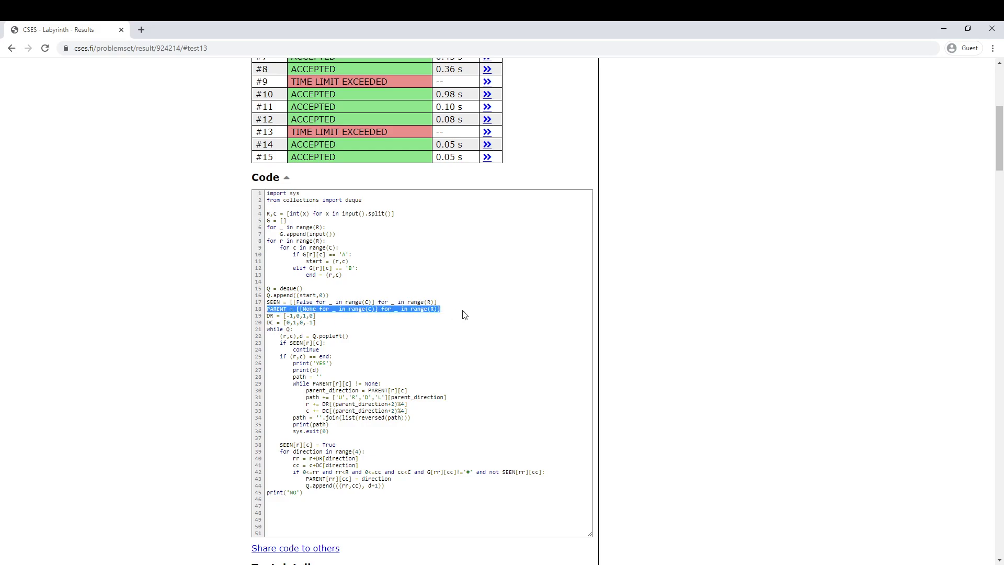
{"action": "mouse_move", "coordinate": [450, 316]}
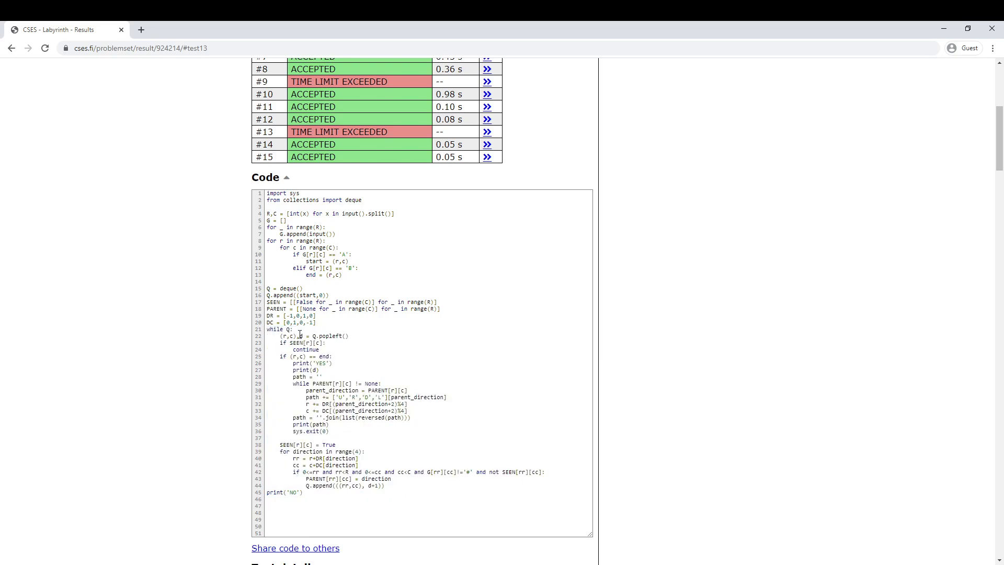
{"action": "mouse_move", "coordinate": [302, 342]}
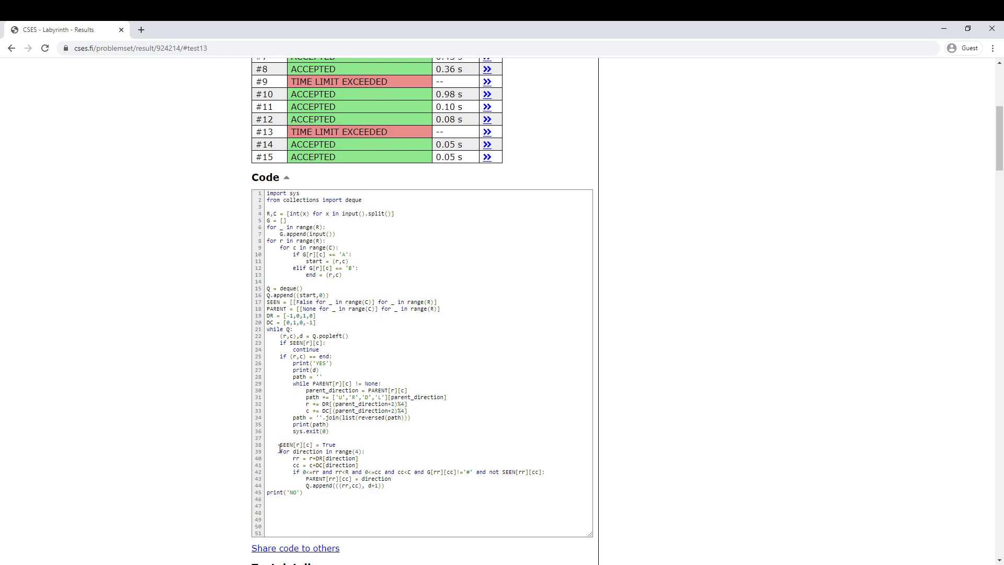
{"action": "double_click", "coordinate": [325, 459]}
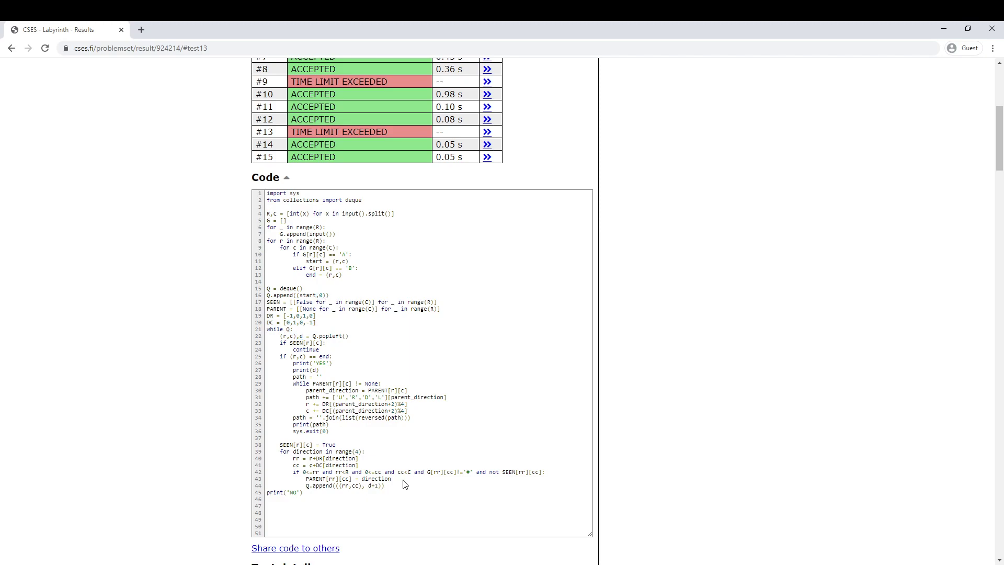
{"action": "mouse_move", "coordinate": [342, 376]}
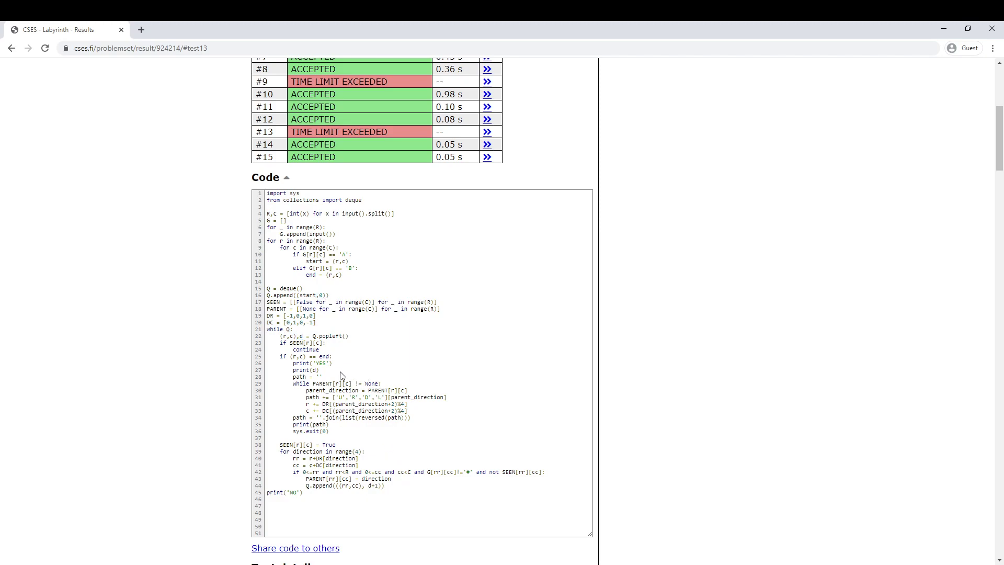
{"action": "double_click", "coordinate": [311, 424]}
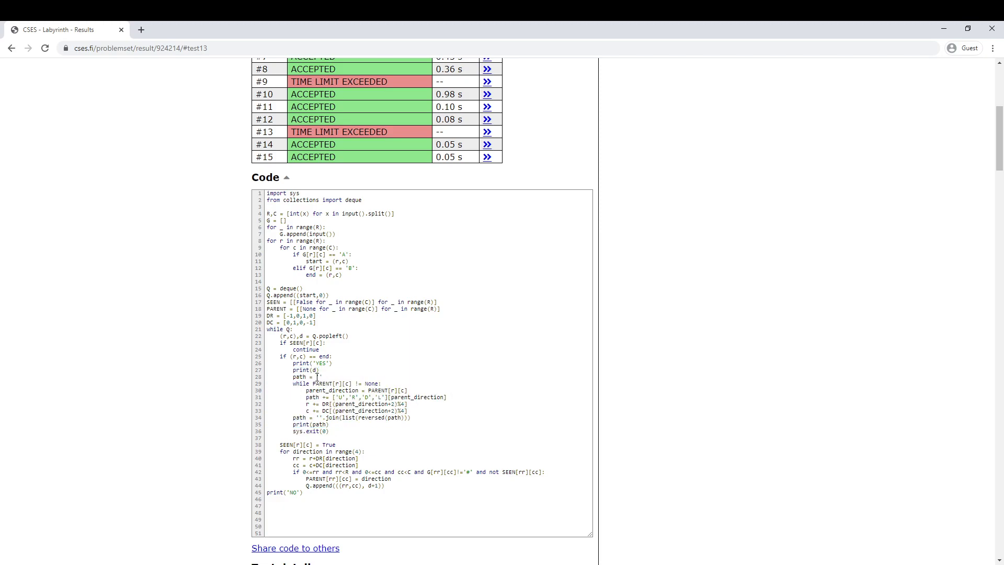
{"action": "double_click", "coordinate": [301, 376]}
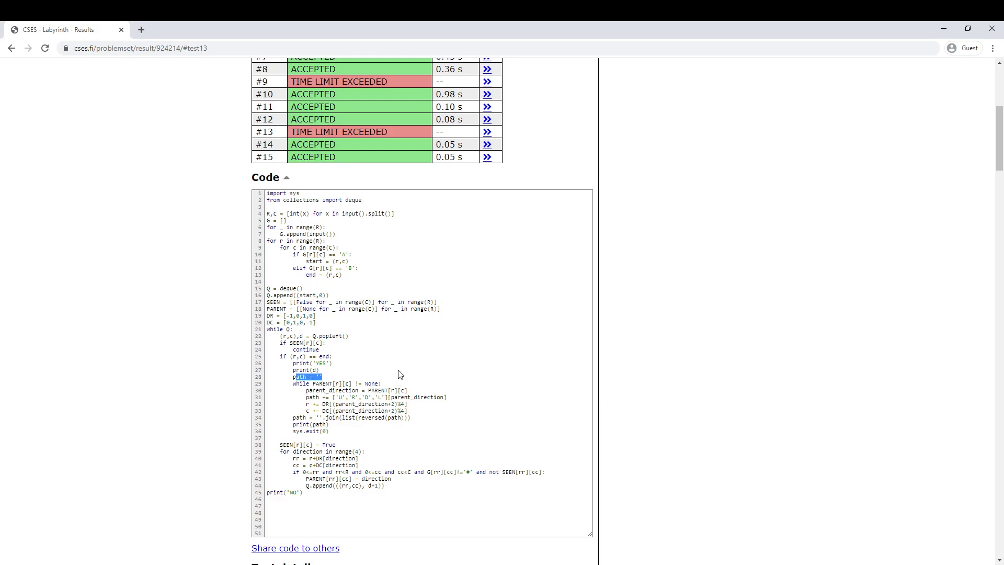
{"action": "left_click", "coordinate": [390, 389]}
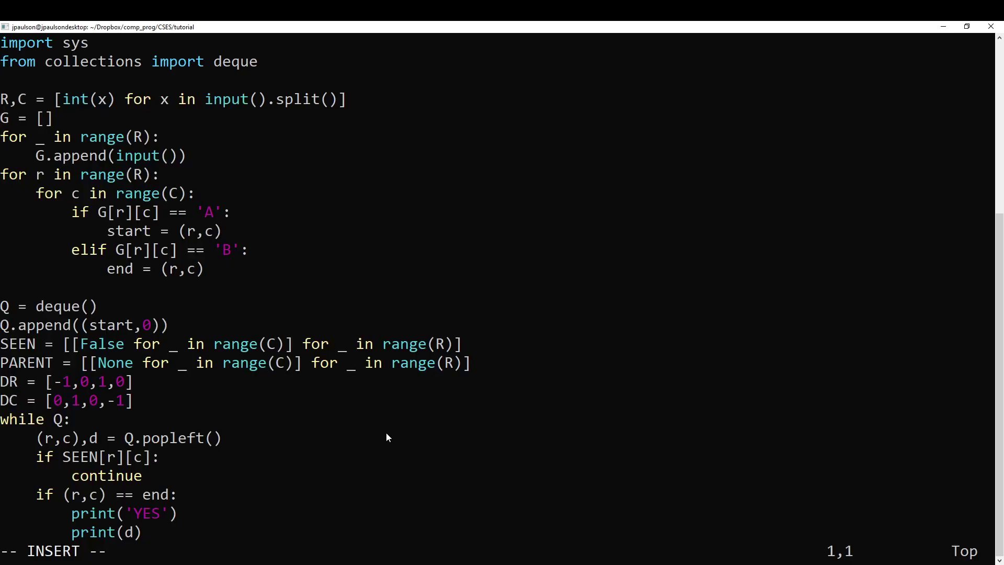
Scroll down the CSES Labyrinth submission page showing recent submissions.
{"action": "scroll", "scroll_direction": "down", "scroll_amount": 3}
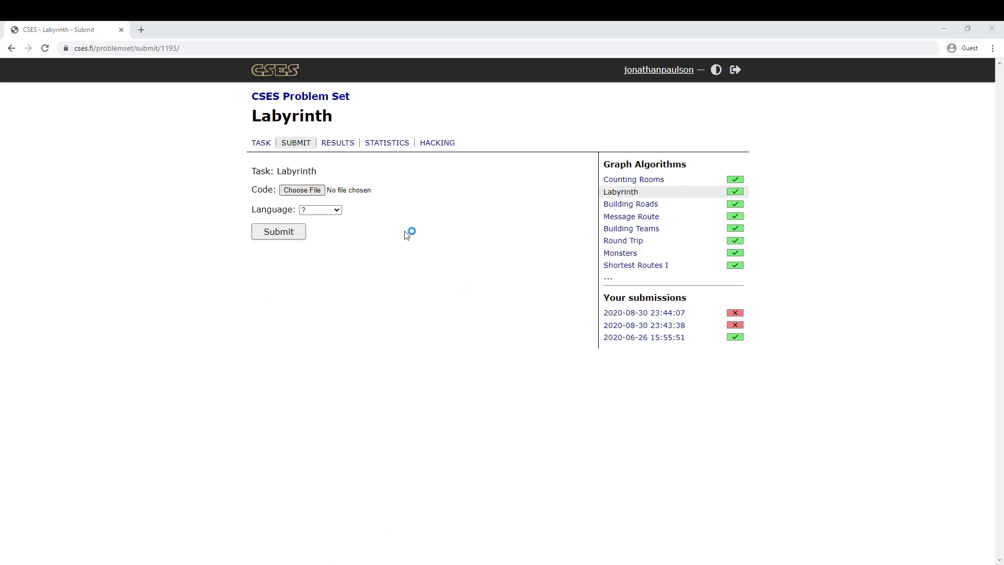
Submit labyrinth.py with PyPy3 and scroll down the judging results.
{"action": "left_click", "coordinate": [302, 189]}
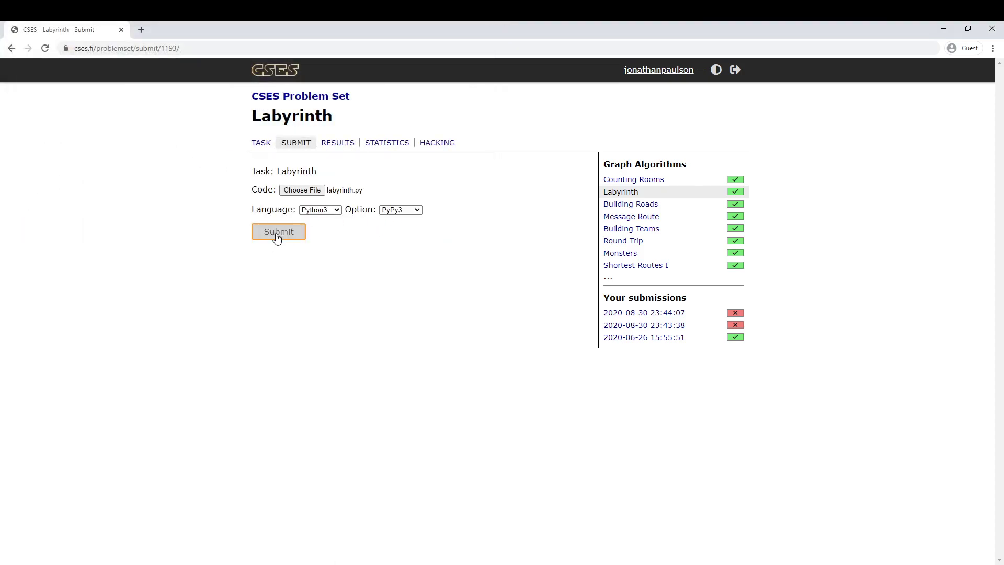
{"action": "left_click", "coordinate": [278, 231]}
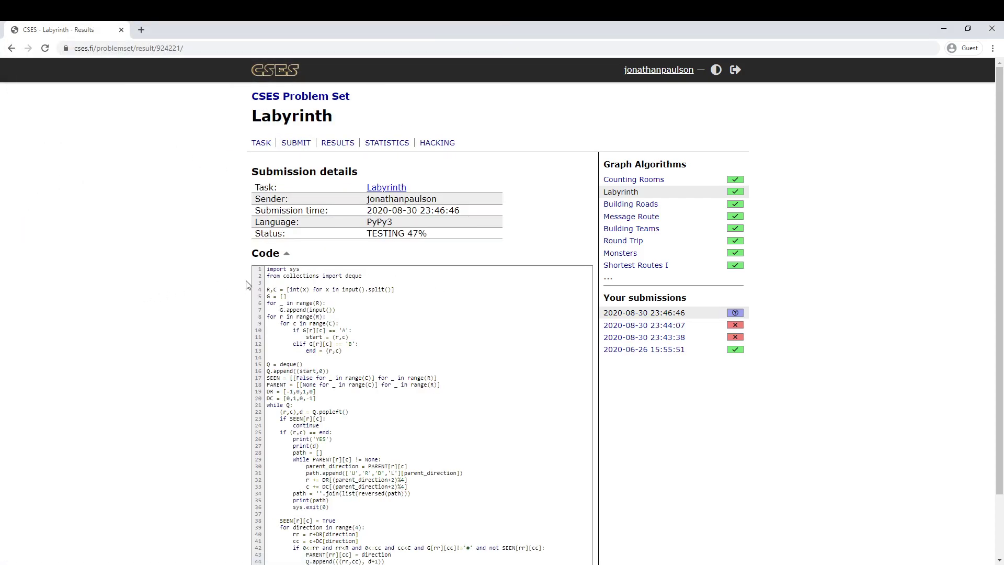
{"action": "scroll", "scroll_direction": "down", "scroll_amount": 3}
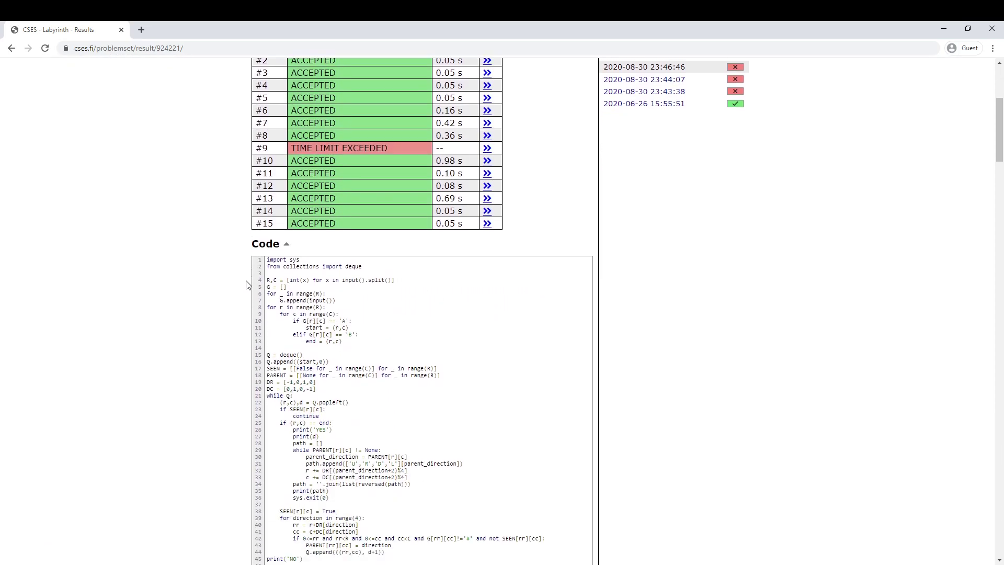
{"action": "scroll", "scroll_direction": "down", "scroll_amount": 3}
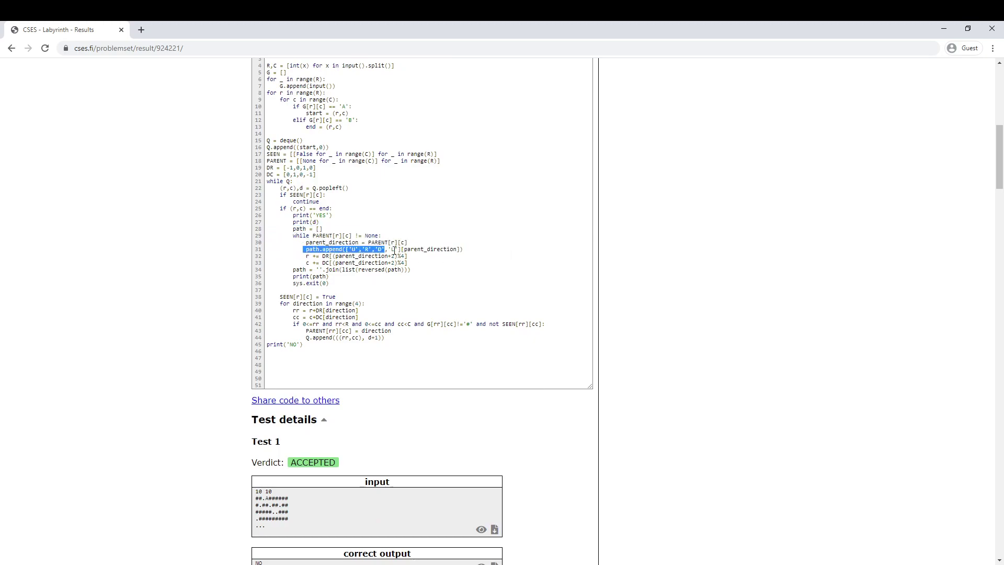
Inspect the submitted code's row and column update lines and scroll through the test details.
{"action": "left_click", "coordinate": [393, 249]}
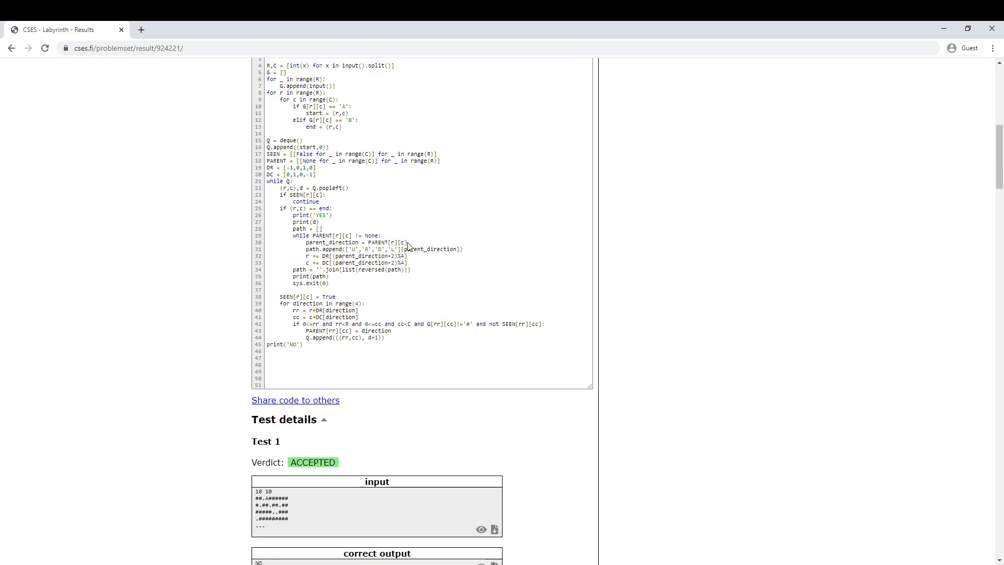
{"action": "mouse_move", "coordinate": [427, 259]}
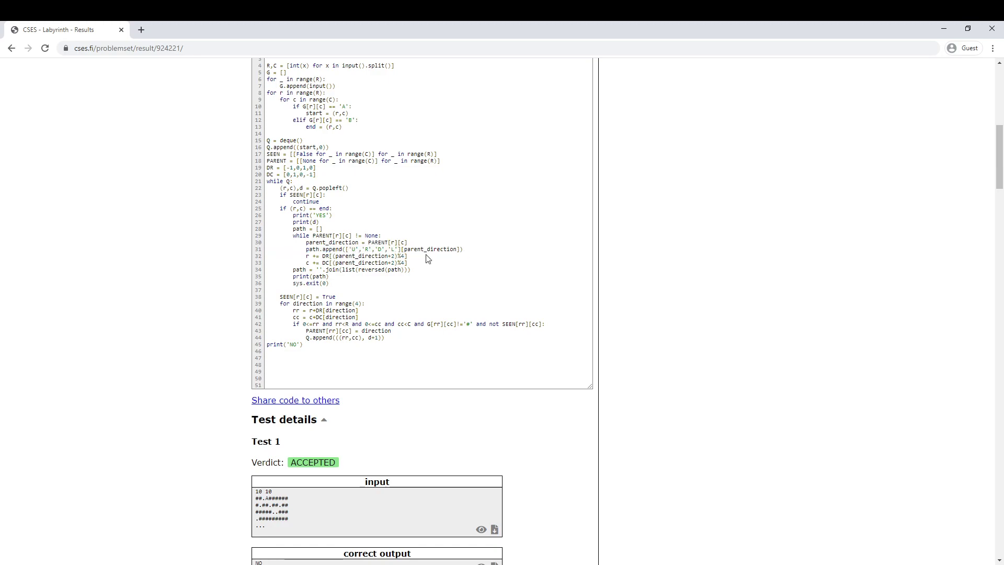
{"action": "double_click", "coordinate": [365, 256]}
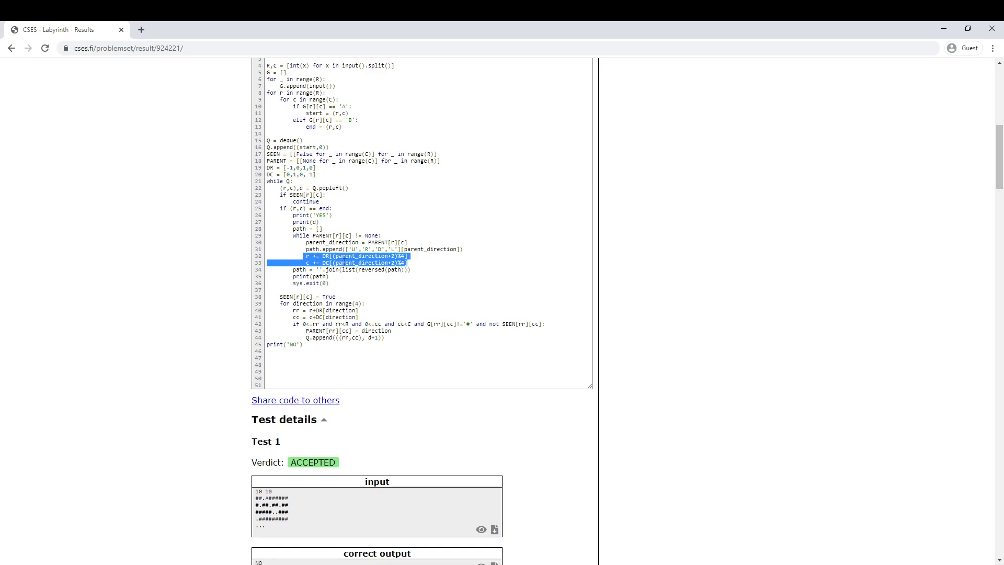
{"action": "left_click", "coordinate": [305, 515]}
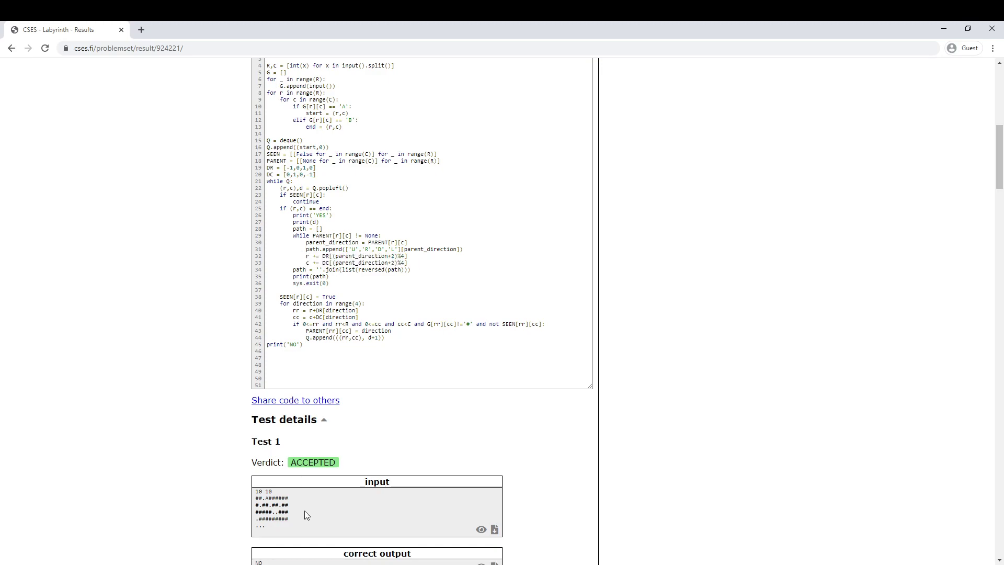
{"action": "scroll", "scroll_direction": "down", "scroll_amount": 3}
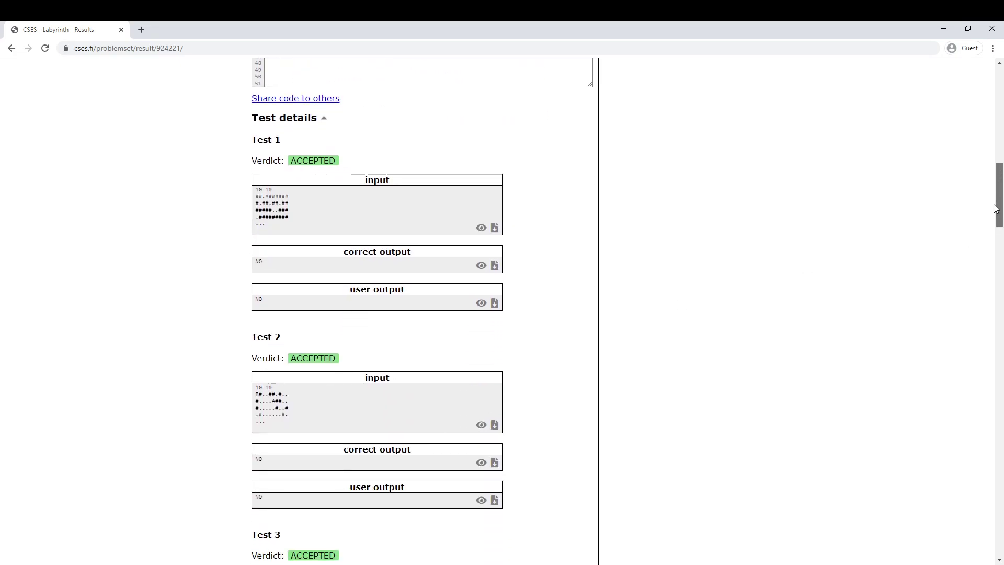
{"action": "scroll", "scroll_direction": "down", "scroll_amount": 3}
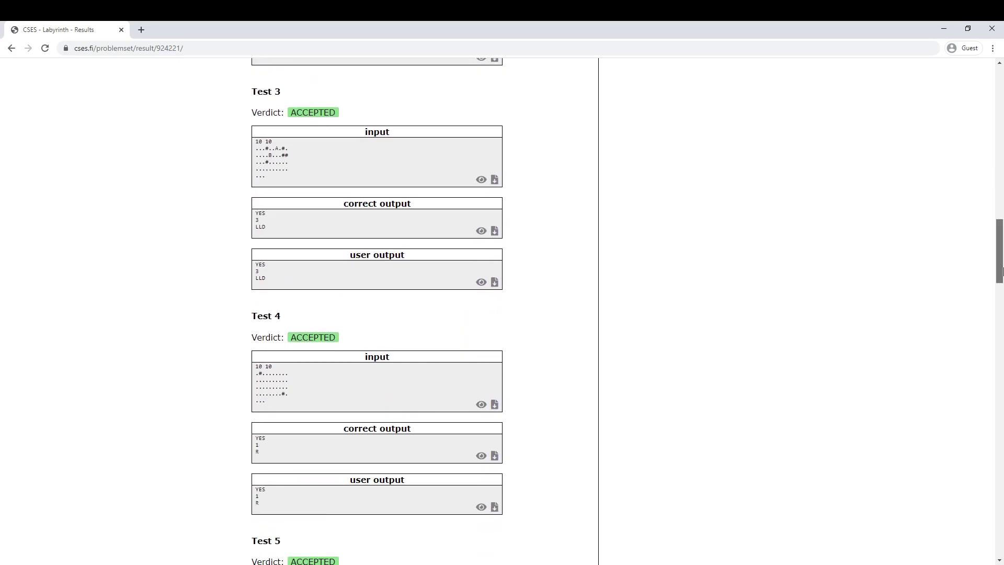
{"action": "scroll", "scroll_direction": "down", "scroll_amount": 3}
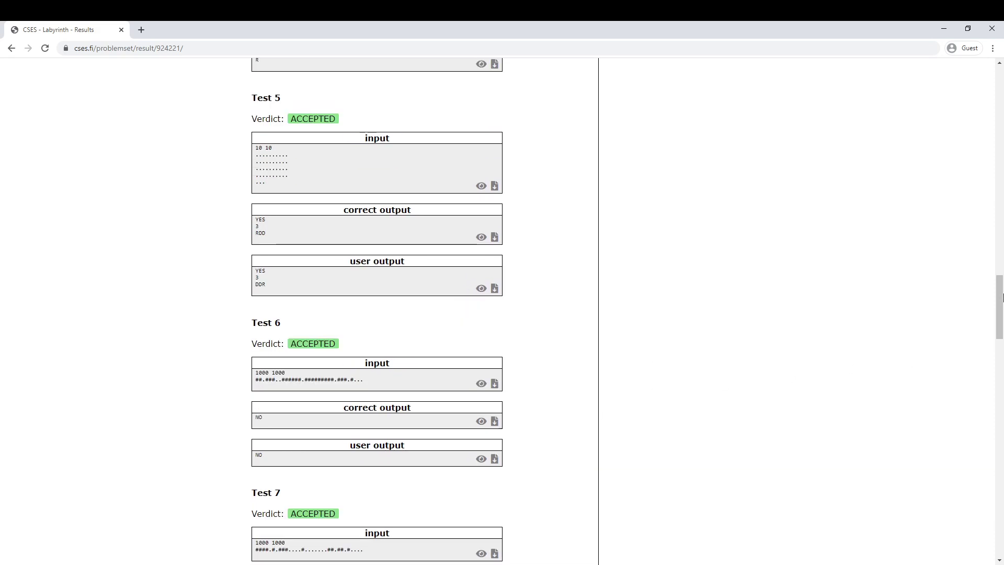
{"action": "scroll", "scroll_direction": "up", "scroll_amount": 3}
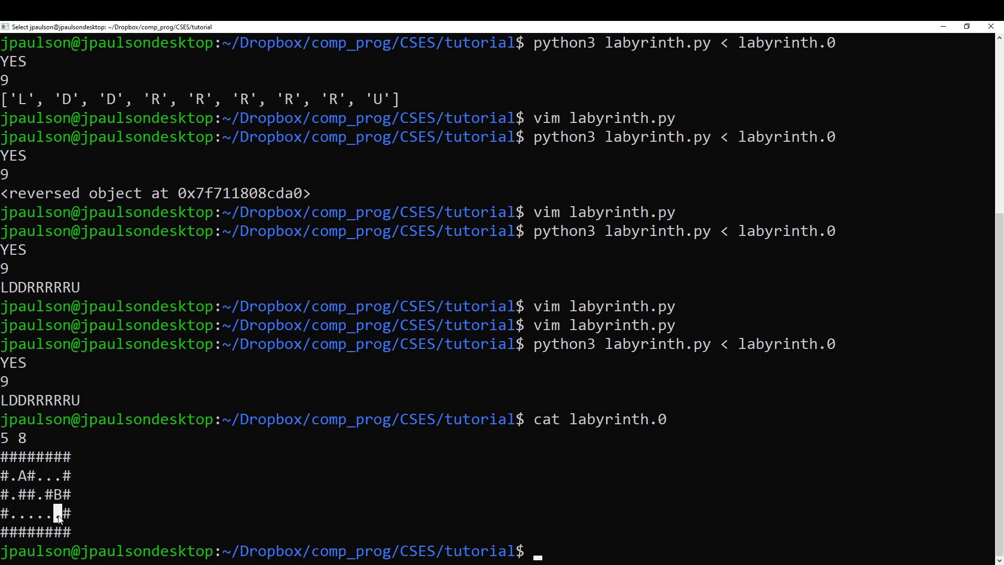
{"action": "mouse_move", "coordinate": [458, 562]}
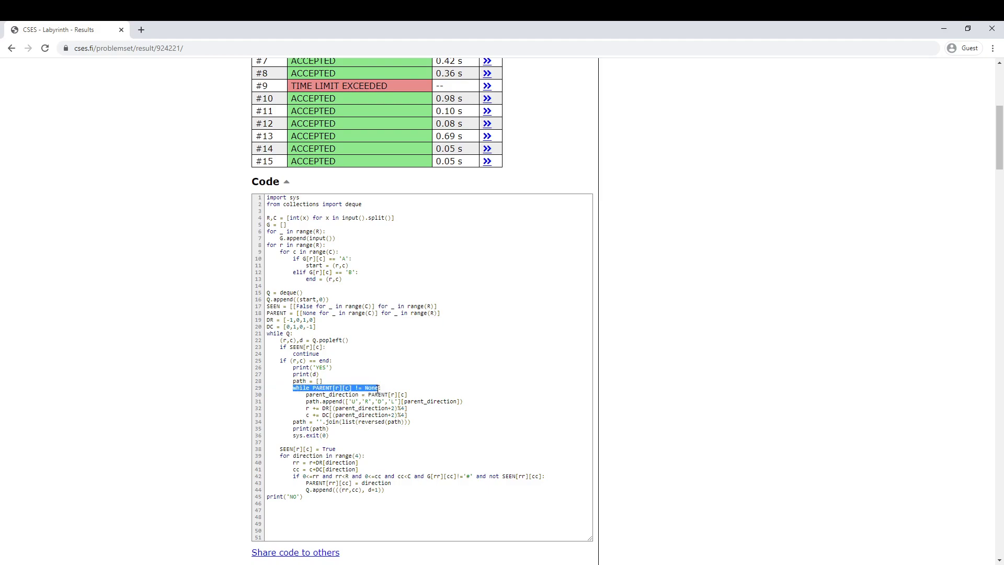
{"action": "left_click", "coordinate": [364, 387]}
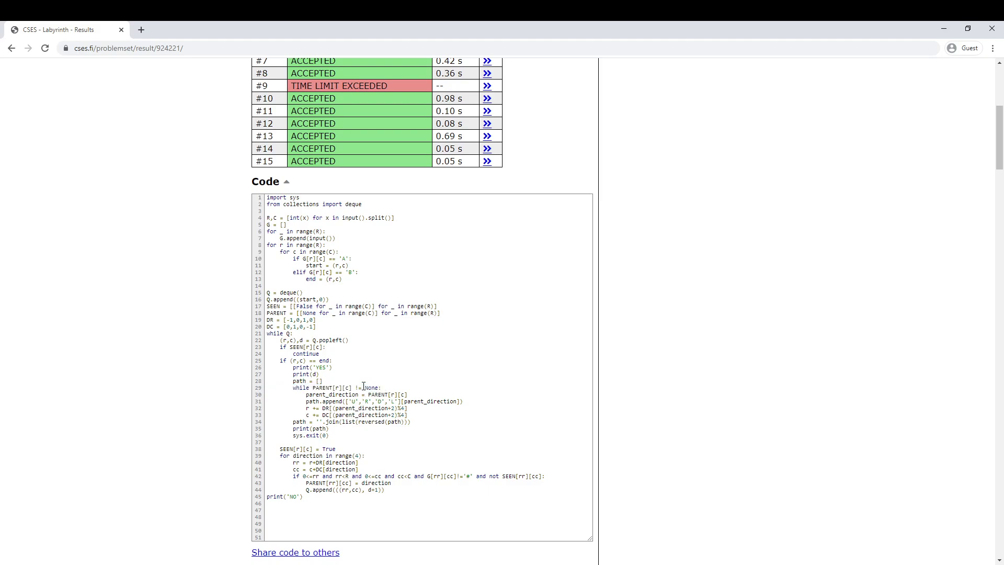
{"action": "mouse_move", "coordinate": [300, 263]}
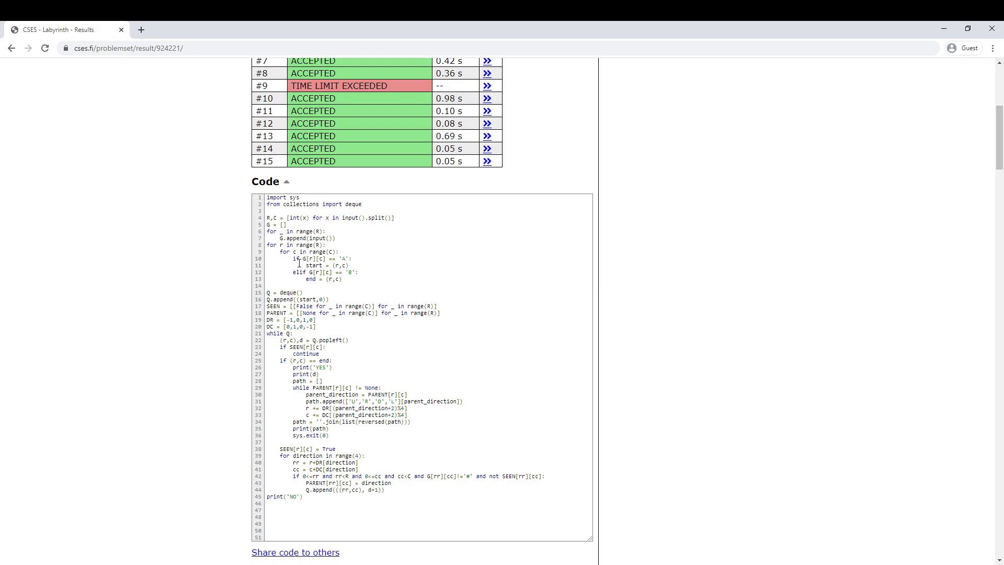
{"action": "mouse_move", "coordinate": [385, 442]}
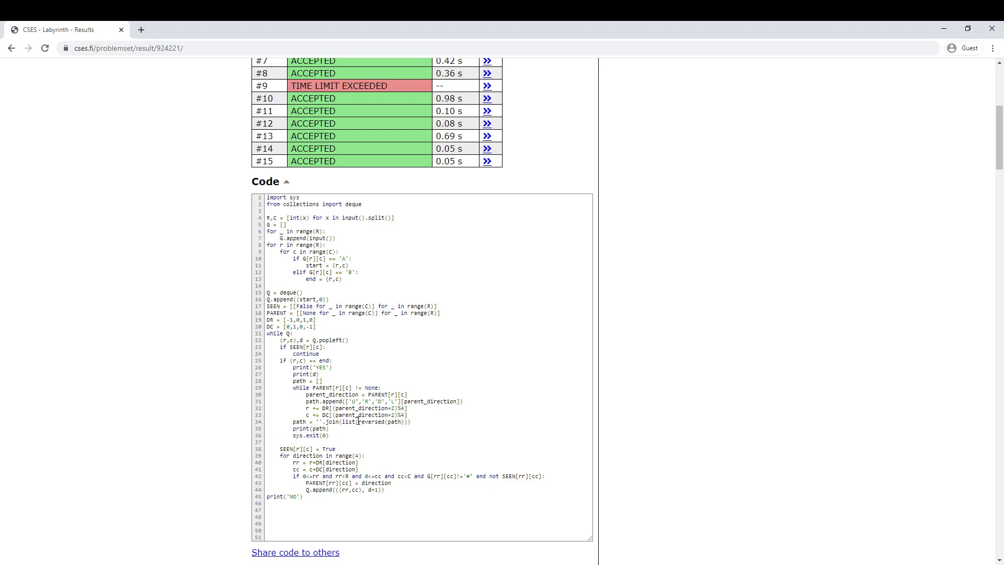
{"action": "double_click", "coordinate": [377, 421]}
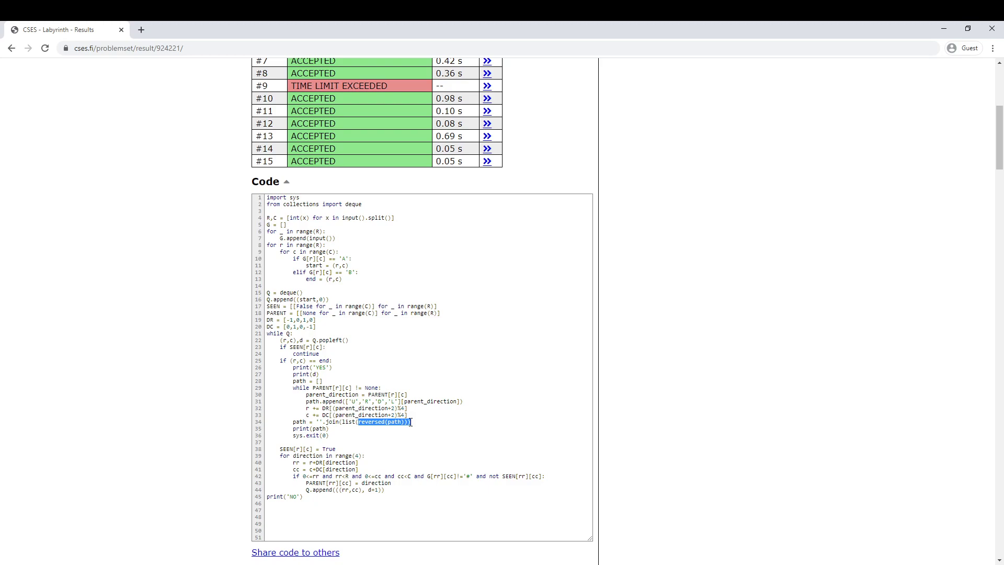
{"action": "left_click", "coordinate": [410, 422]}
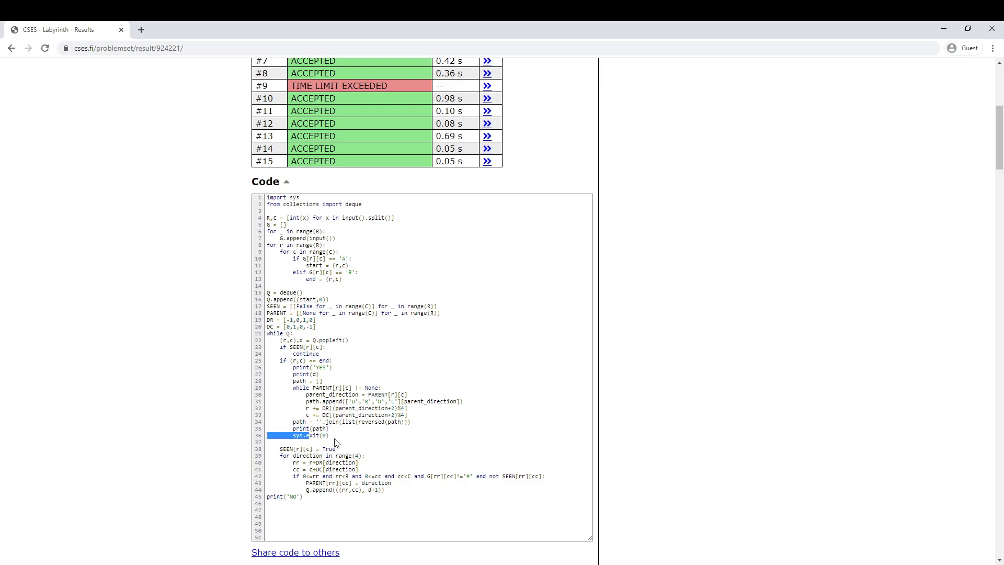
{"action": "left_click", "coordinate": [539, 351]}
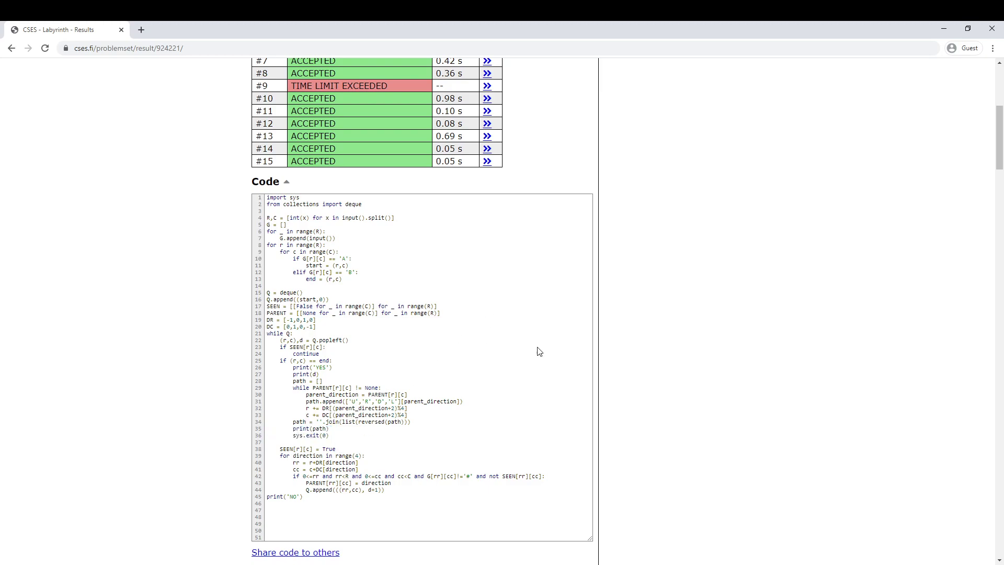